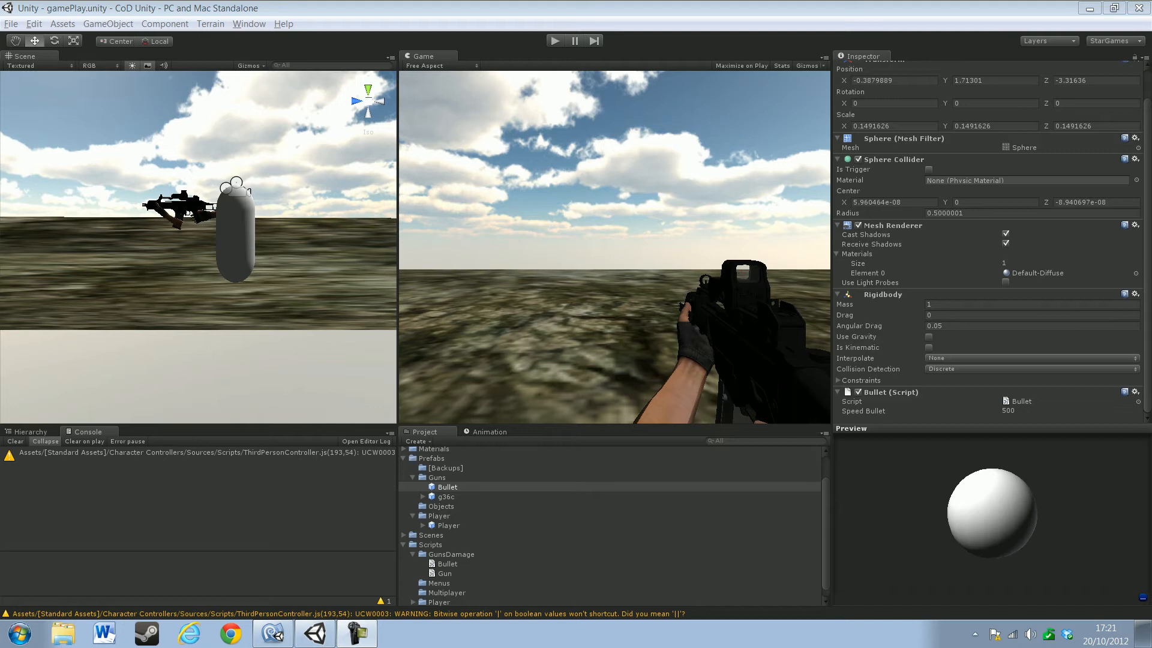
Create a new JavaScript asset inside the GunsDamage scripts folder
click(451, 555)
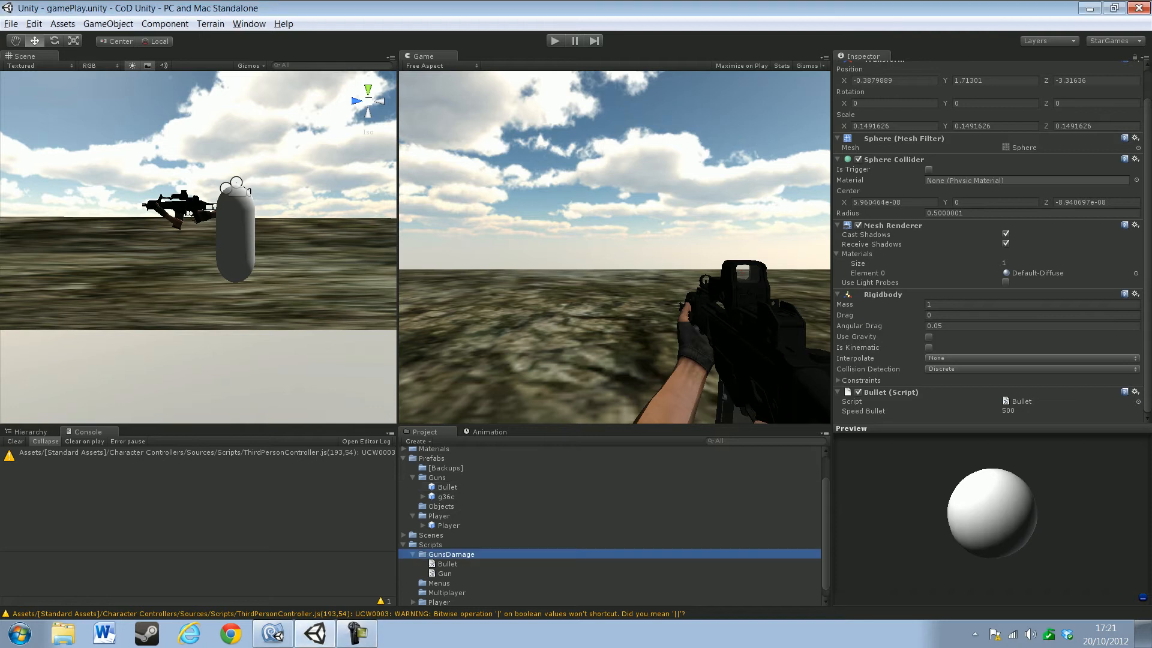
right_click(451, 555)
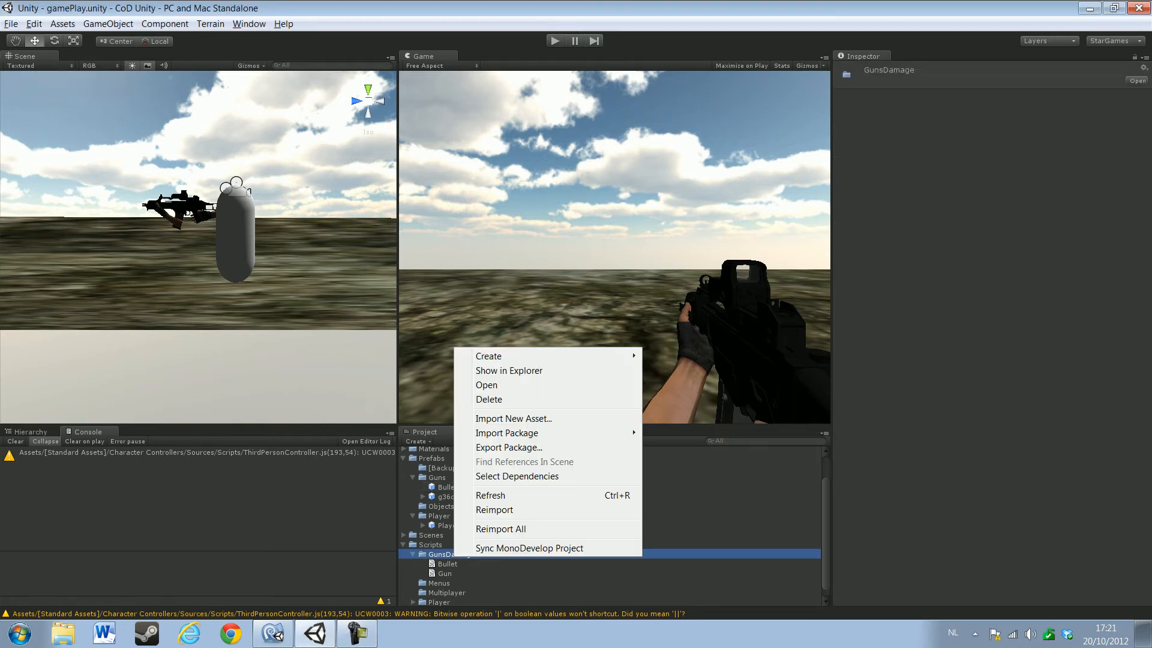
click(488, 355)
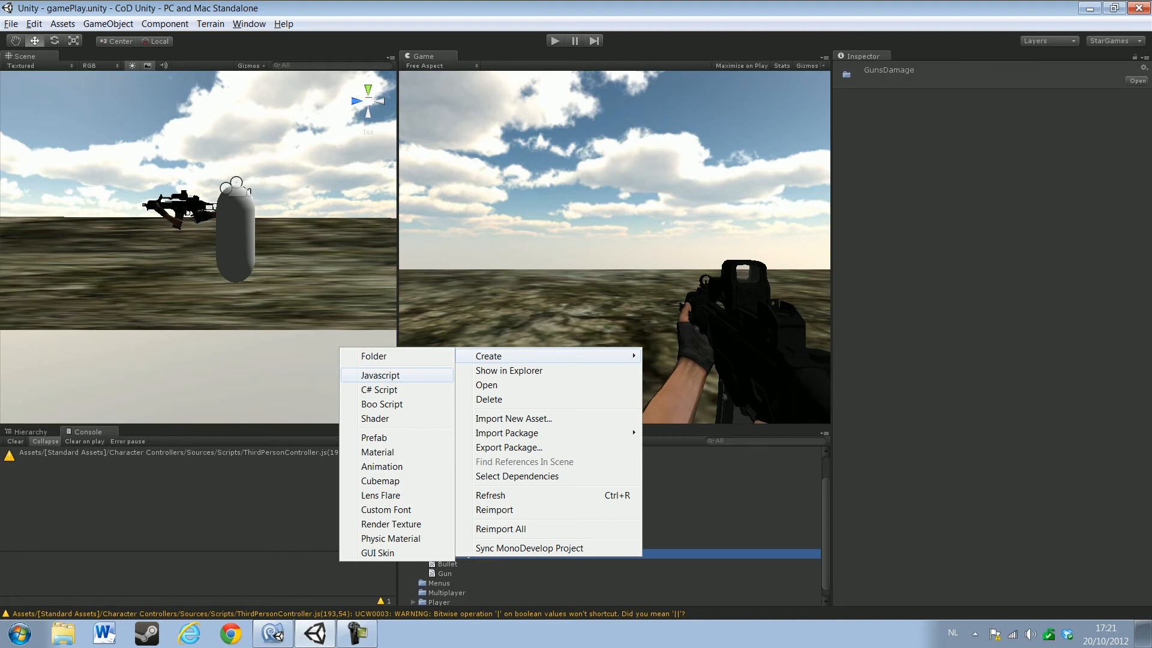
click(380, 375)
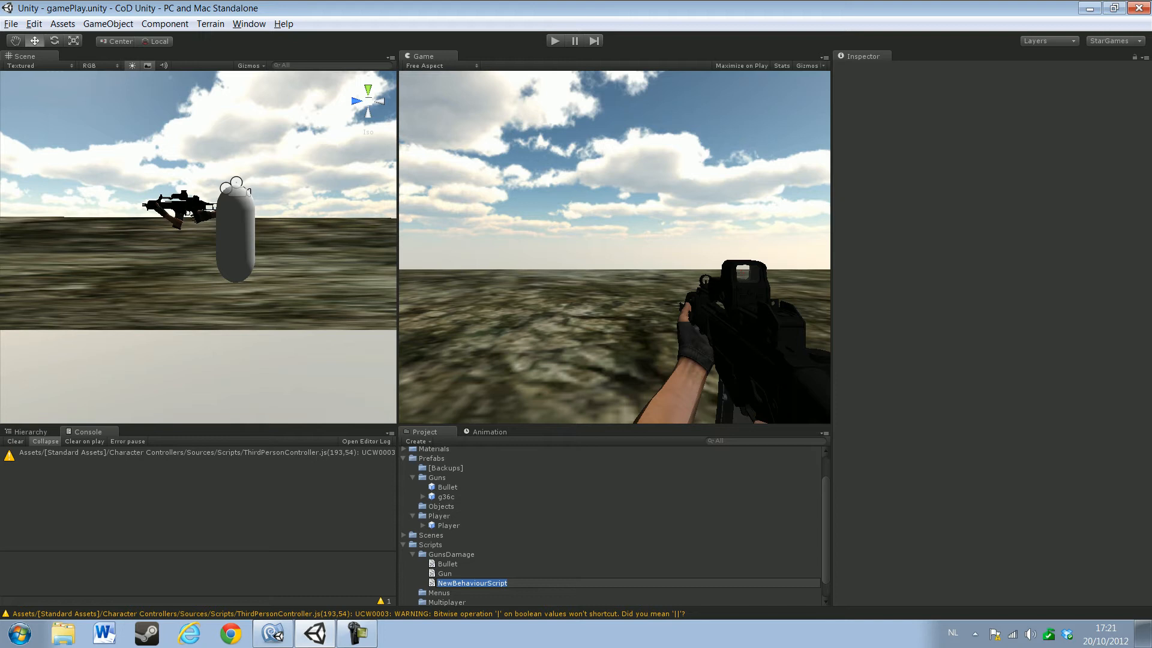
Name the new script Health and select it to preview its default code
text(H)
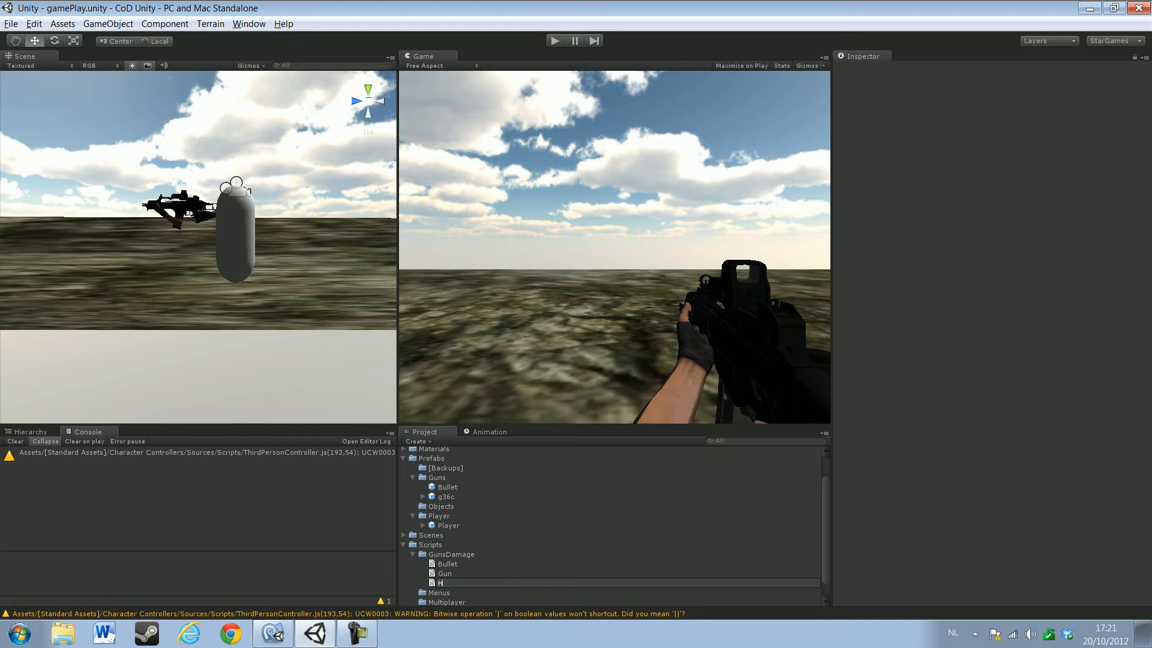
text(eat)
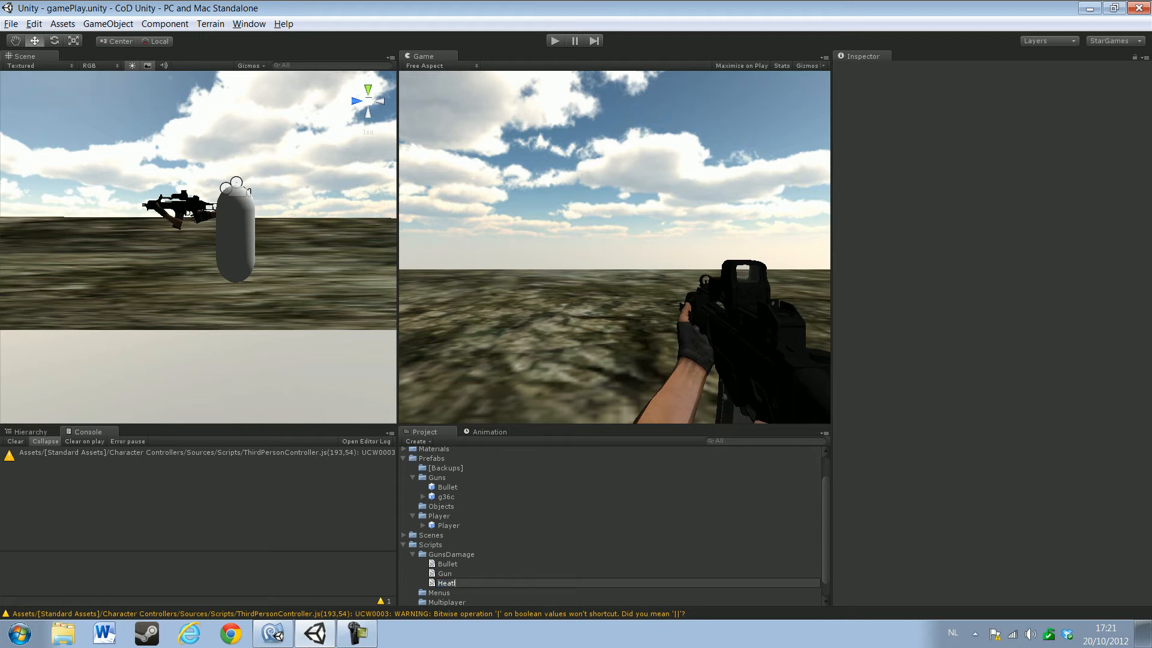
key(Backspace)
text(lth)
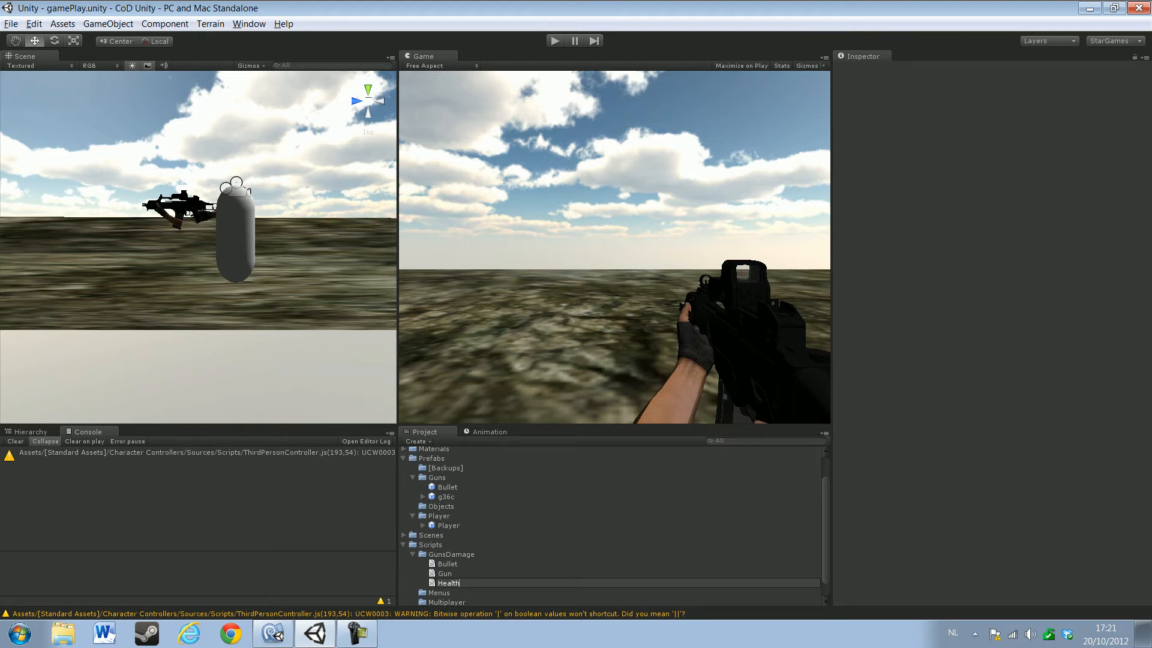
click(446, 584)
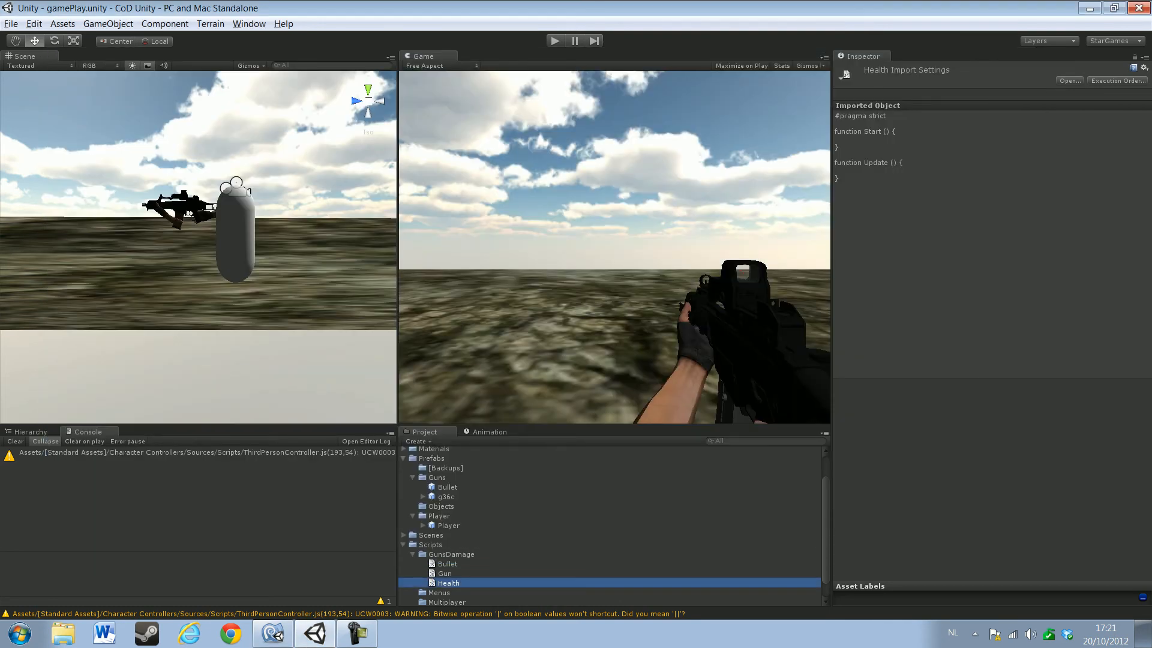
Open Health.js and declare var Health : int = 100 below the pragma line
double_click(447, 583)
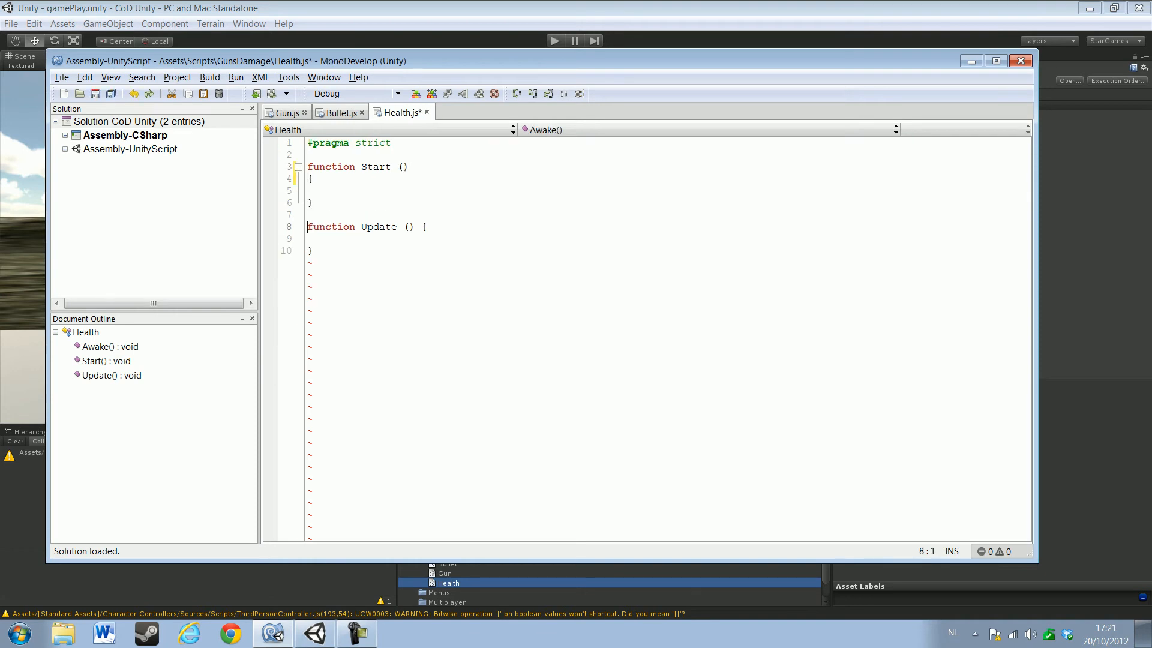
key(Enter)
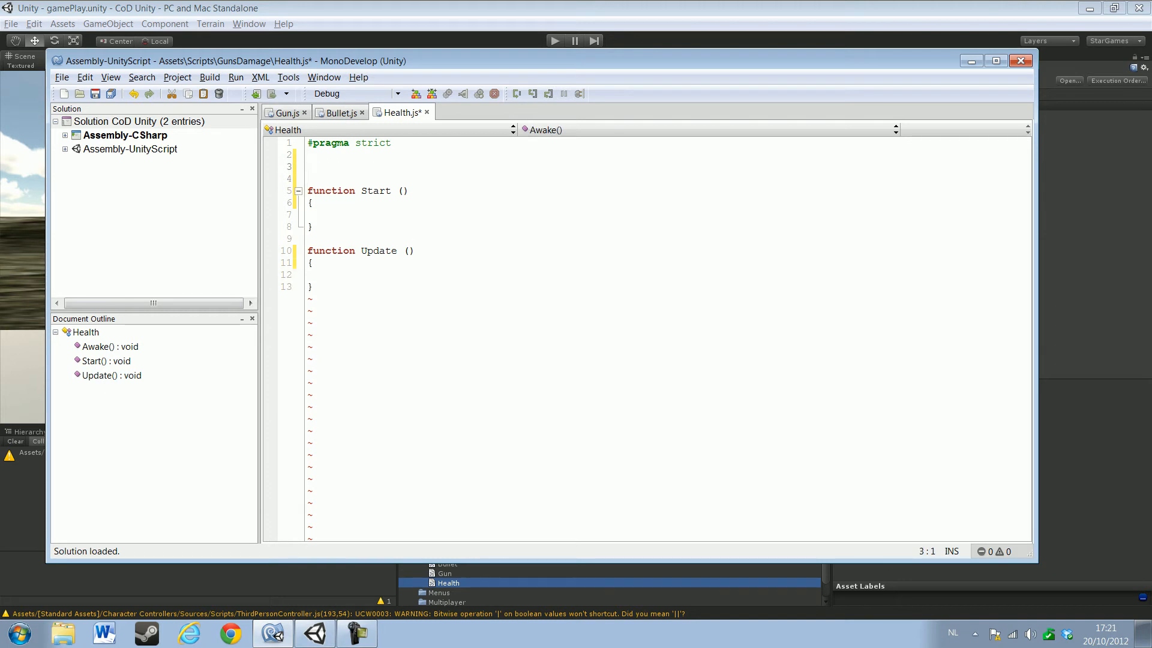
text(var)
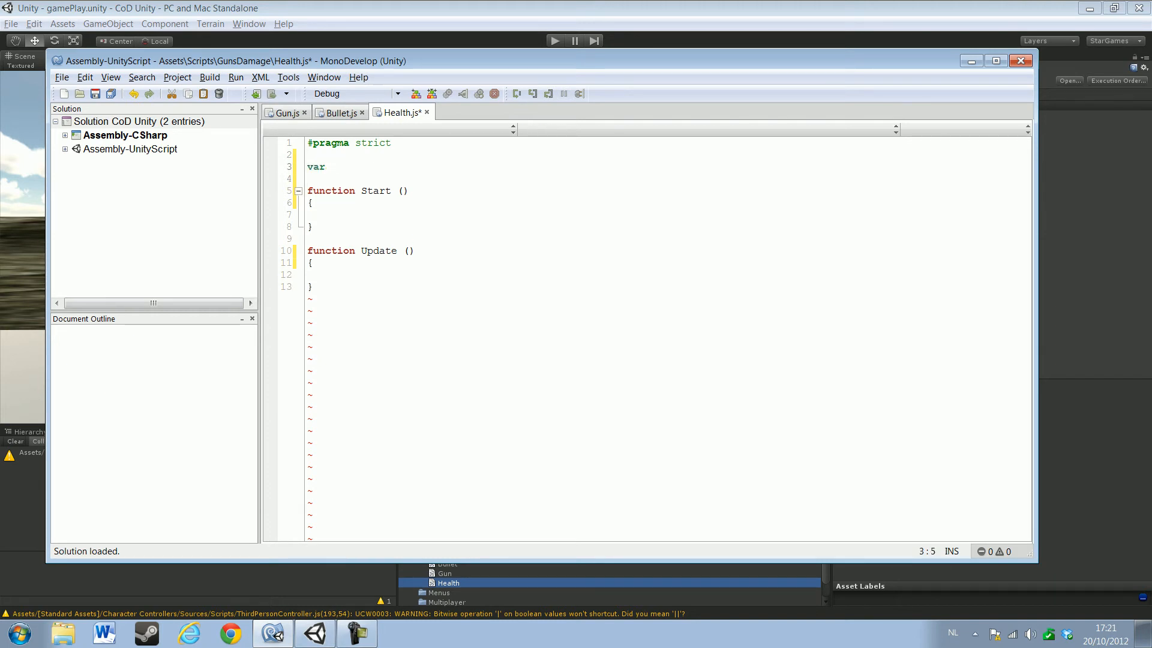
text(Health :)
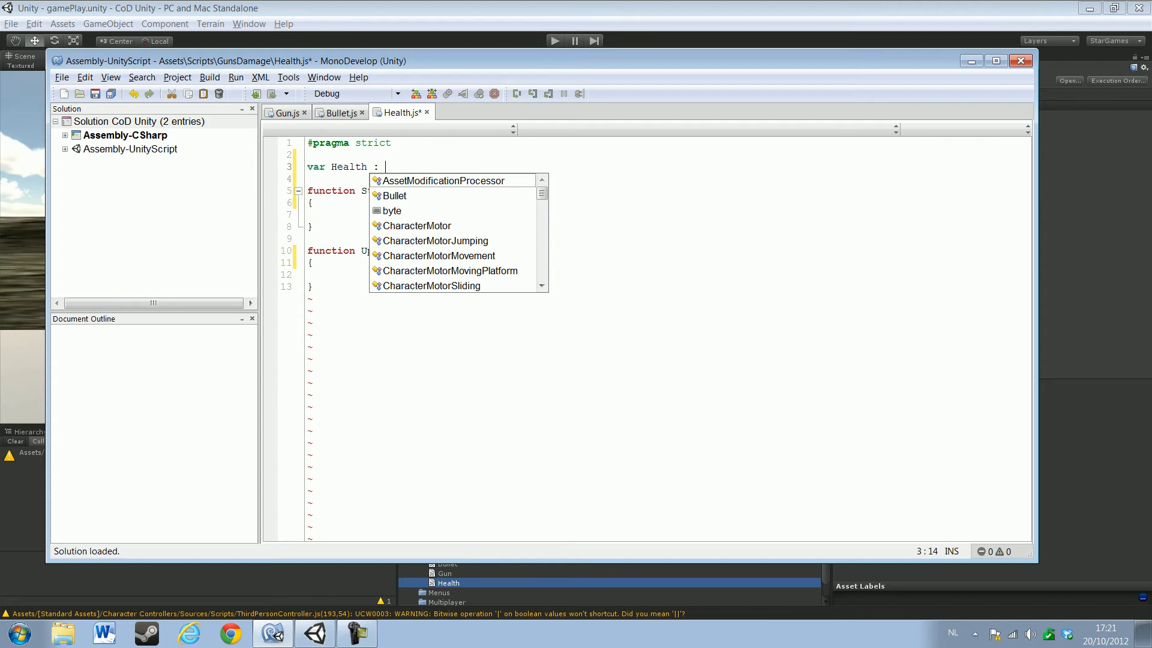
text(int)
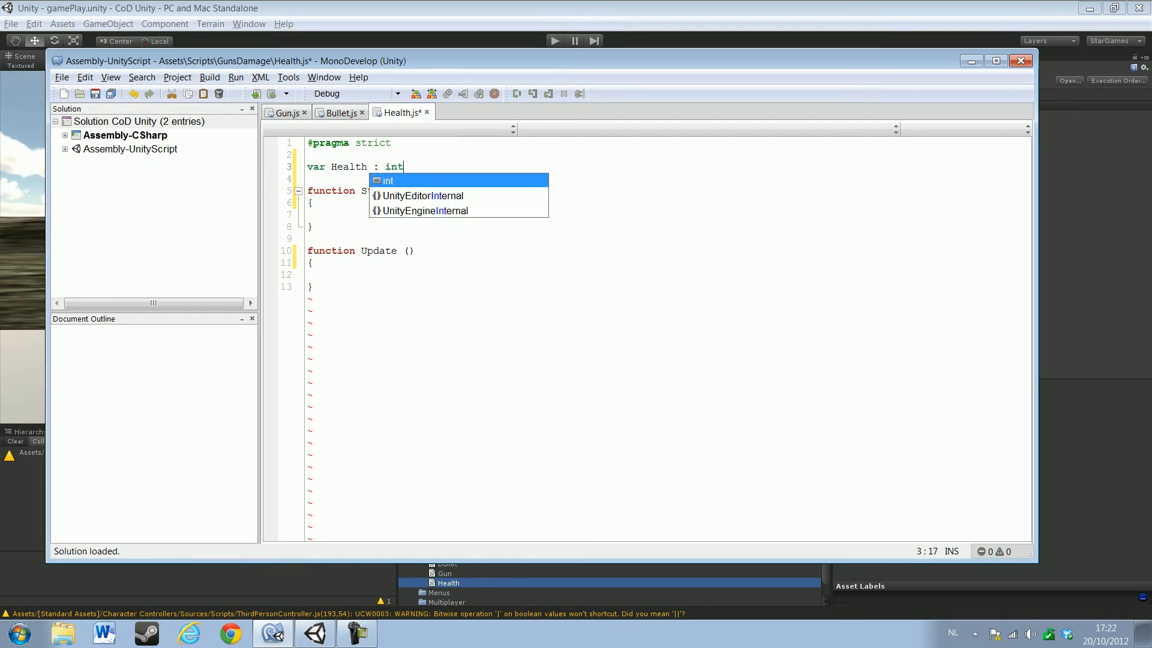
text(= 100;)
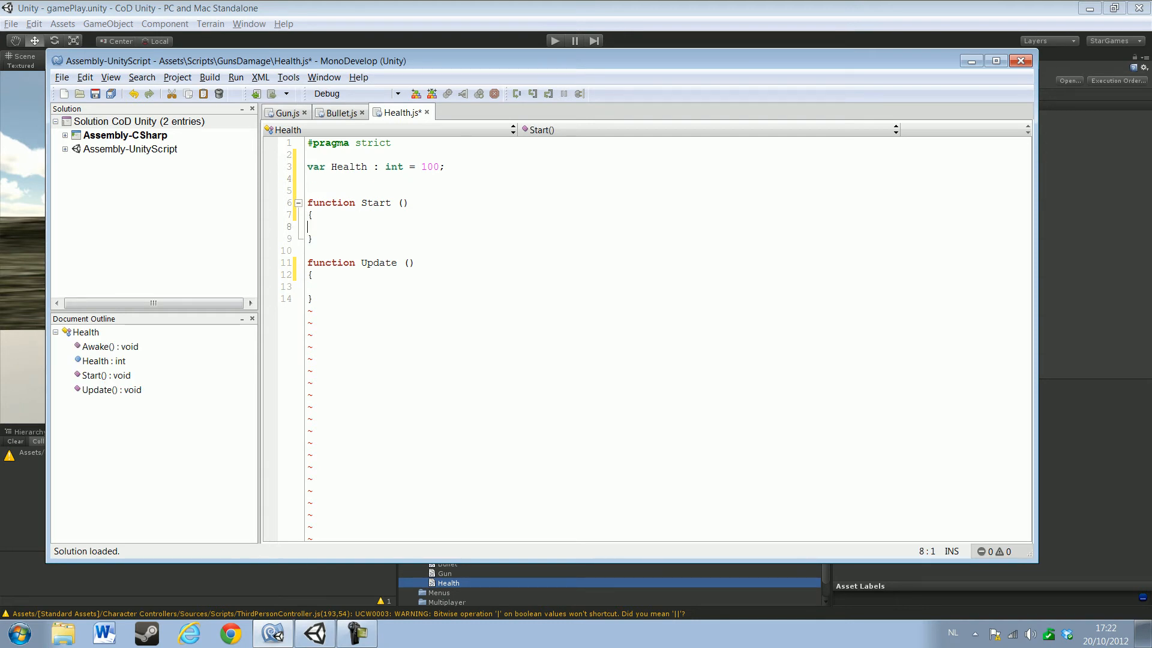
Move the cursor down into the Start and then Update function bodies
click(319, 287)
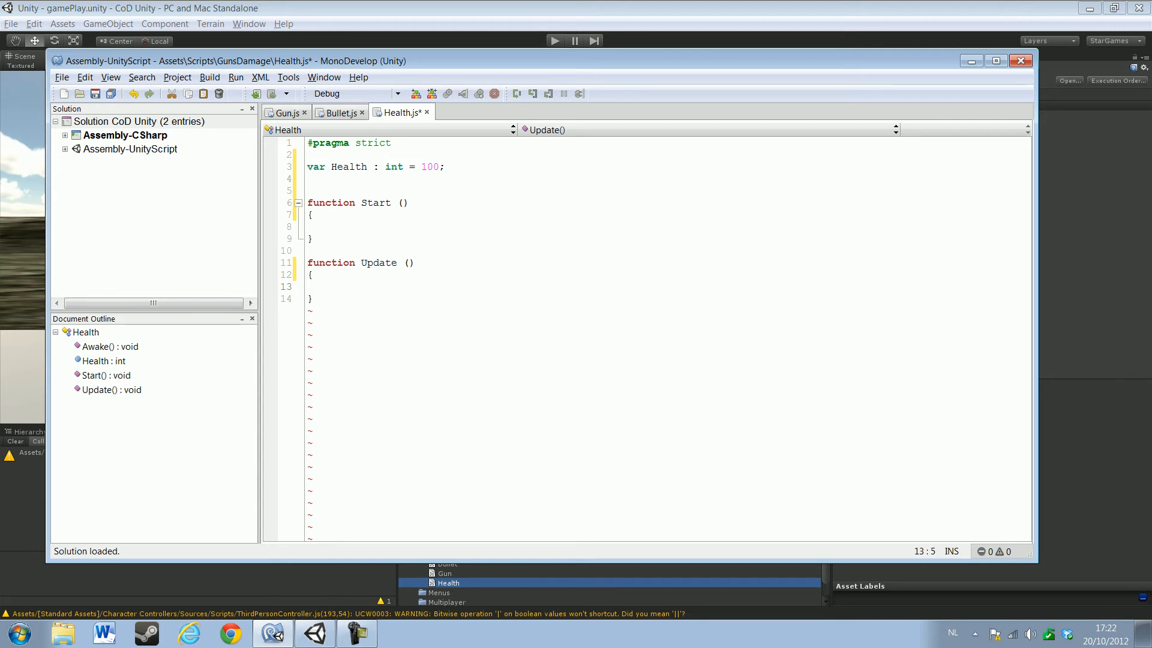
click(331, 287)
text(O)
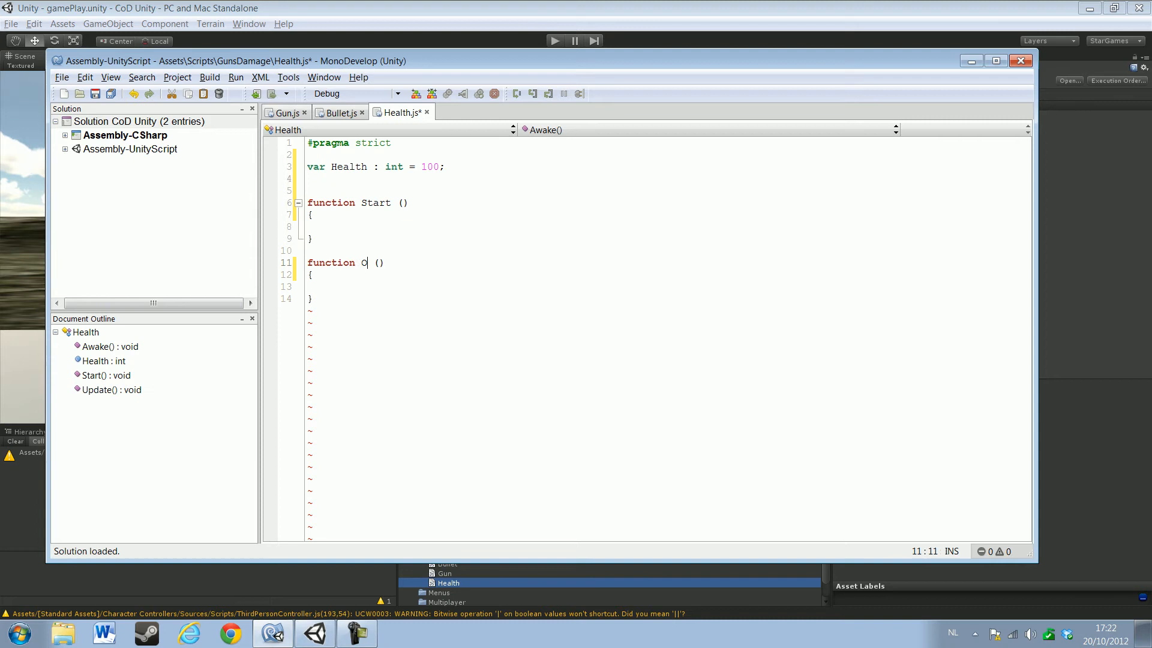
Rename Update to OnTriggerEnter taking a parameter hit : Collision
text(nTr)
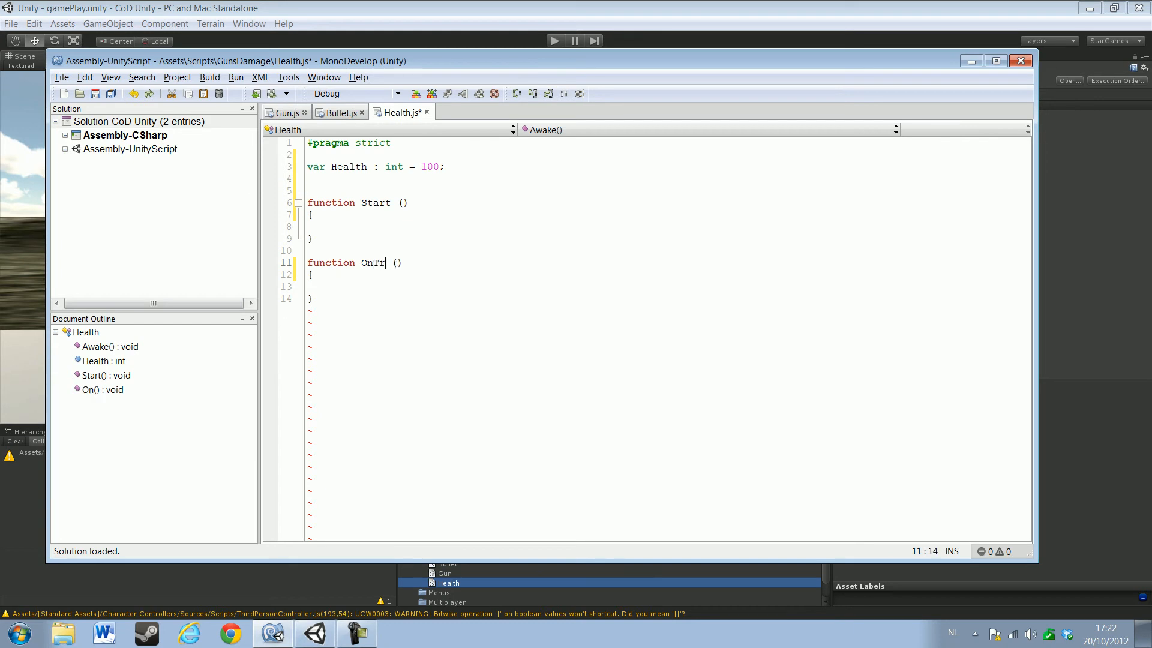
text(igger)
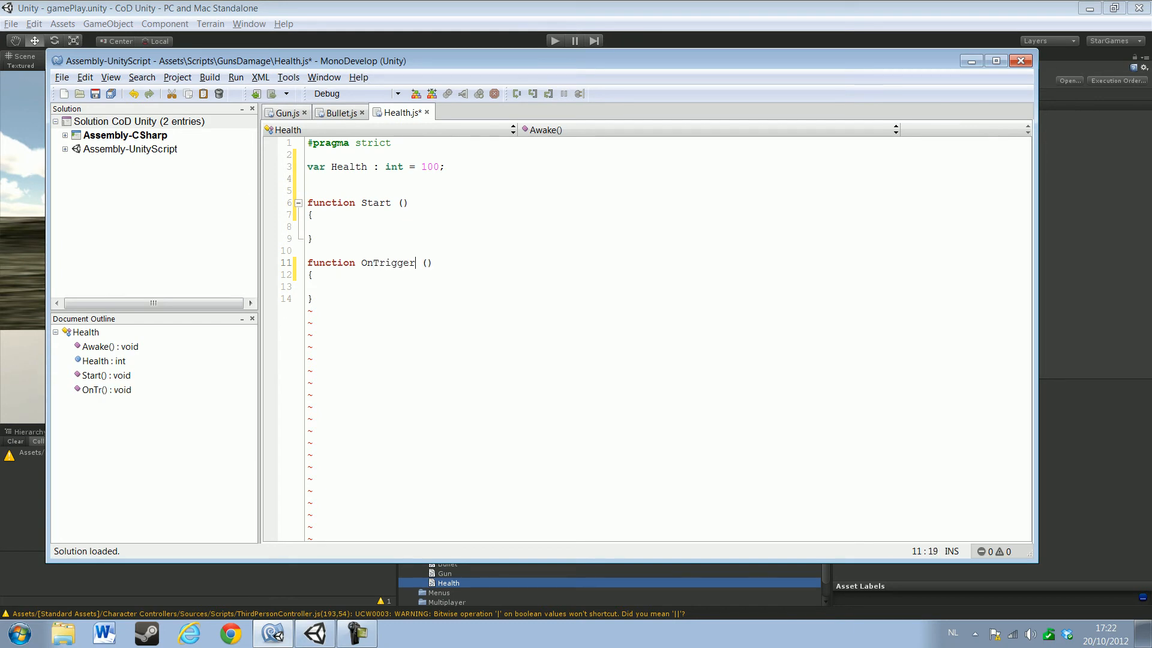
text(Enter)
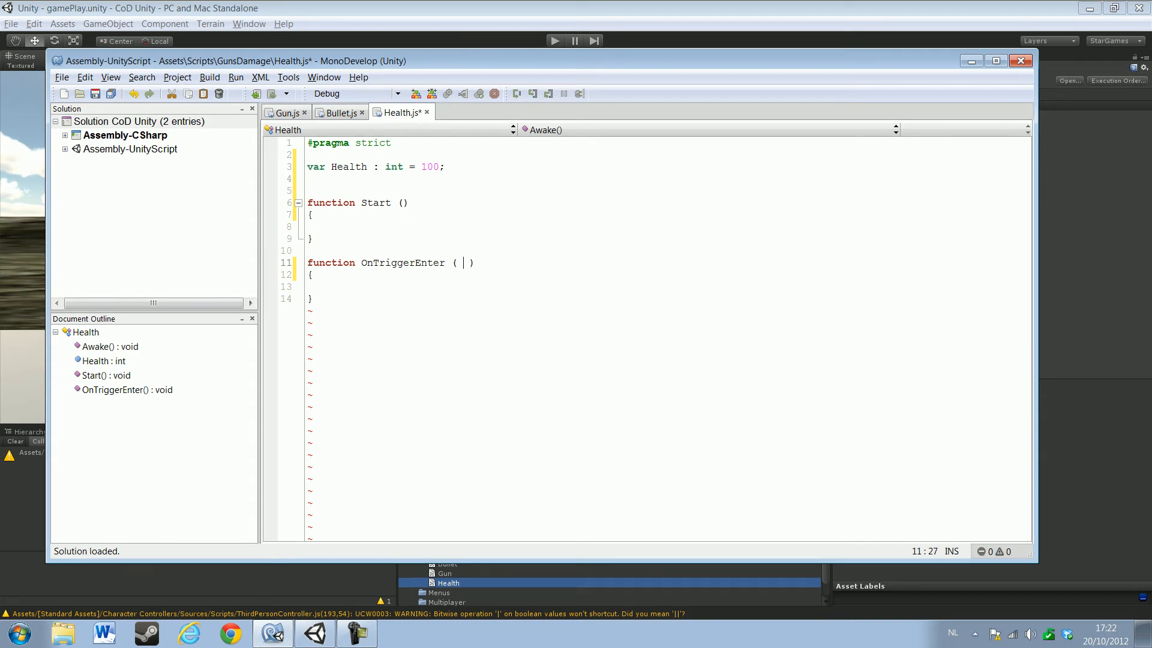
text(hit :)
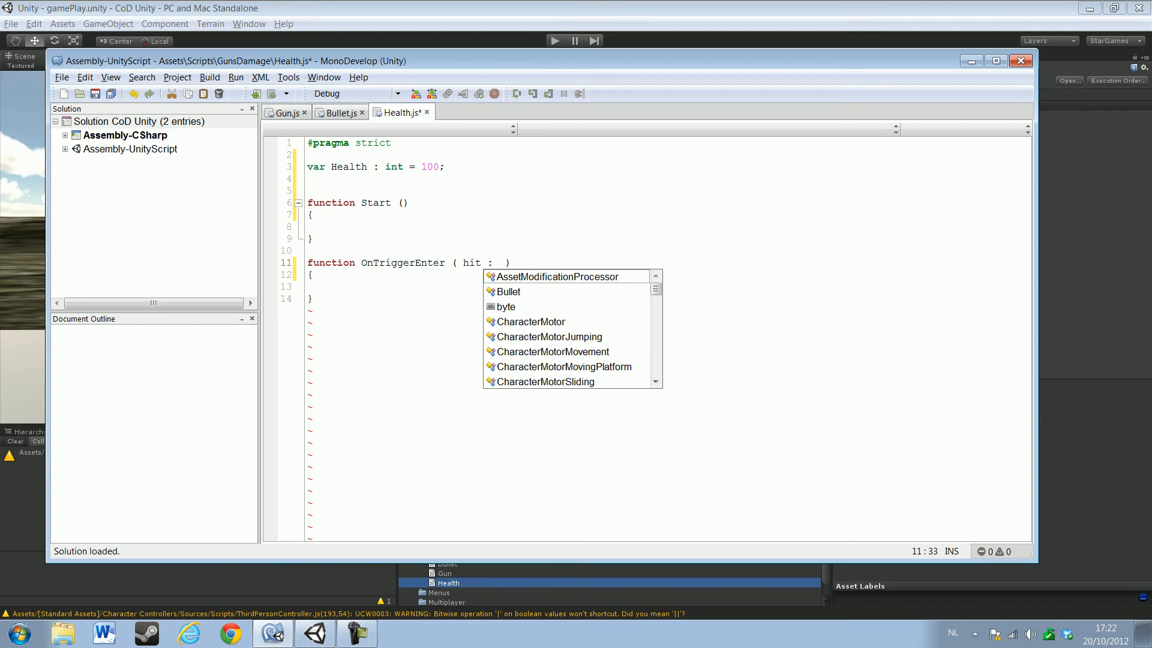
text(Co)
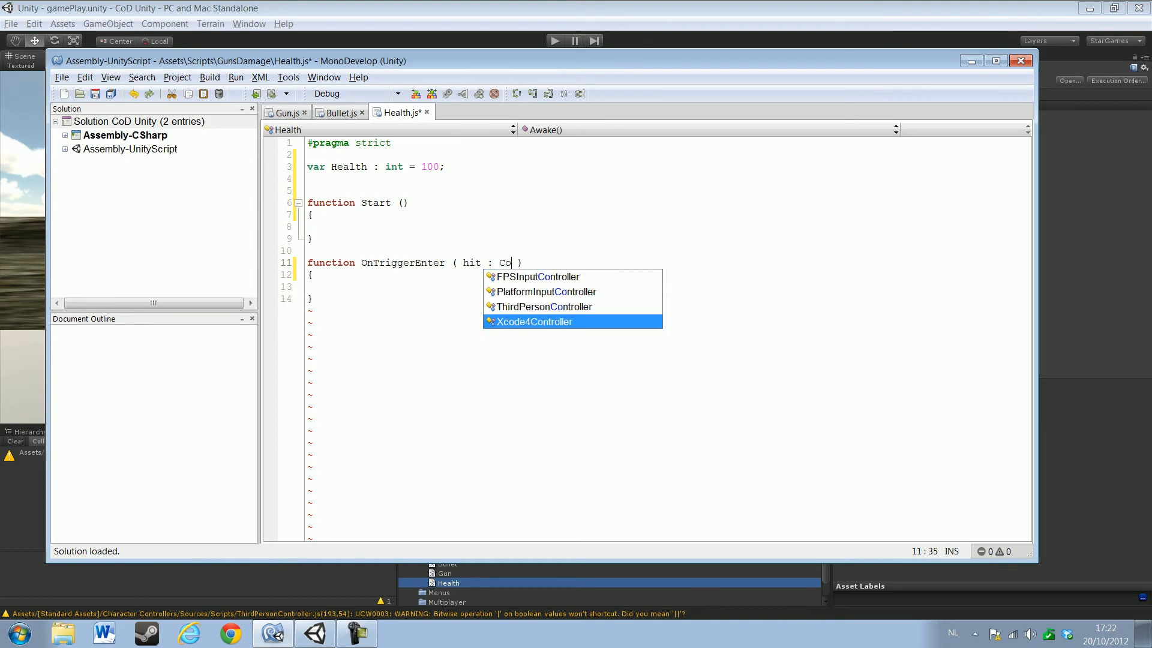
text(llision)
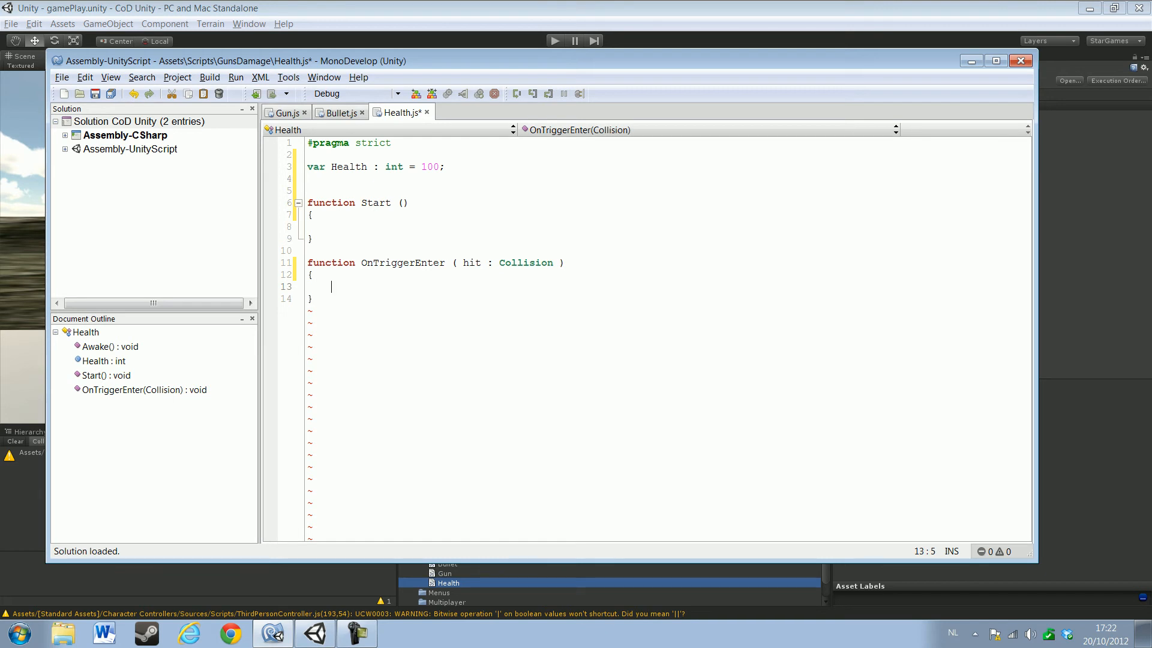
Start an empty if() statement inside OnTriggerEnter
text(if()
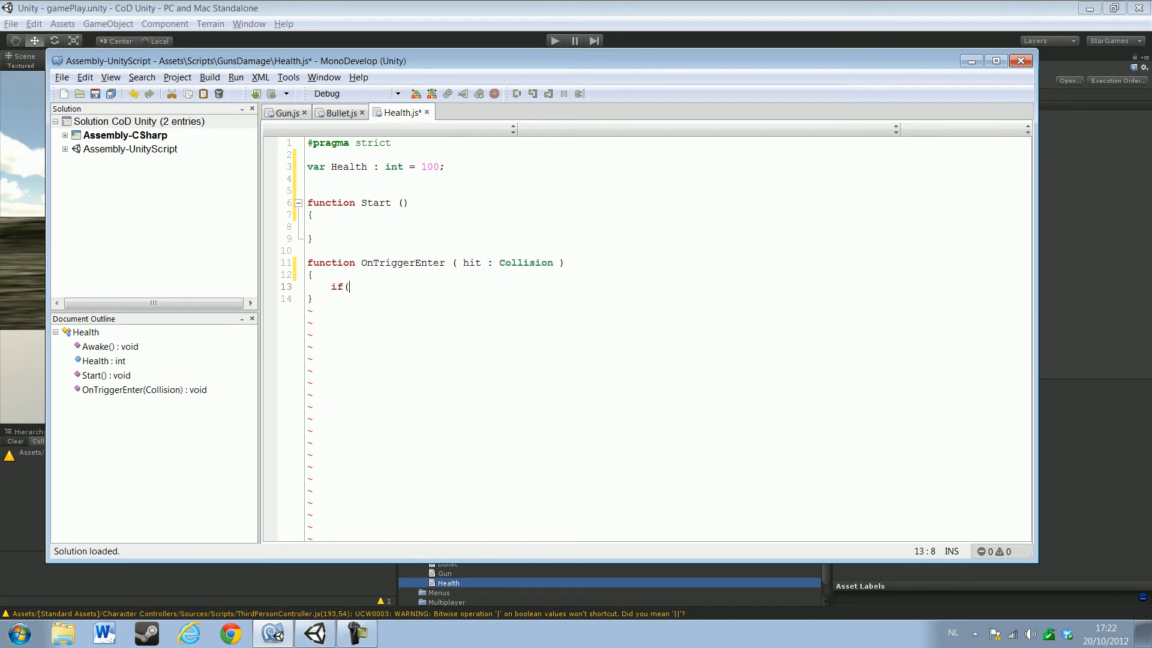
text())
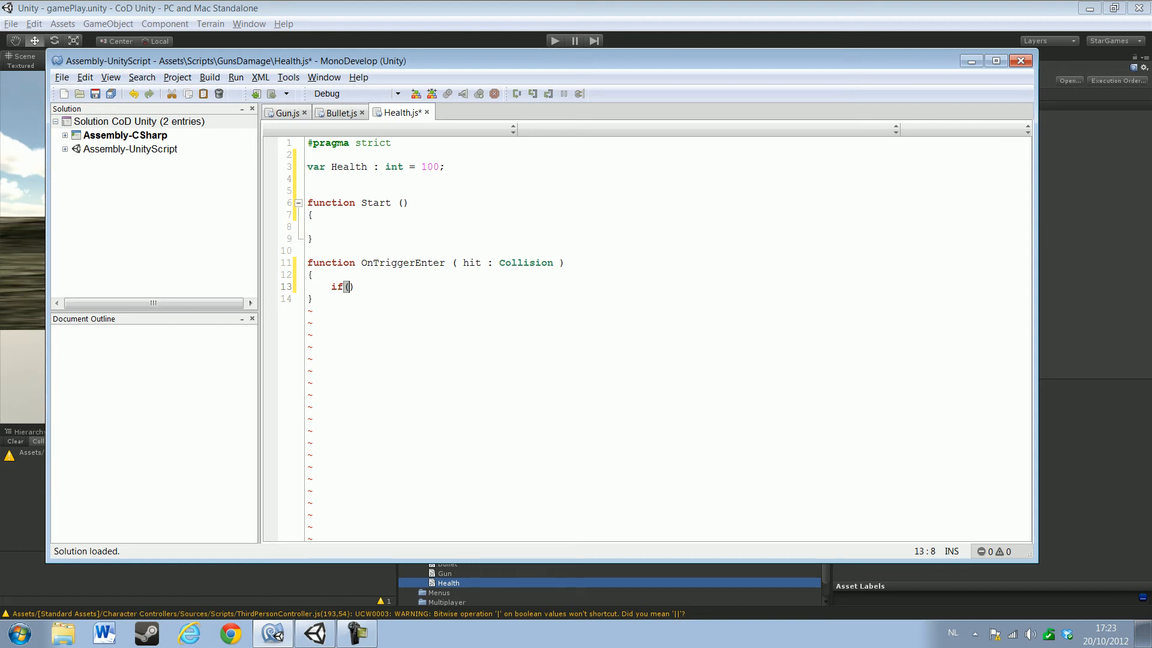
Write the condition gameObject.hit.tag == "Bullet" inside the if
text(ga)
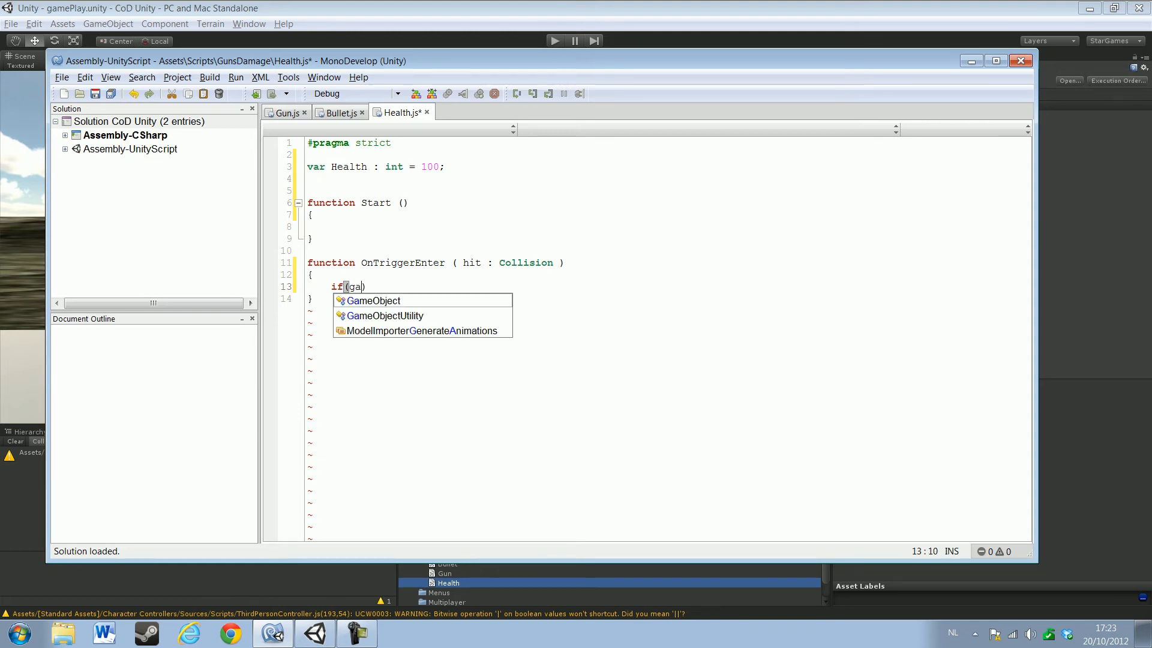
text(mo)
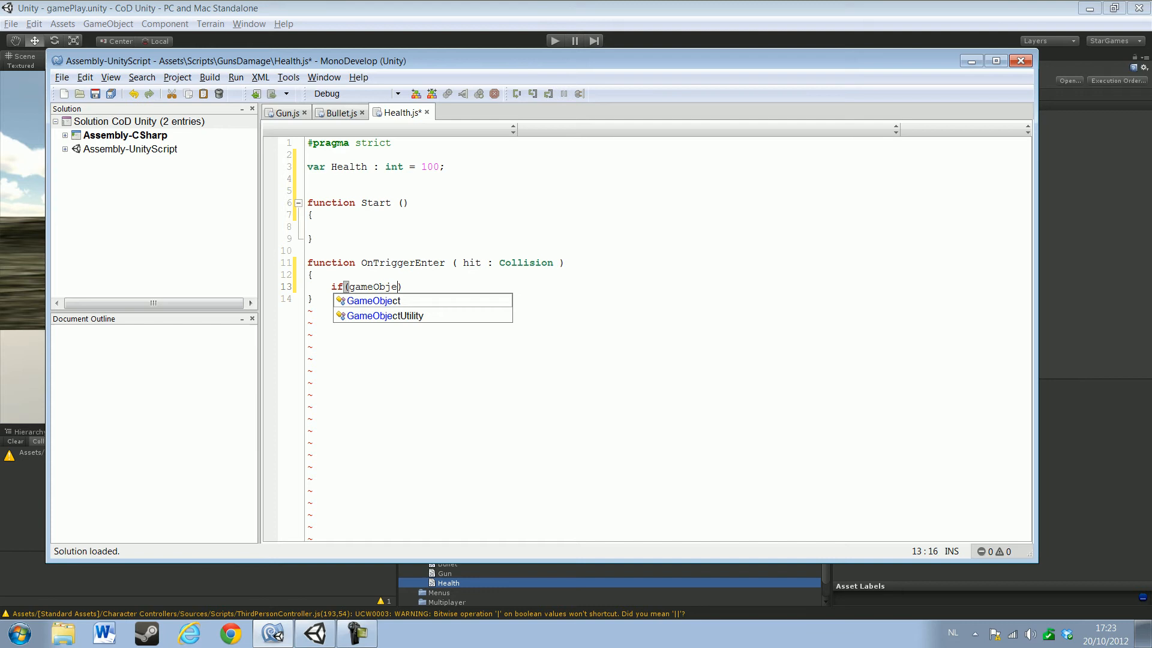
text(ct.)
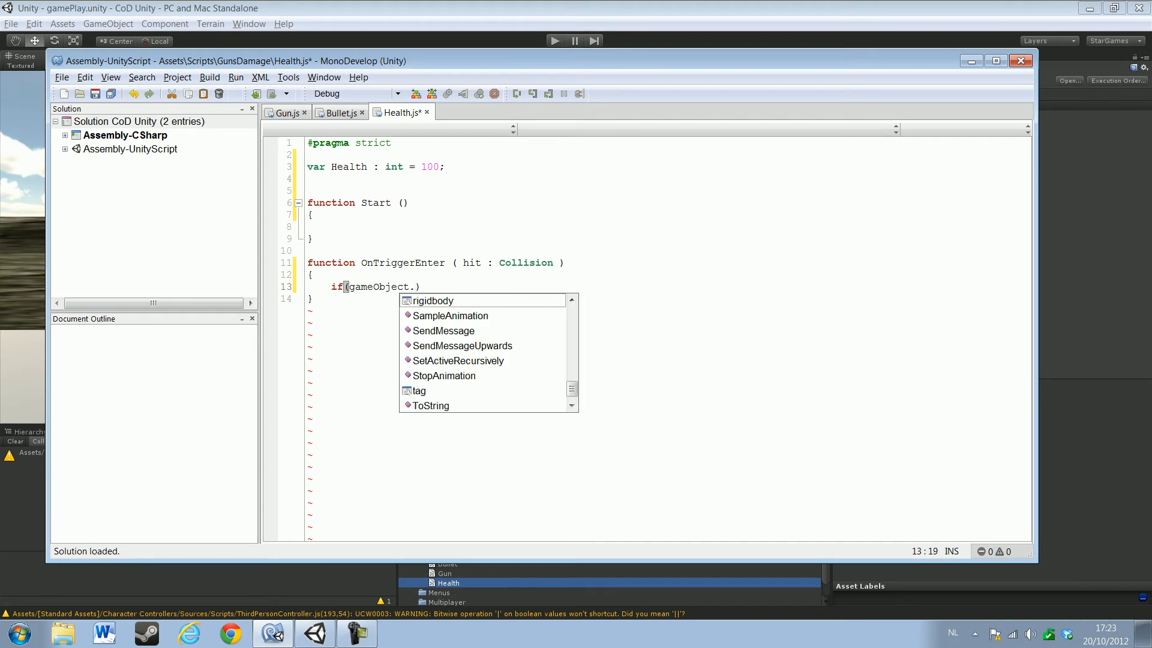
text(hit))
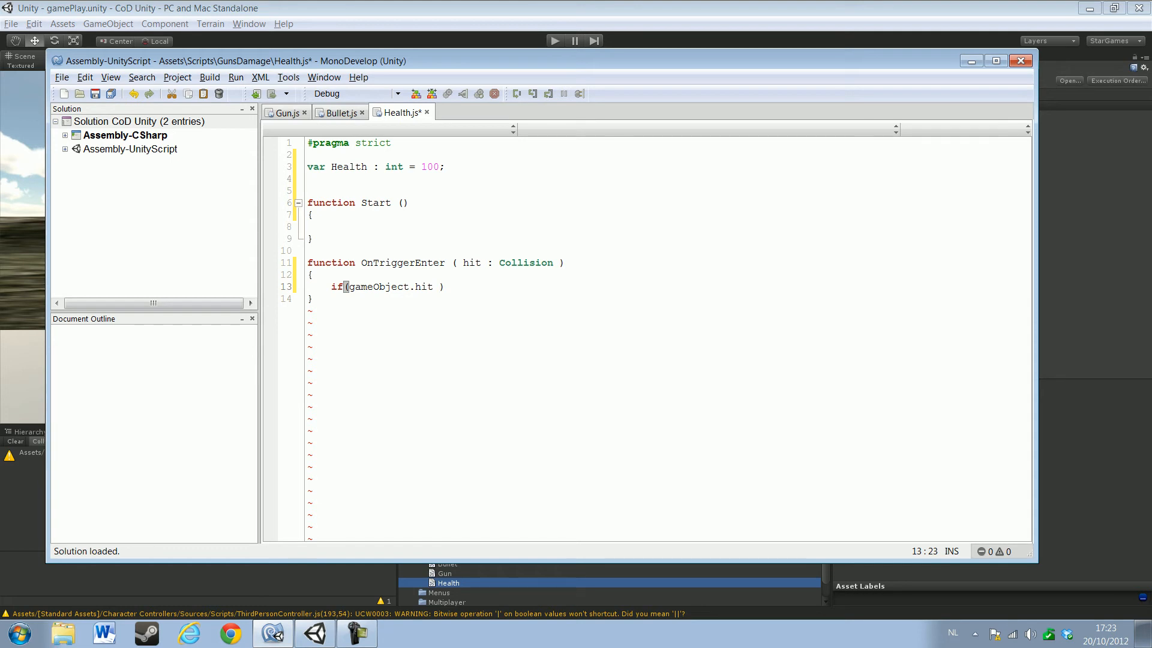
key(Backspace)
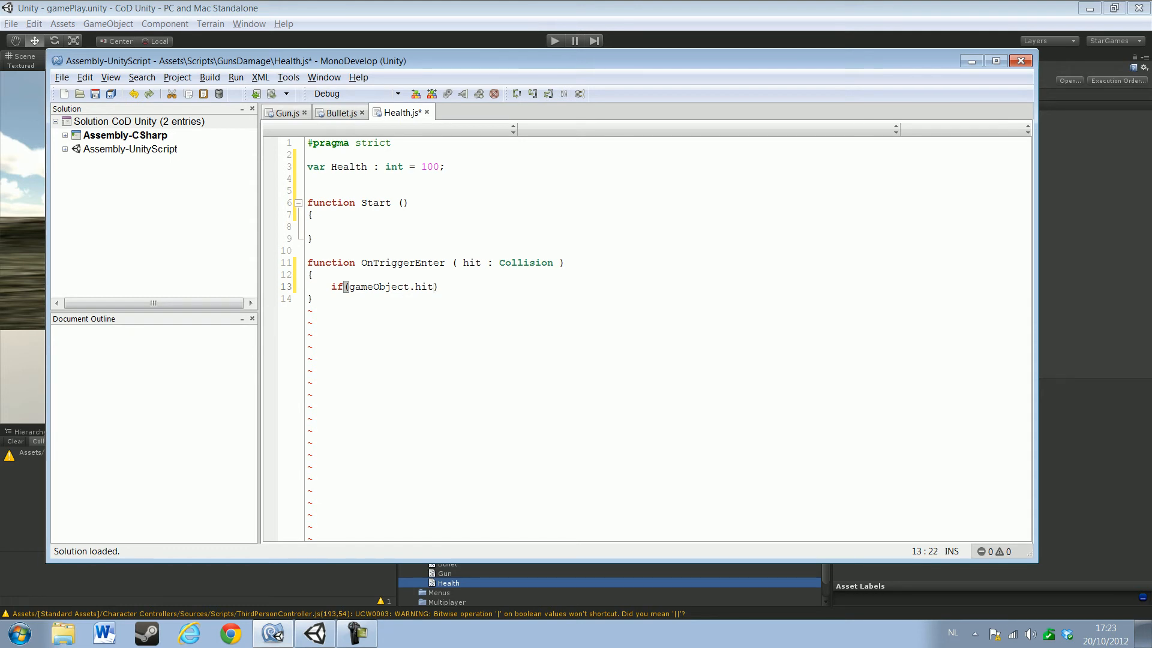
text(.t)
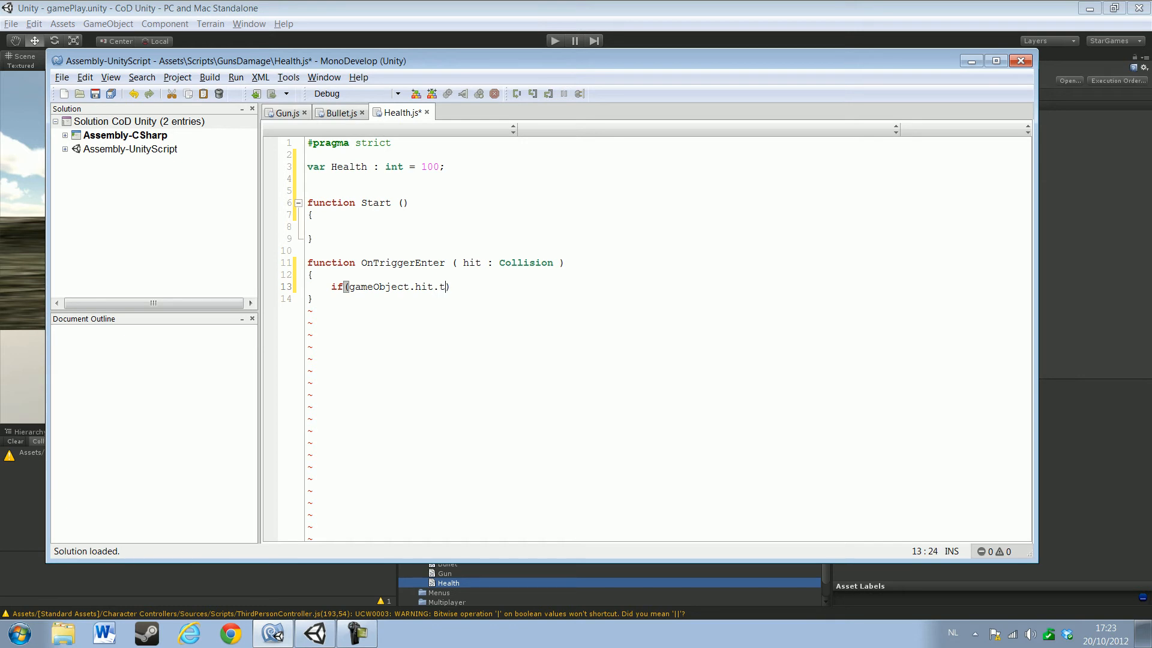
text(ag ==)
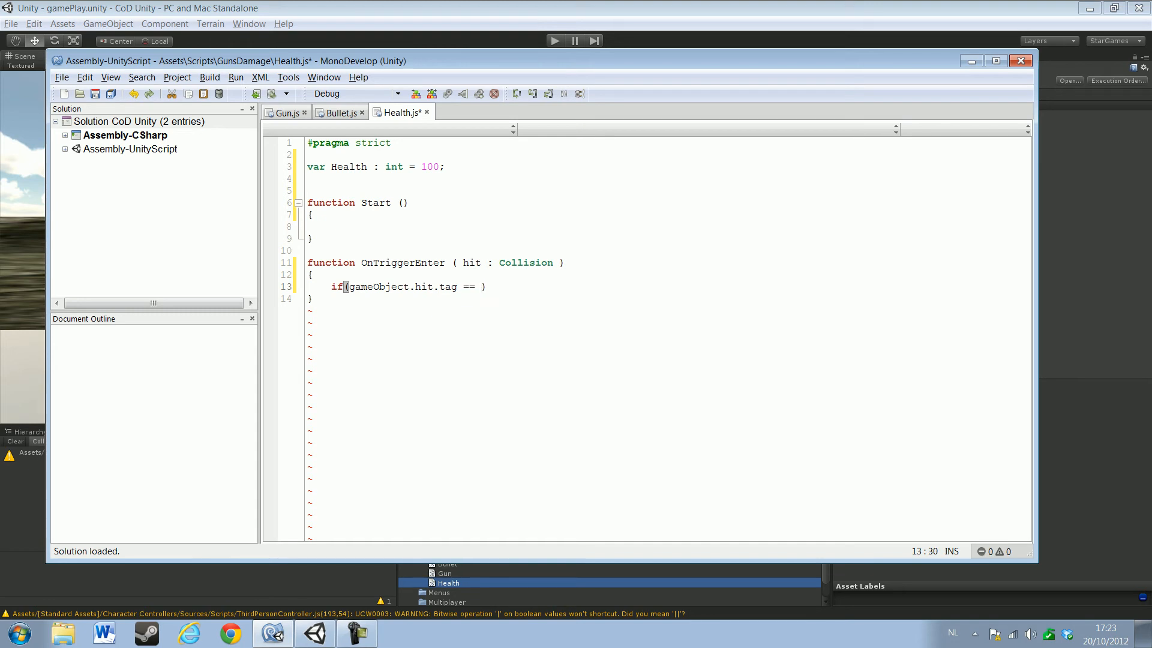
text(")
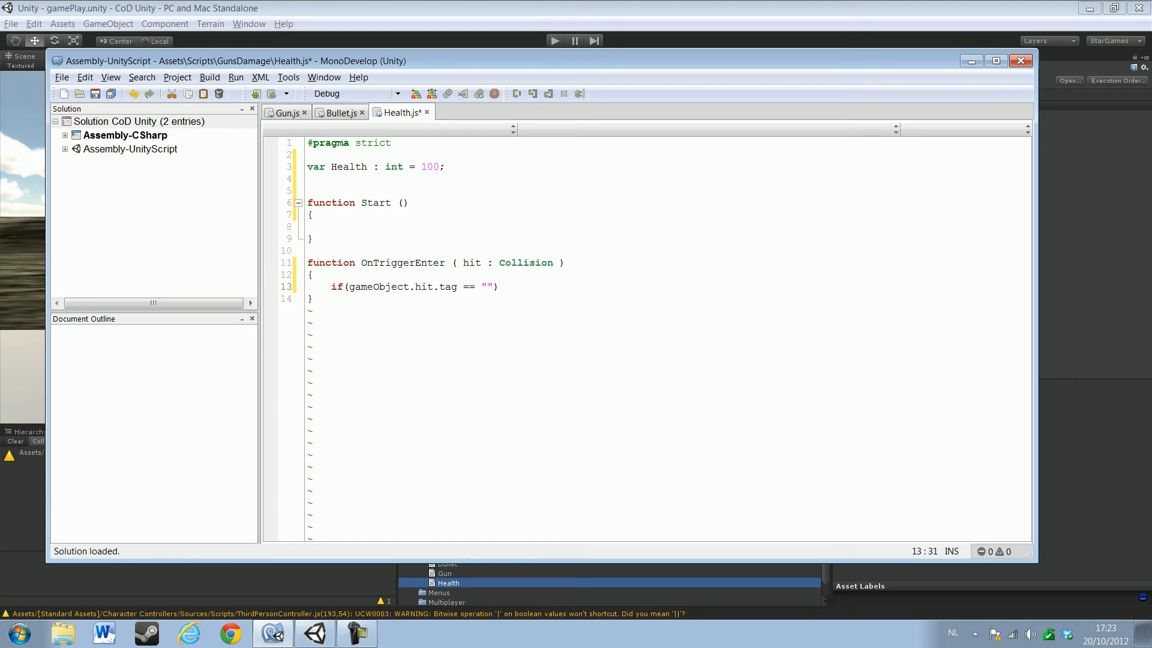
text(Bullet)
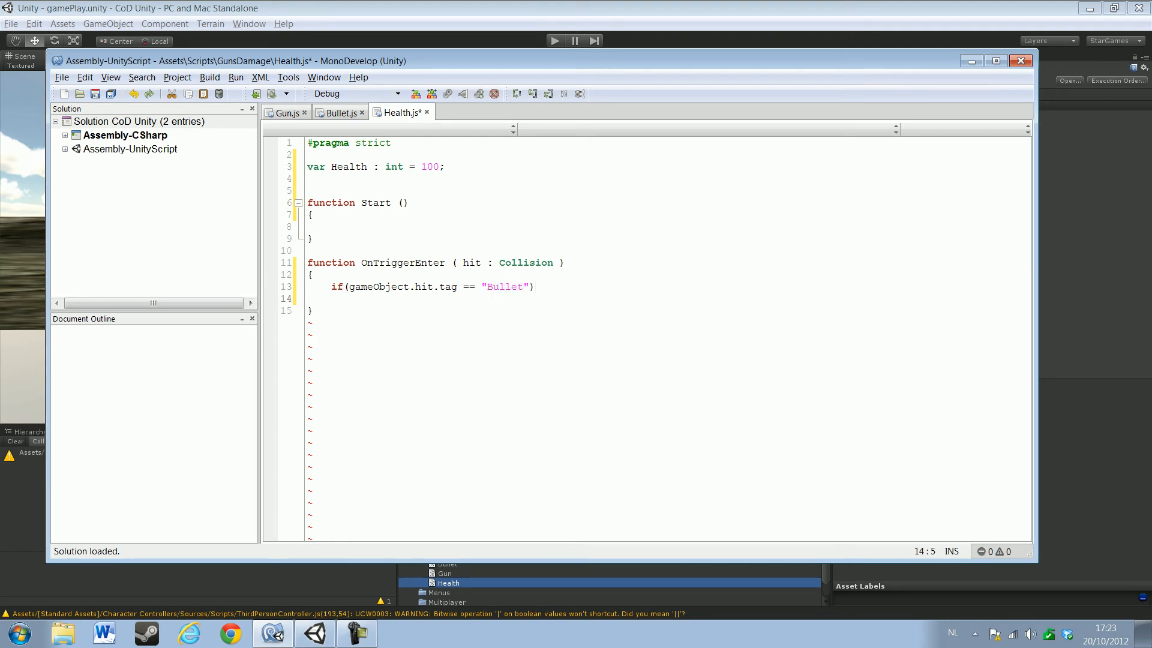
Add braces for an empty block under the Bullet tag check
text({)
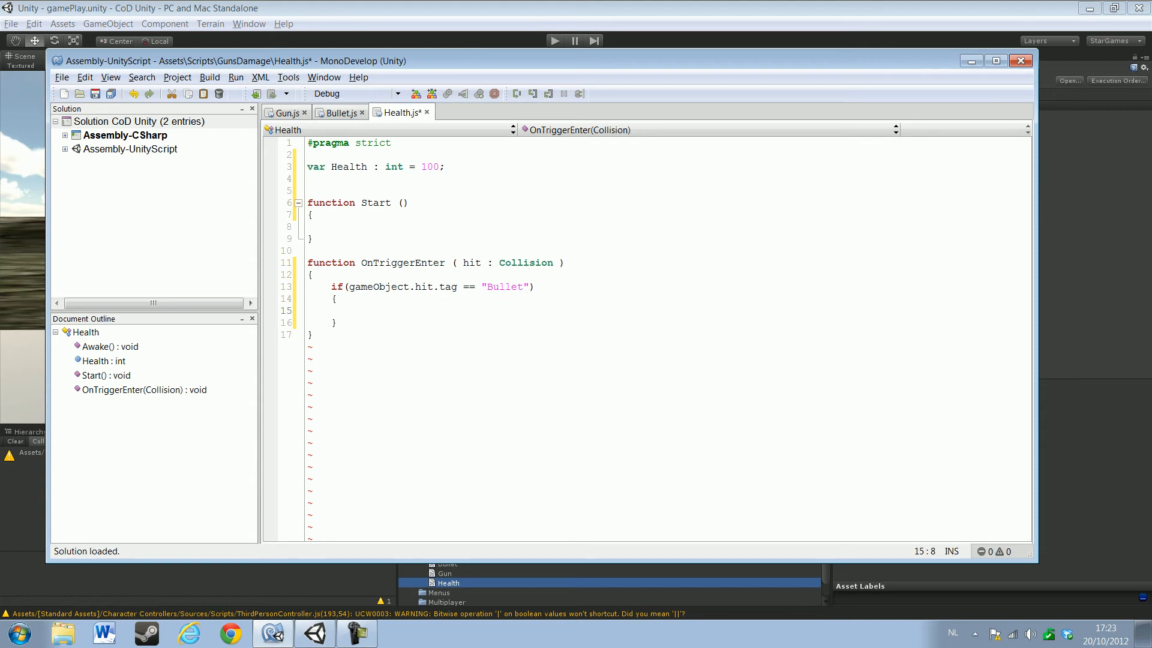
text(H)
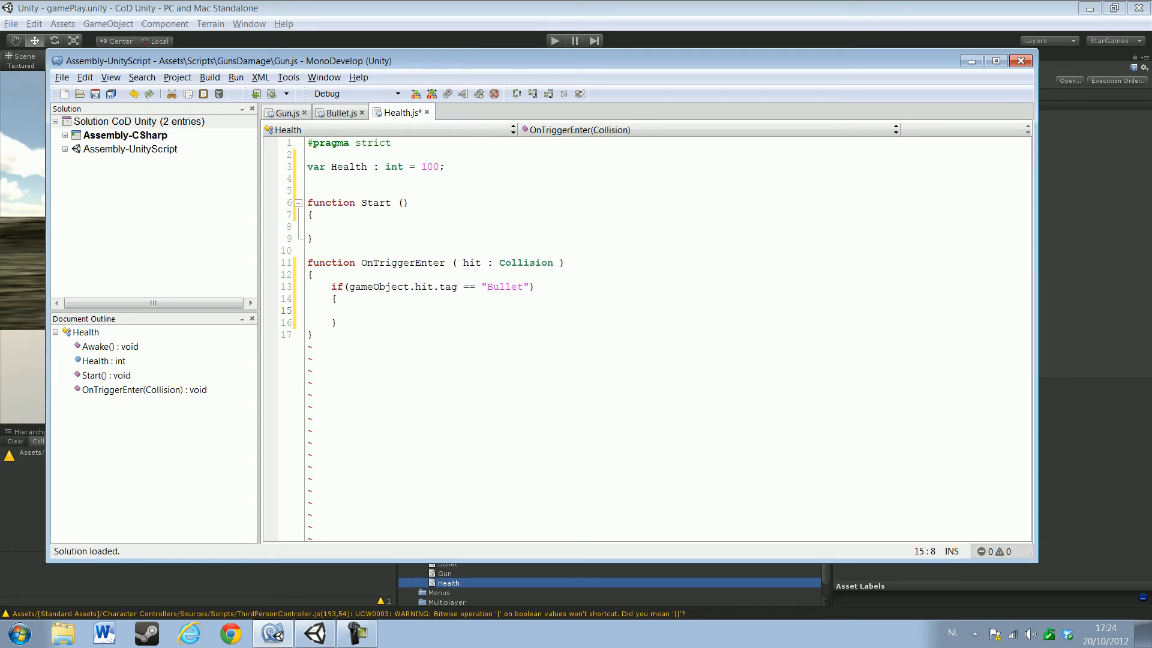
In Bullet.js declare var Damage : int = 25 under SpeedBullet and save
click(336, 113)
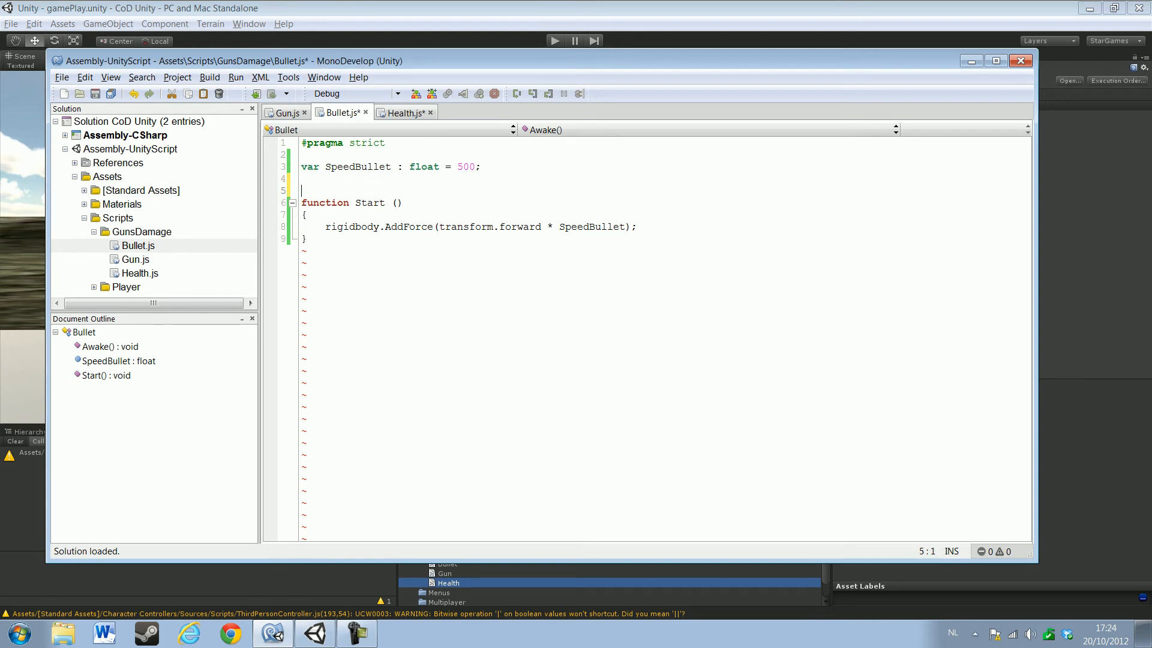
text(var)
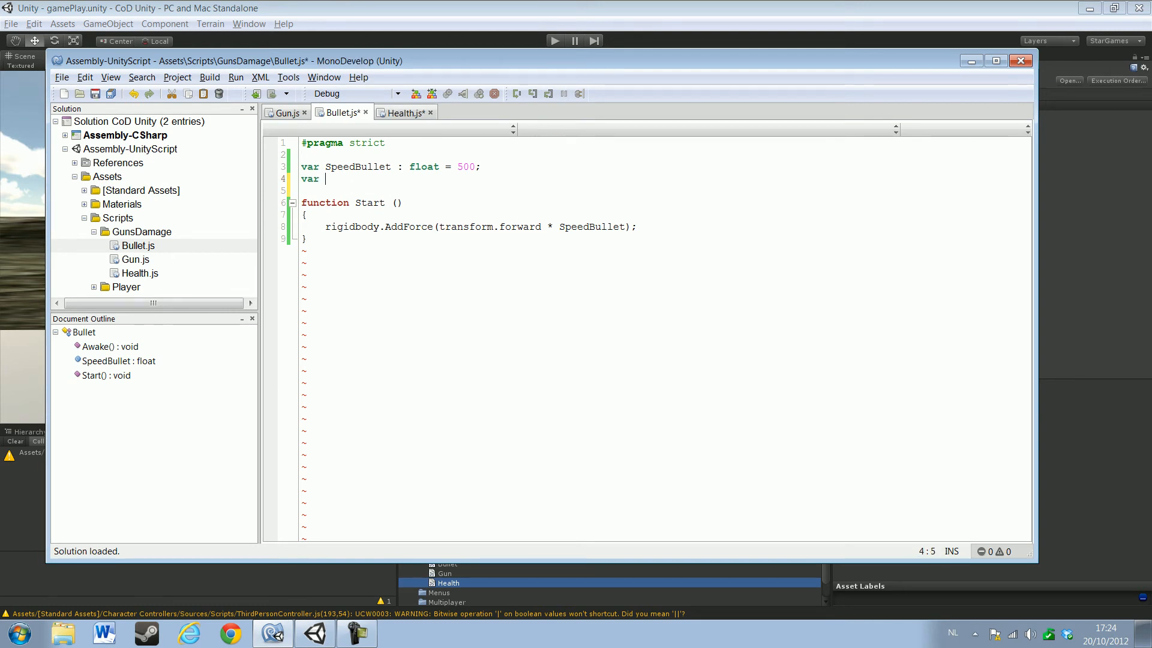
text(Dam)
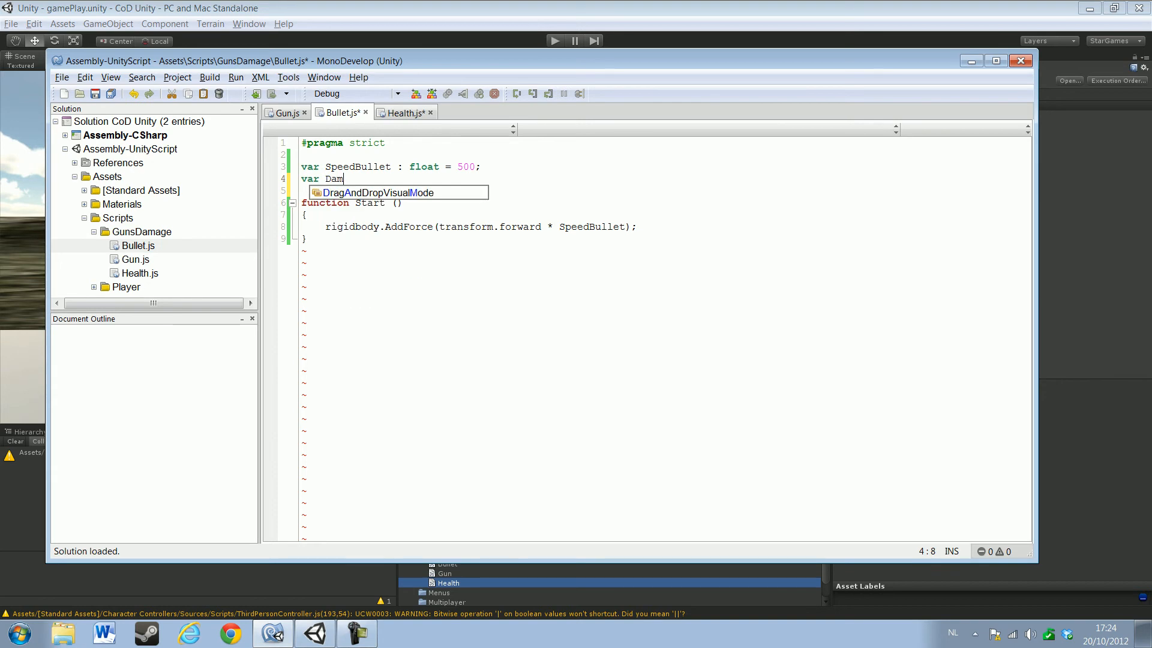
text(age)
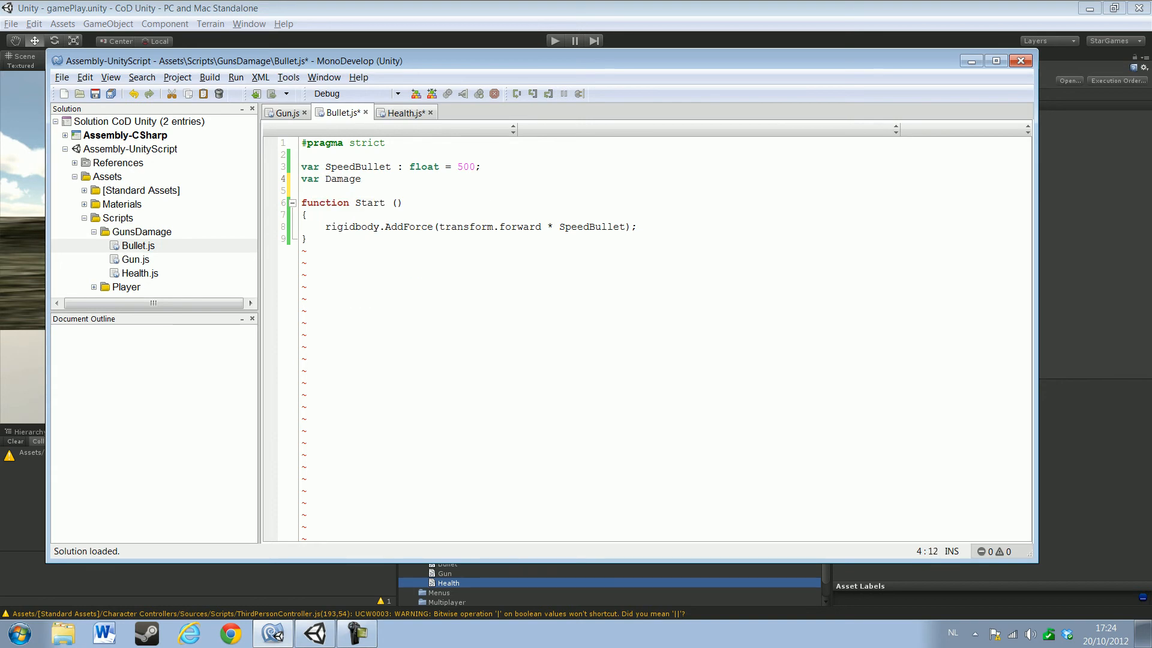
text(: int =)
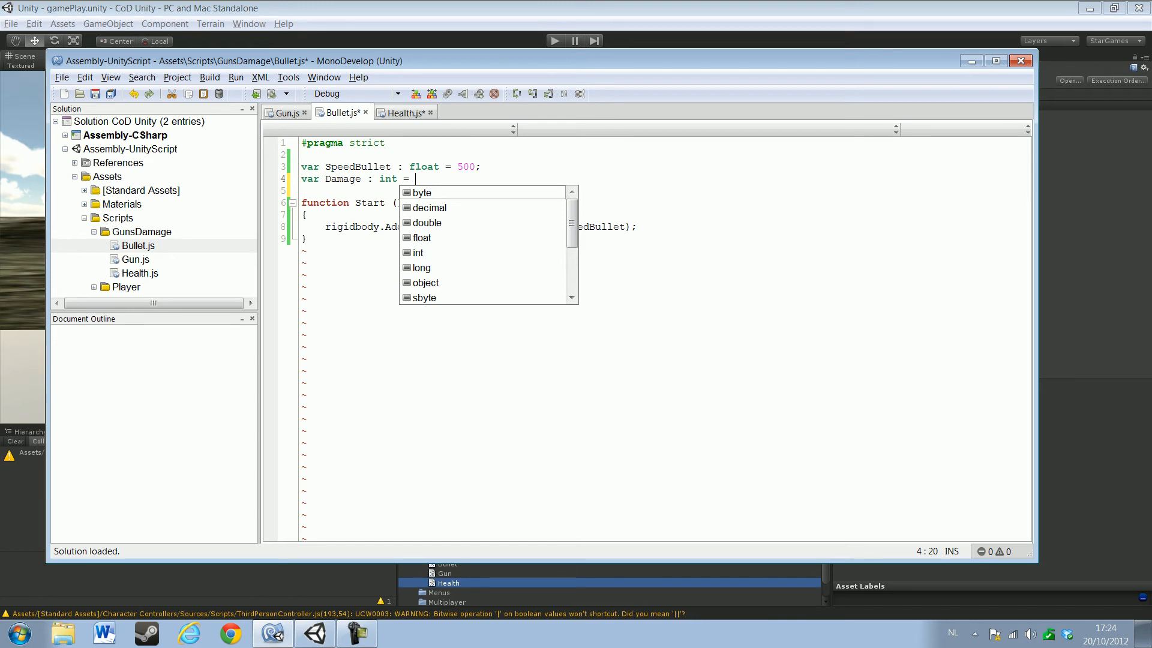
text(25;)
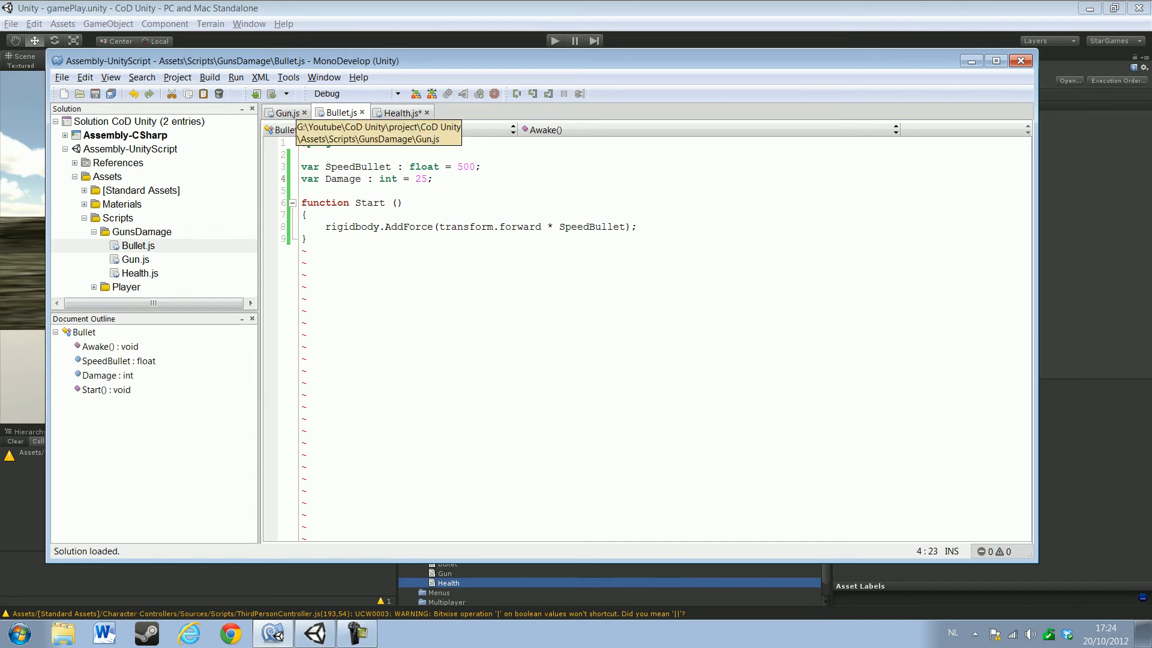
Return to Health.js via the Gun tab, typing then deleting a gameObject.hit. line in the if block
click(284, 113)
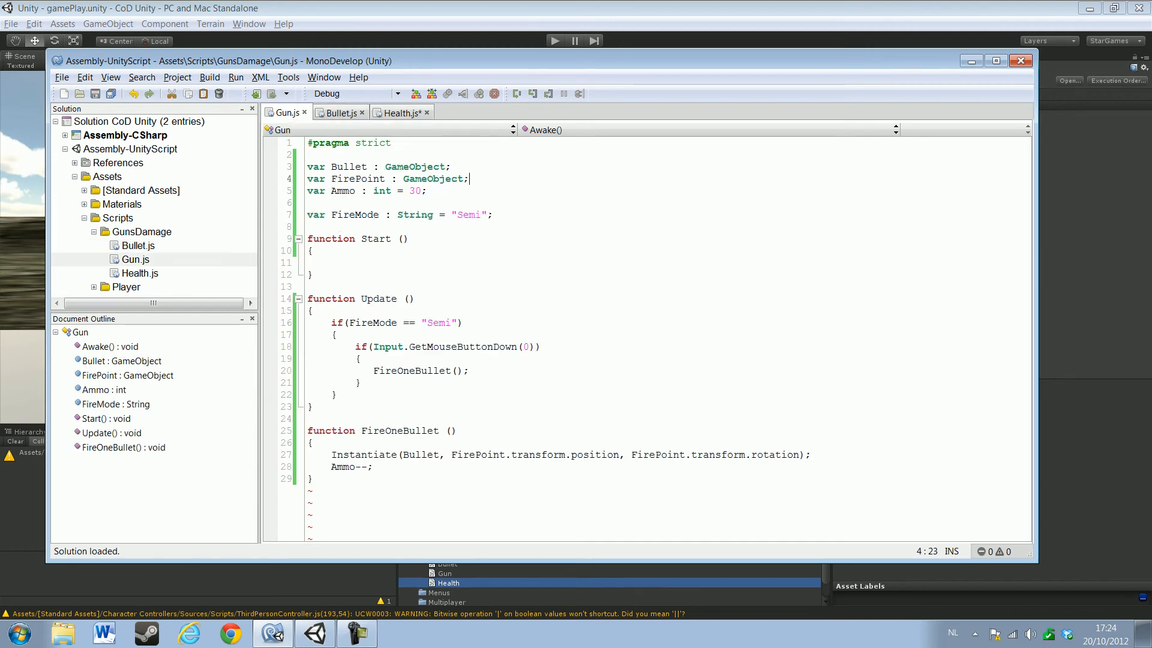
click(401, 112)
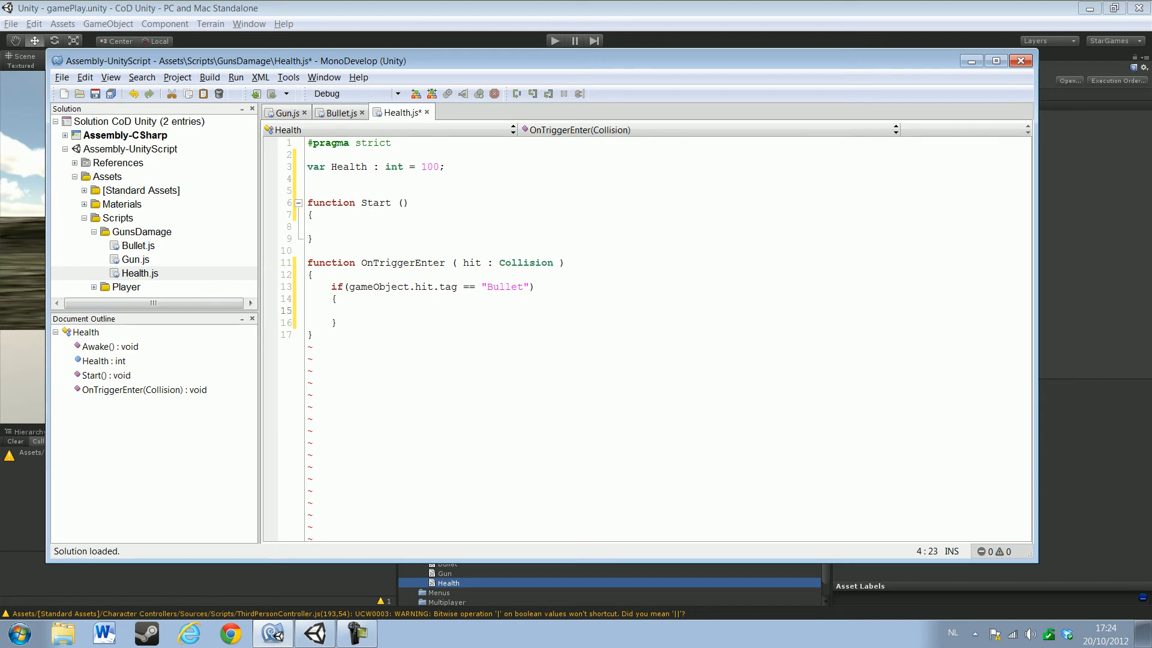
text(gameObject.)
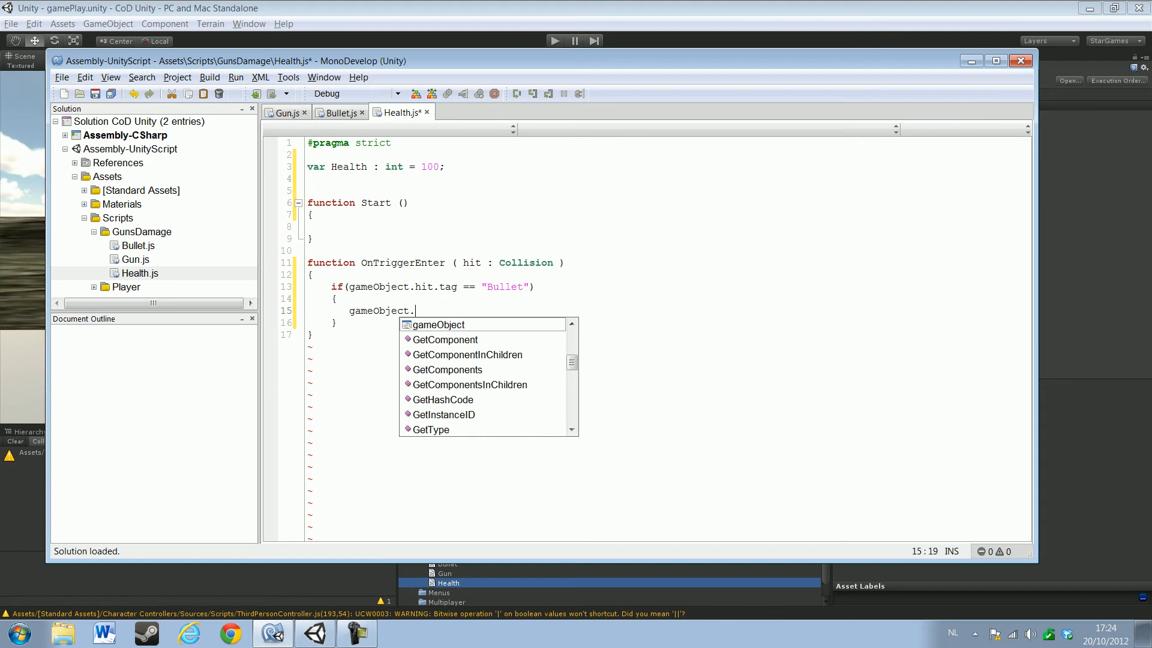
text(hit)
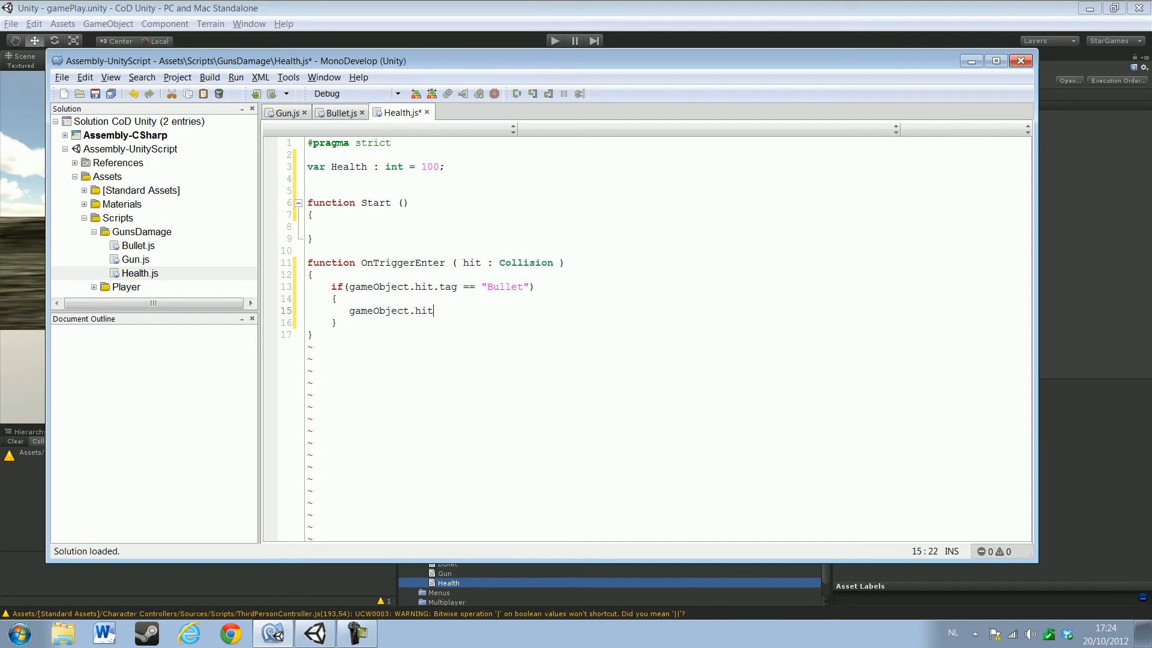
text(.)
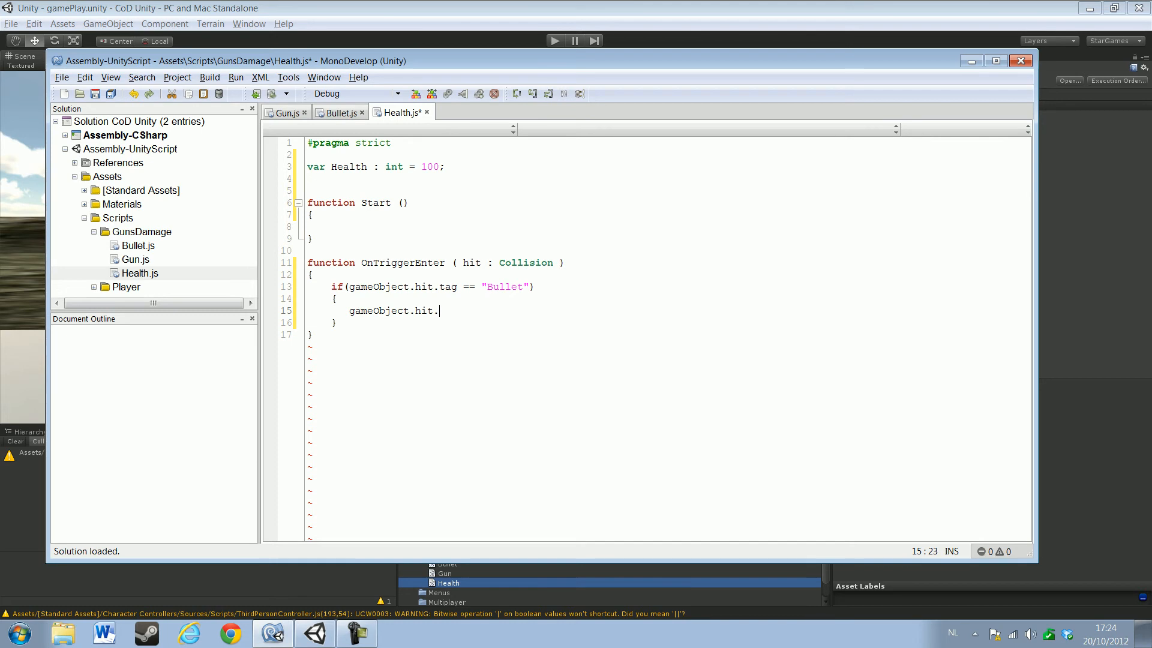
key(BackSpace)
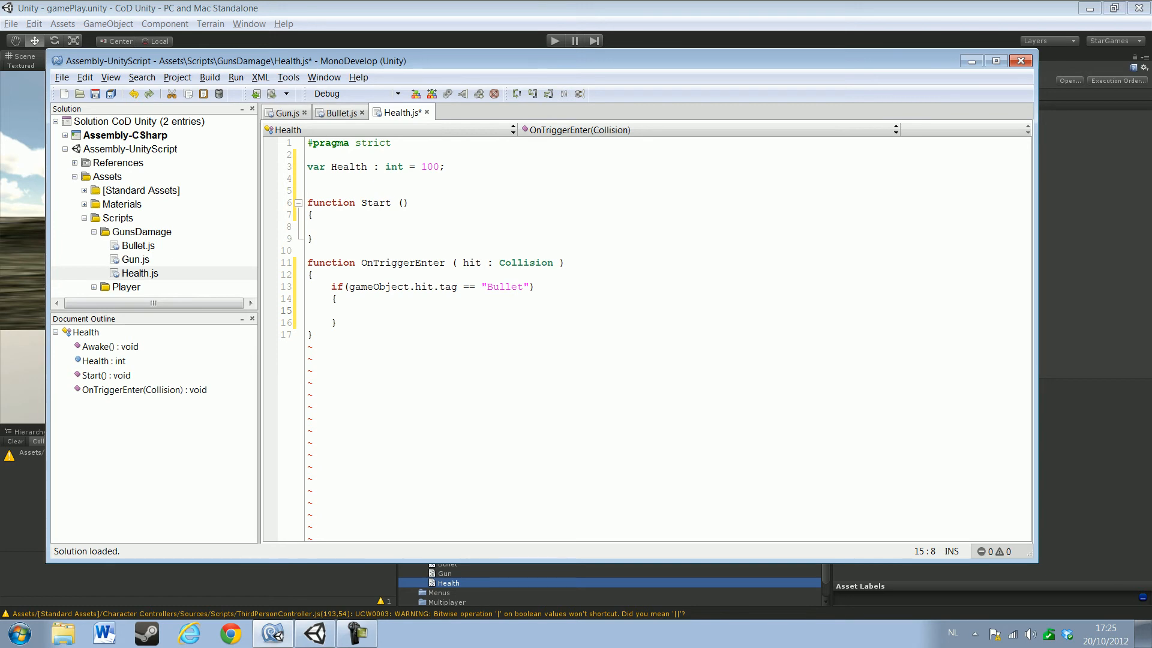
Declare var damage : int; below the Health variable and save
text(v)
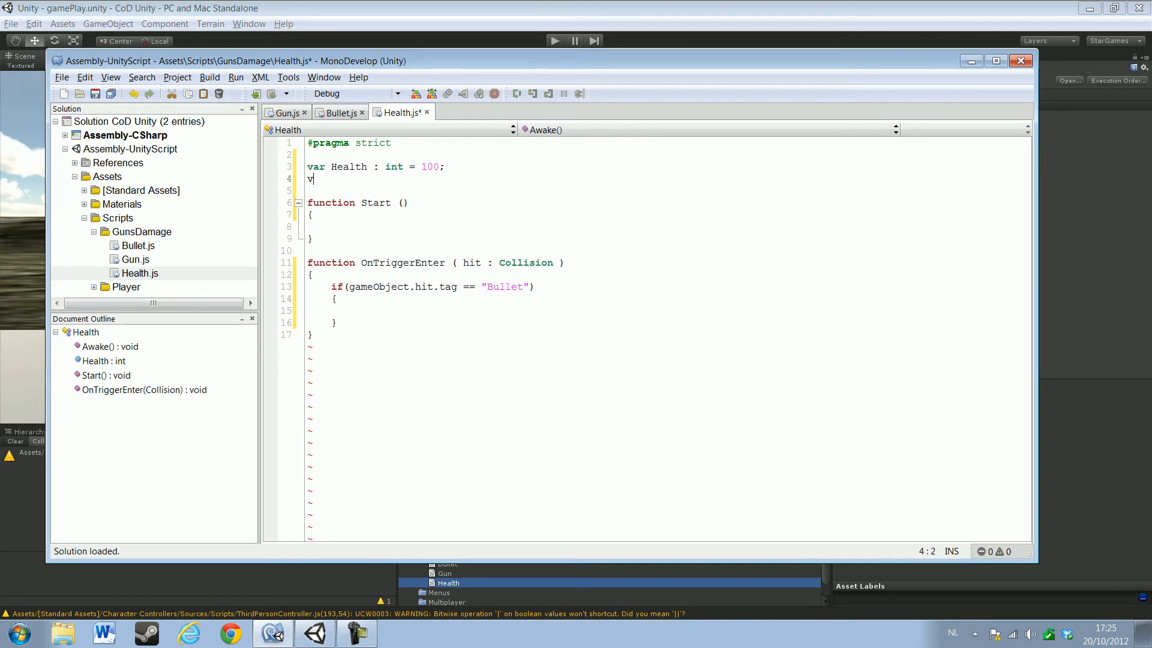
text(ar)
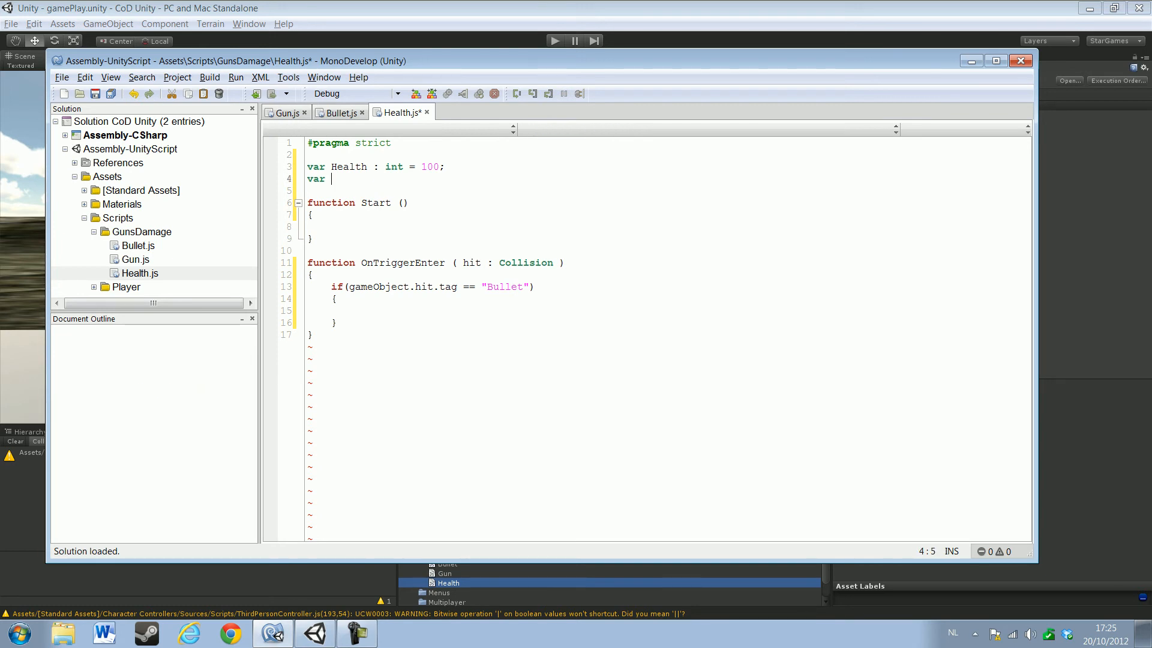
text(damage)
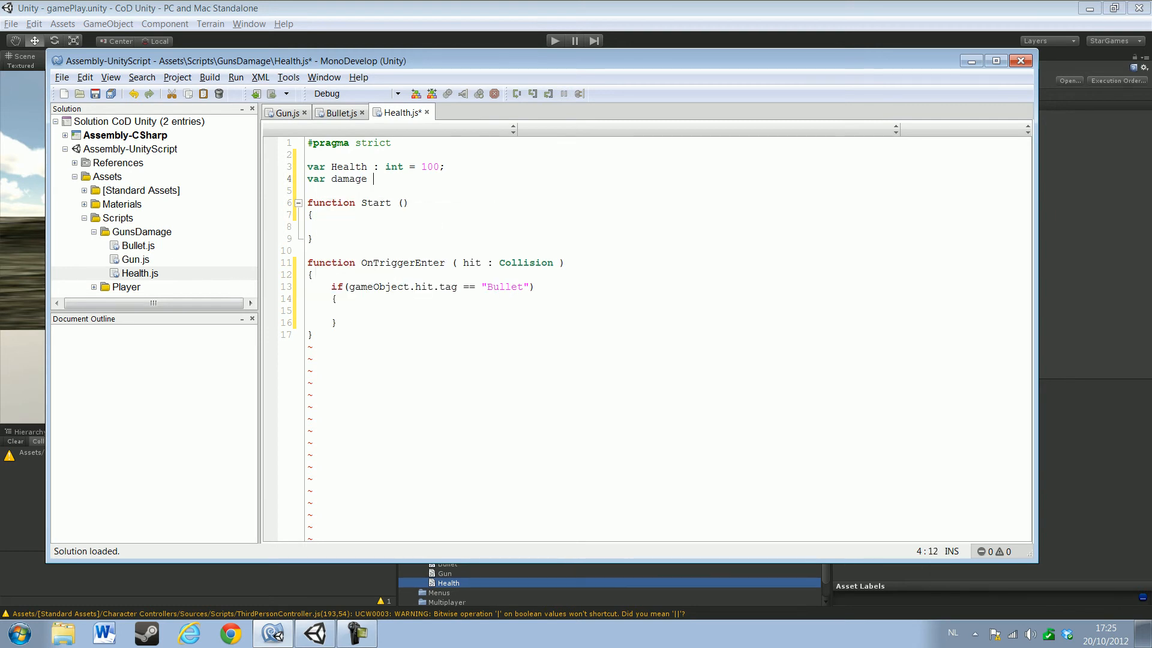
text(: int)
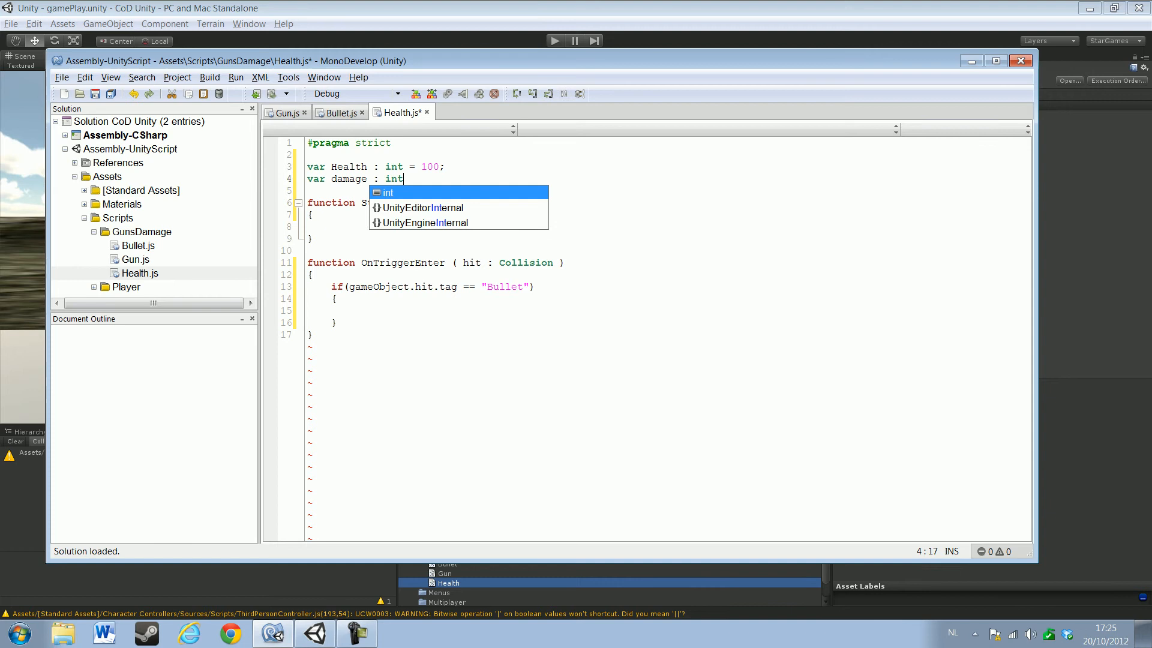
text(;)
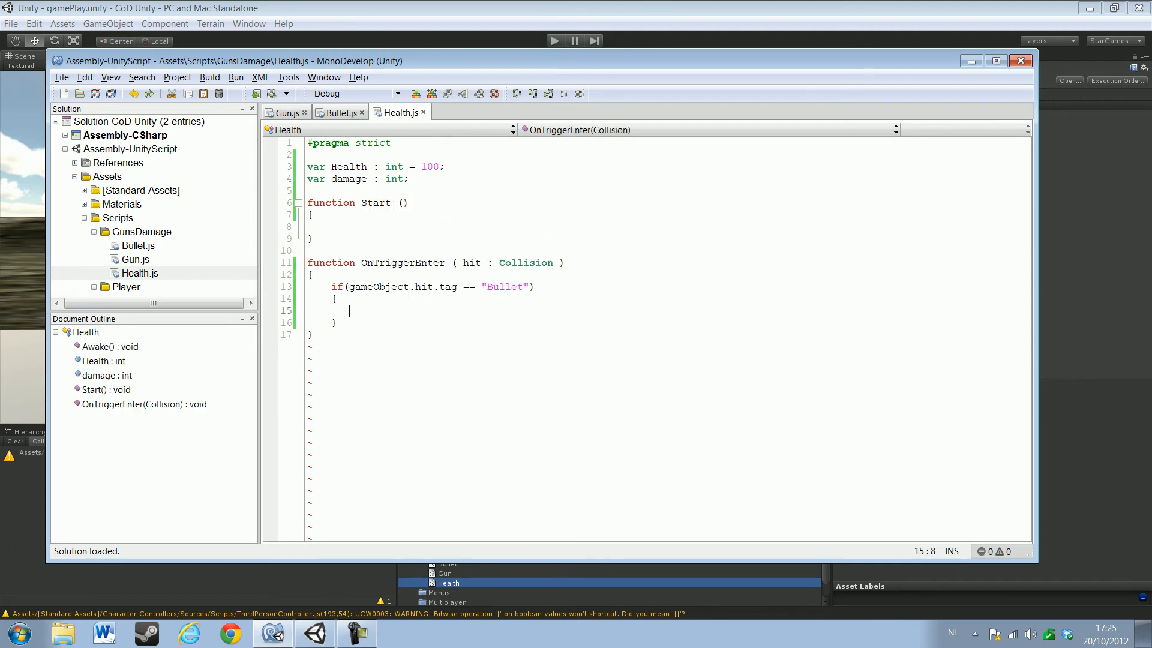
Begin the assignment with gameObject.hit. and erase a mistyped Damage name
text(g)
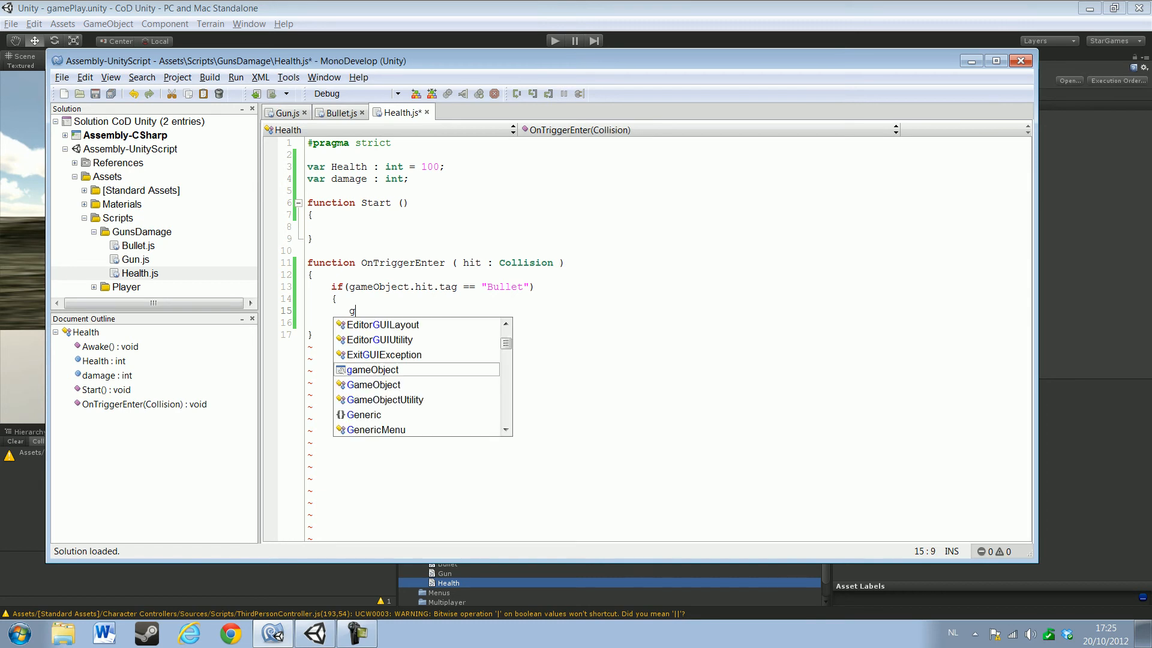
text(ameObject.hit)
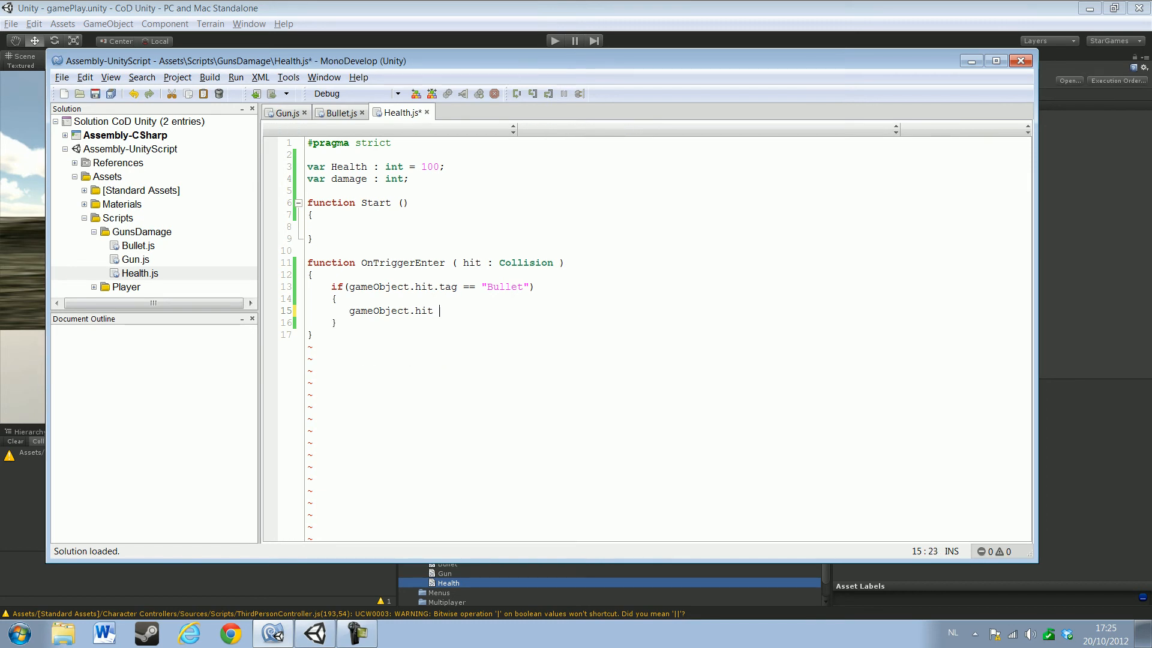
key(backspace)
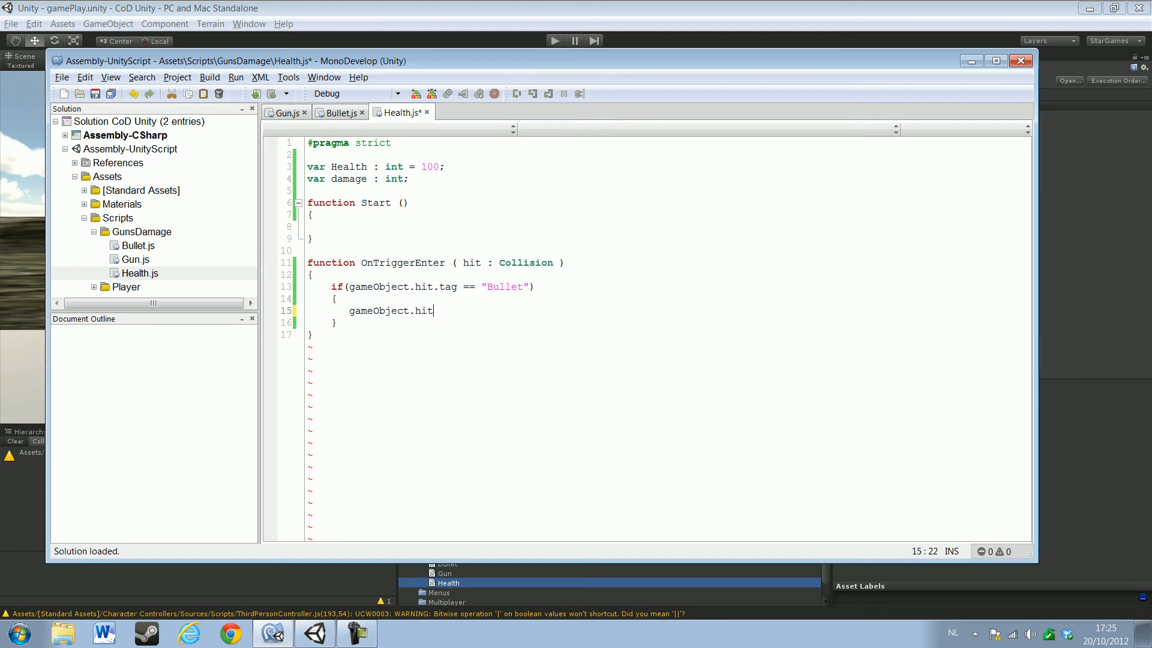
text(.)
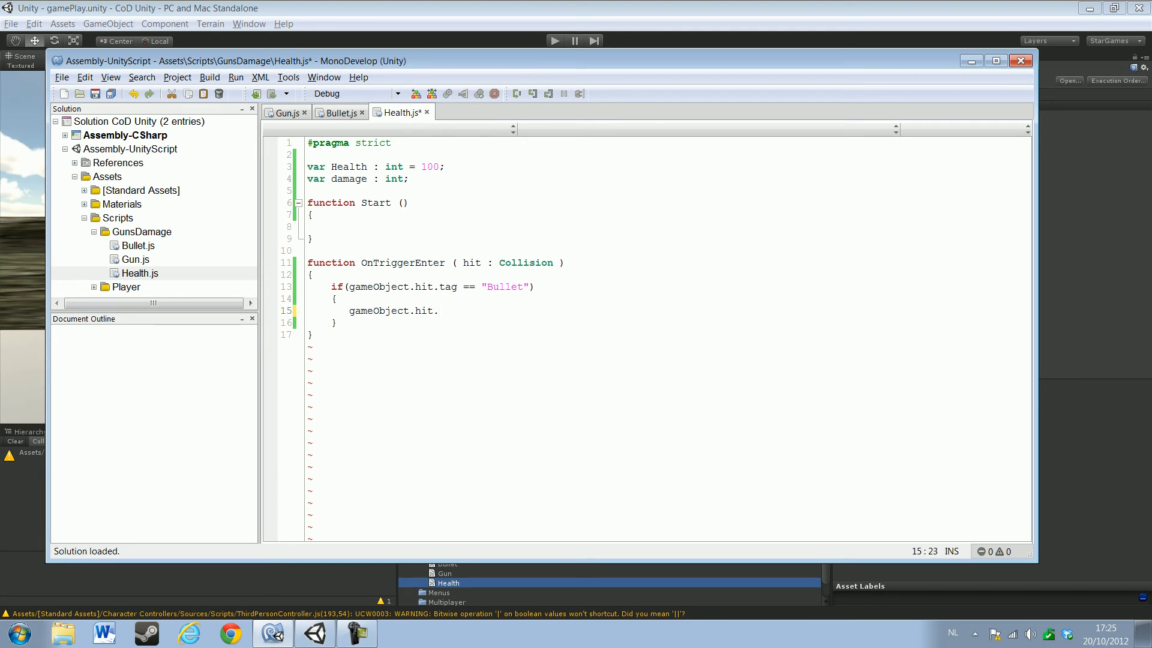
text(Damage)
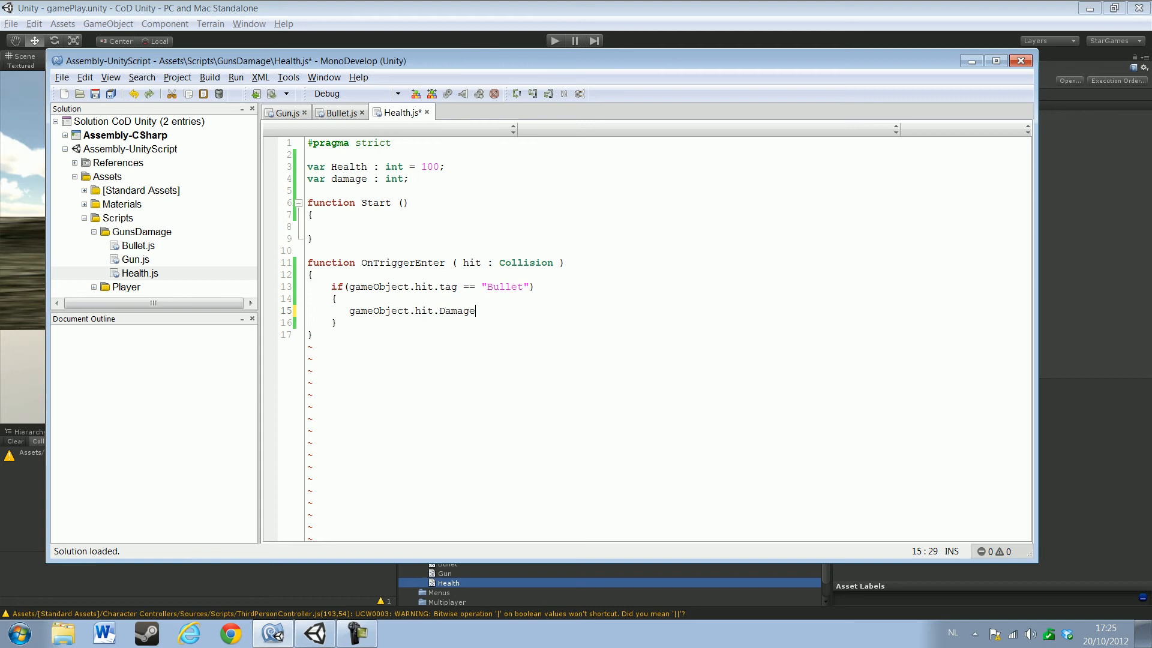
key(BackSpace)
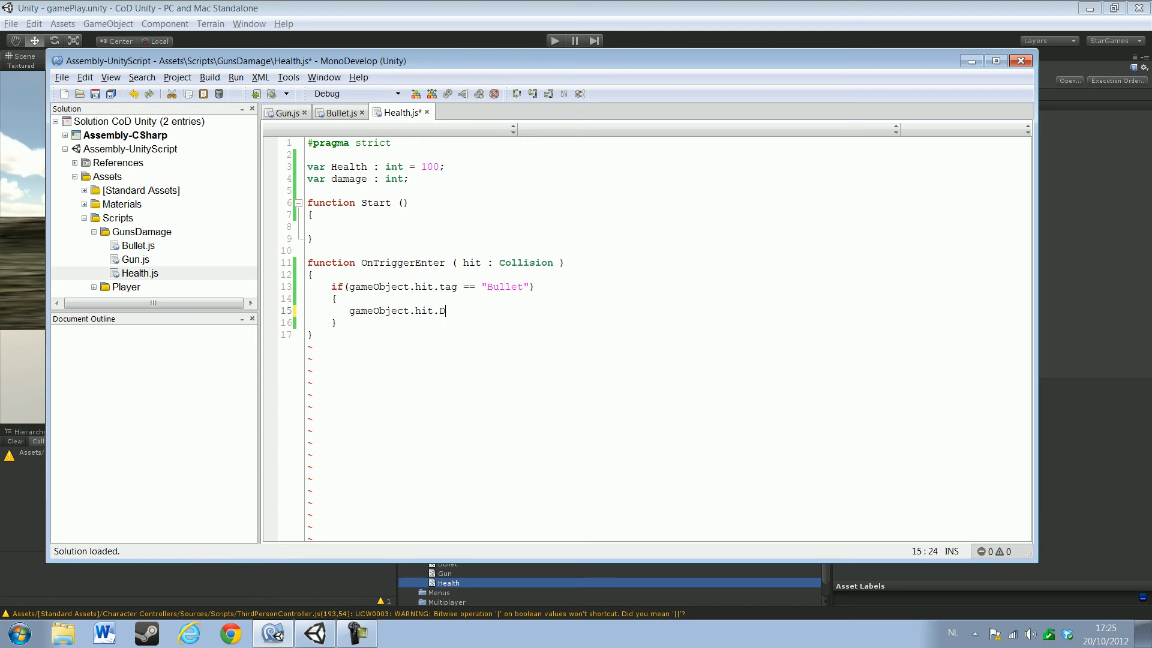
key(Backspace)
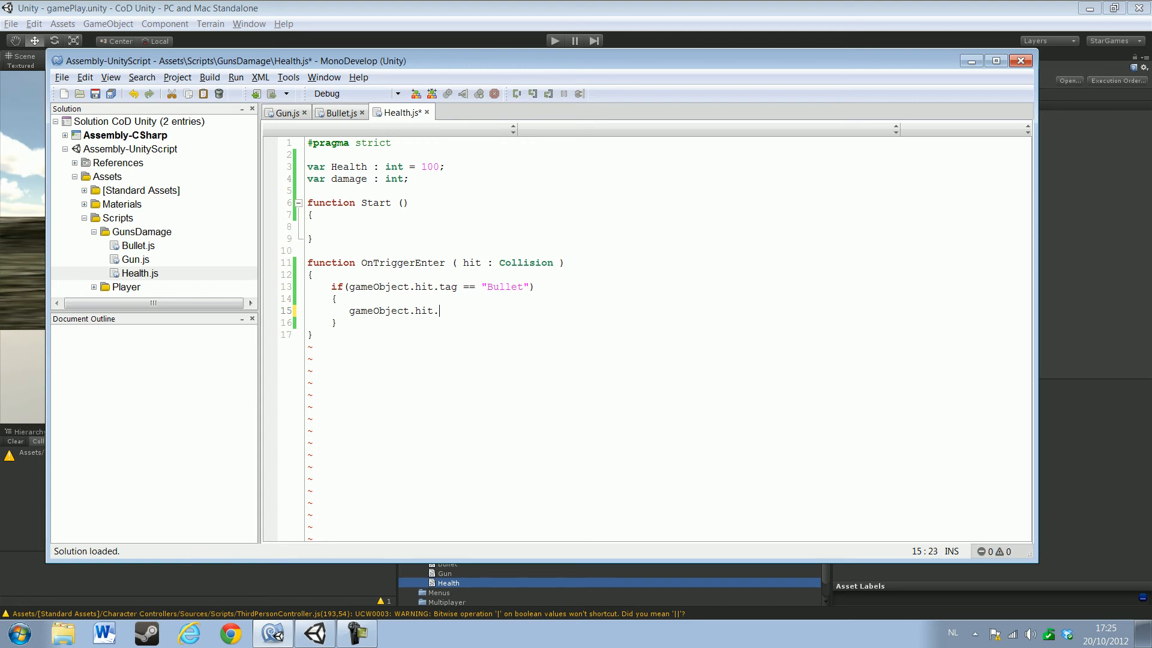
Complete the line as damage = gameObject.hit.Bullet.Damage;
text(B)
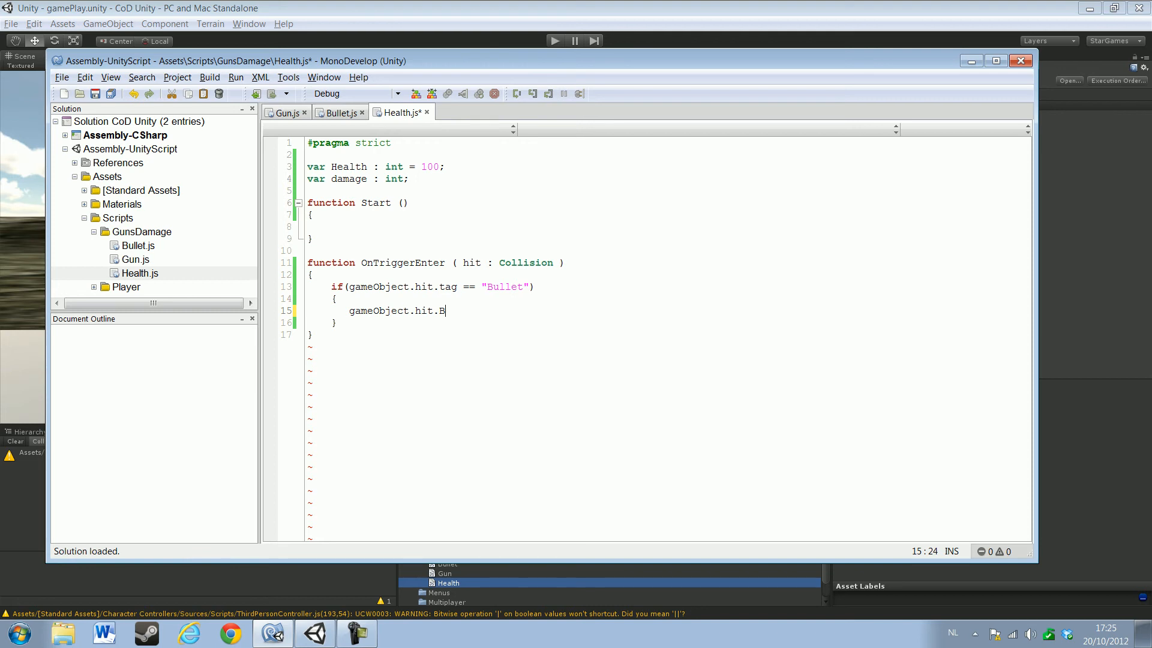
text(ullet.)
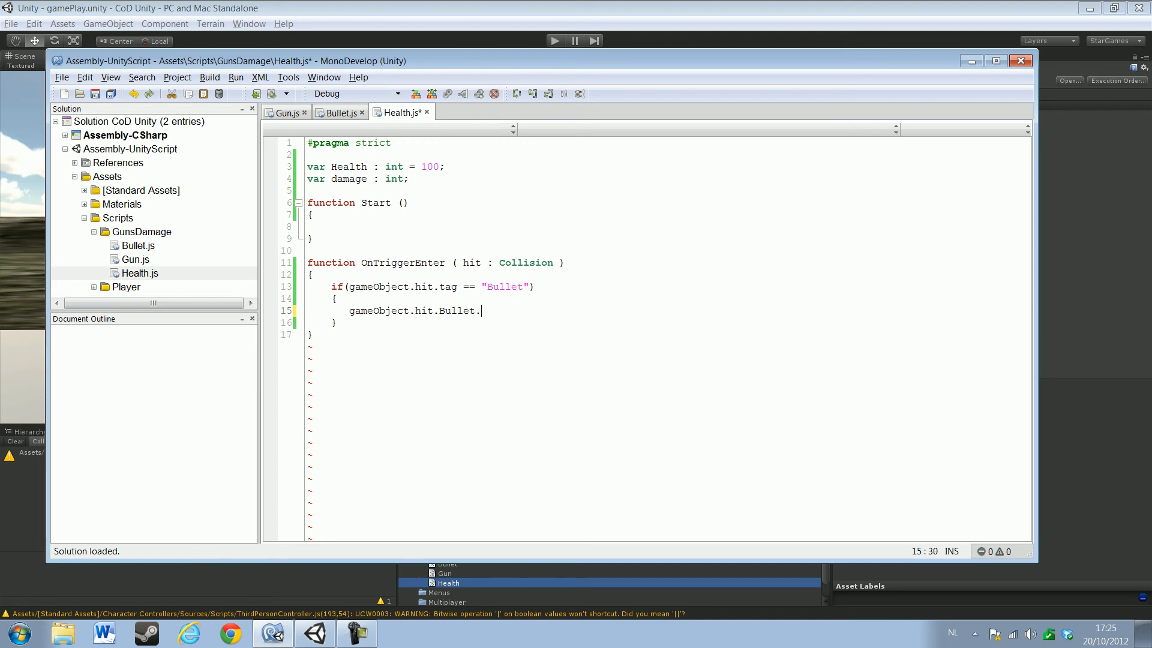
text(Da)
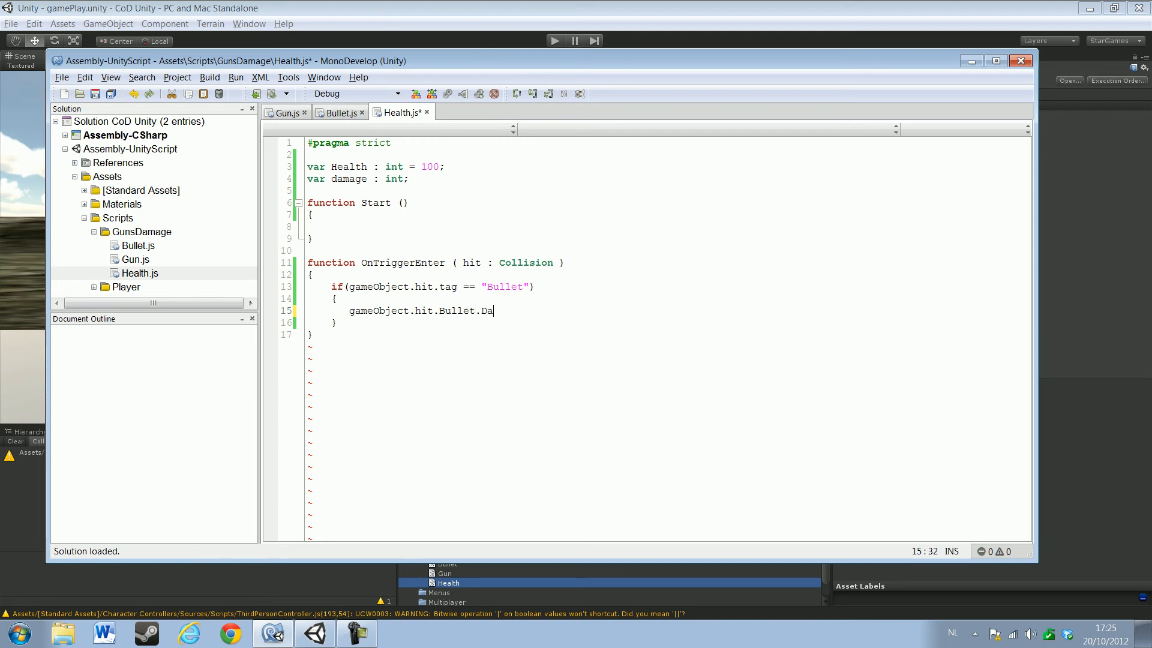
text(ma)
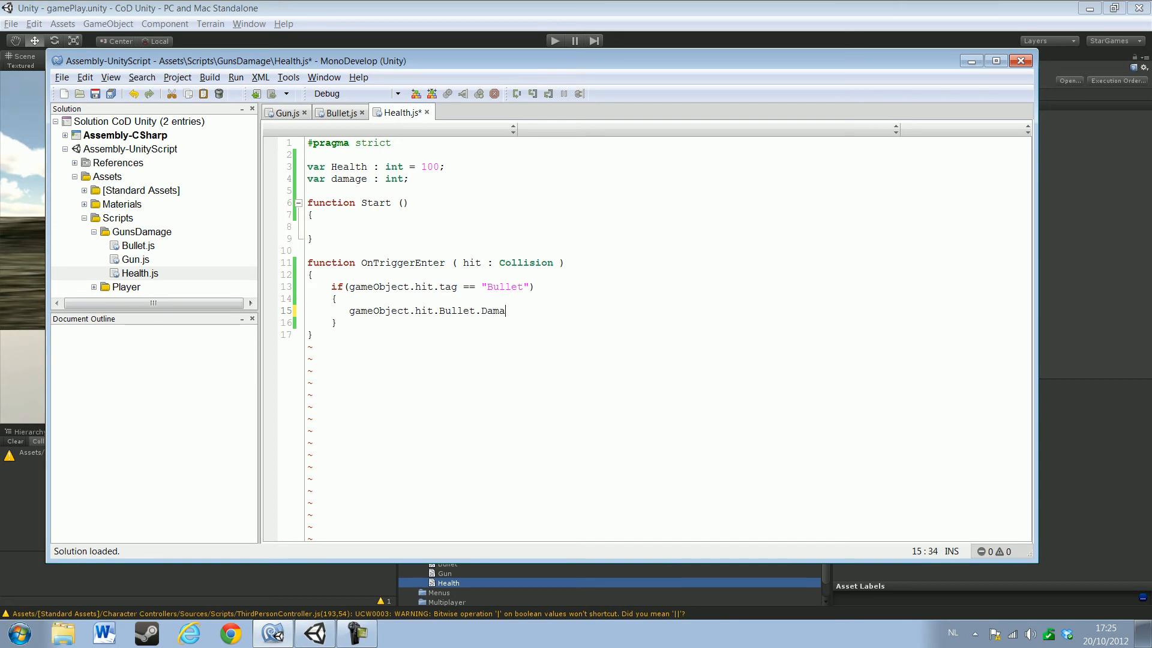
text(ge =)
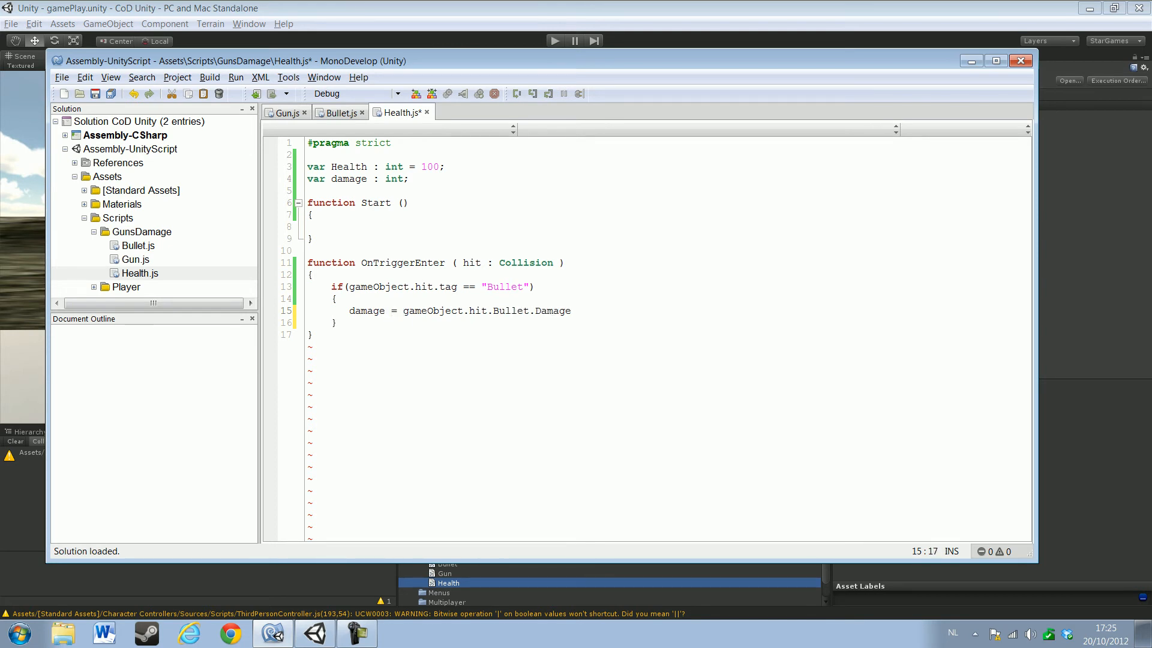
text(;)
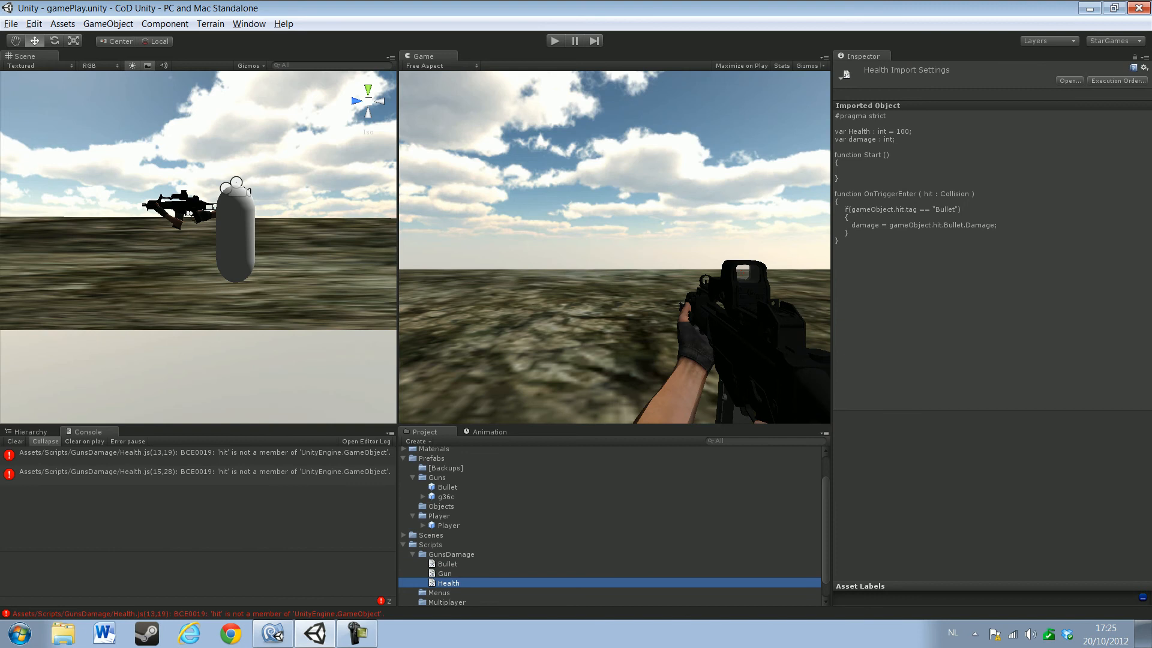
Open Health.js at the line flagged by the 'hit' not a member of GameObject error
double_click(447, 584)
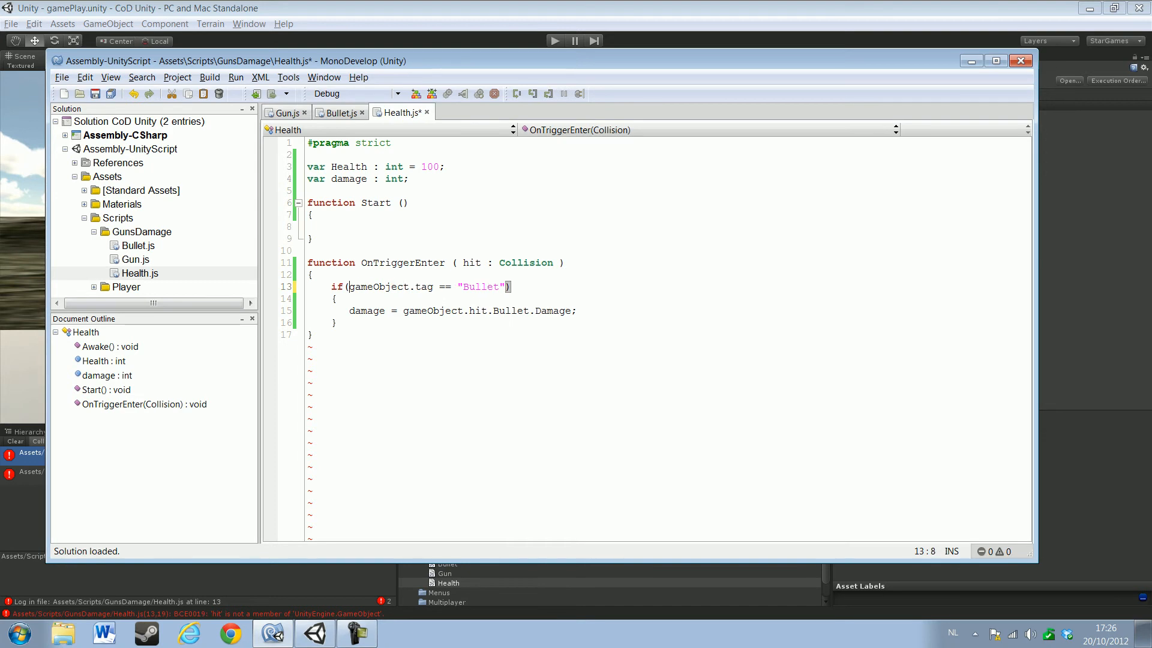
Rewrite both lines to use hit.gameObject.tag and hit.gameObject.Bullet.Damage, then save
text(hit.)
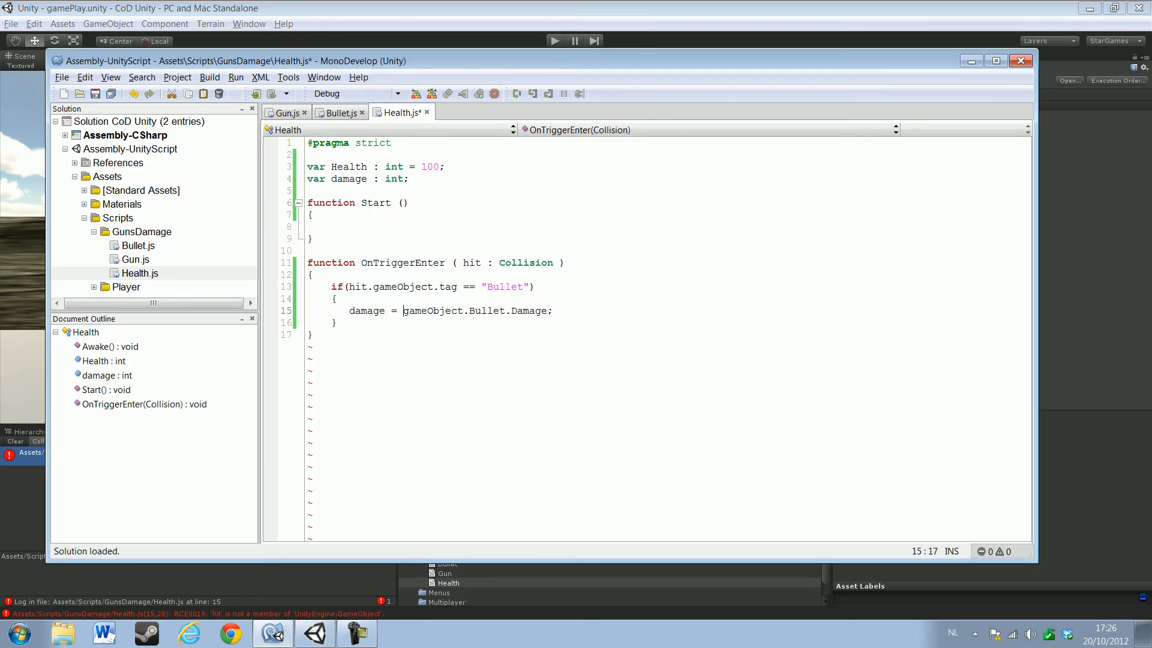
text(hit.)
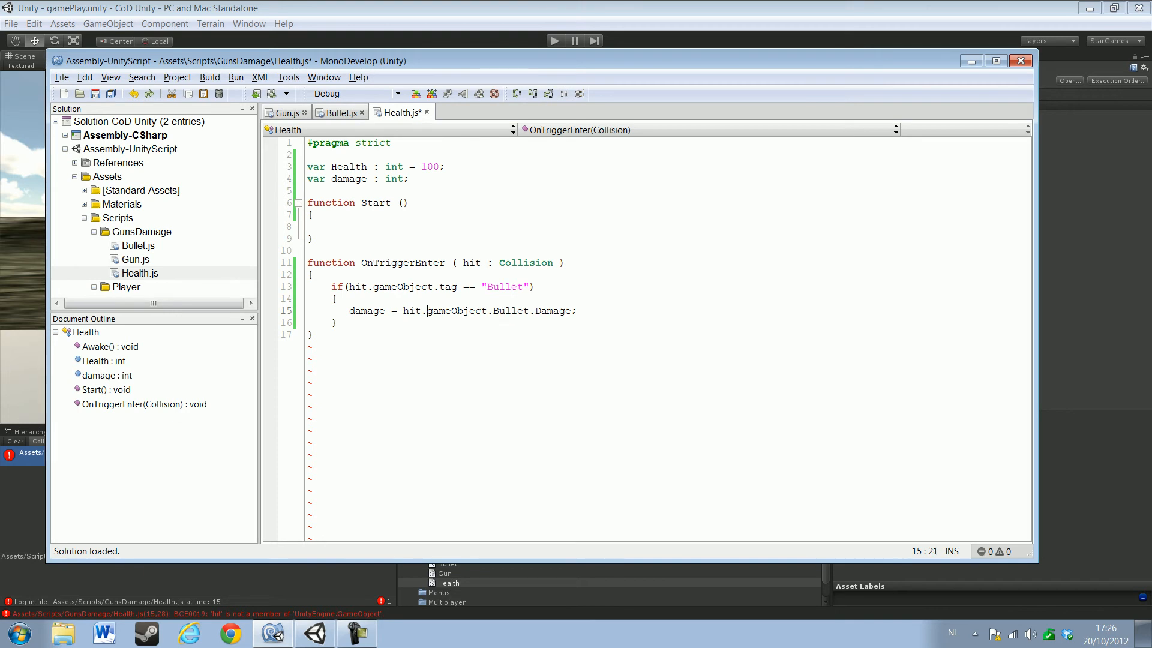
key(ctrl+s)
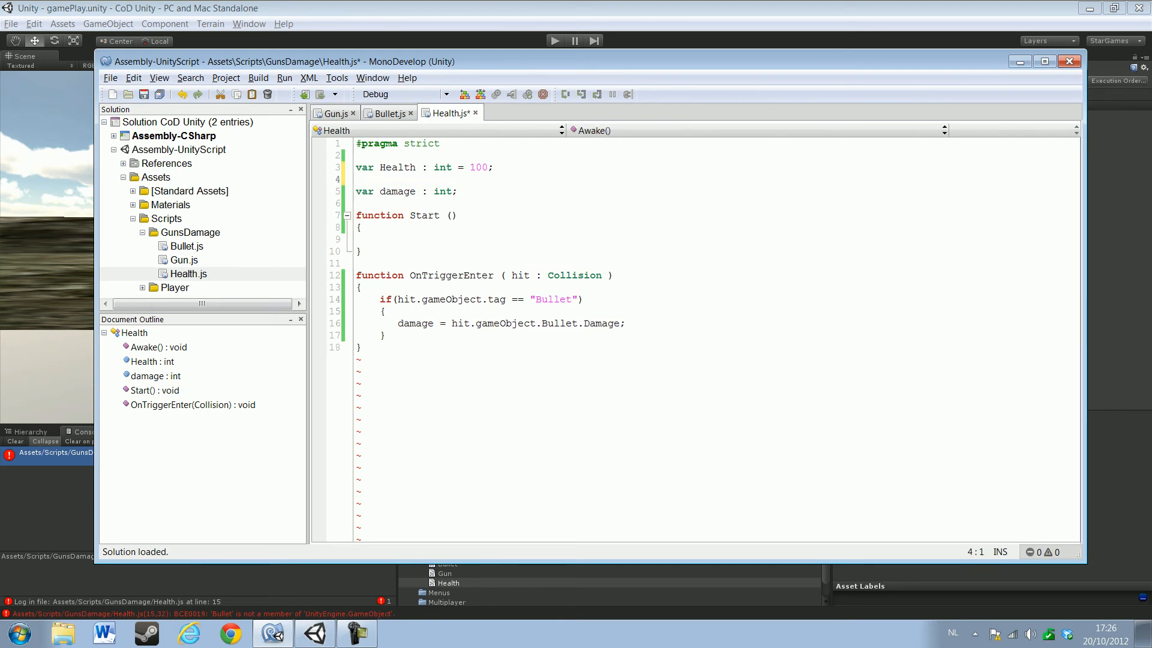
Declare 'var bullet : GameObject;' below the Health variable
text(var)
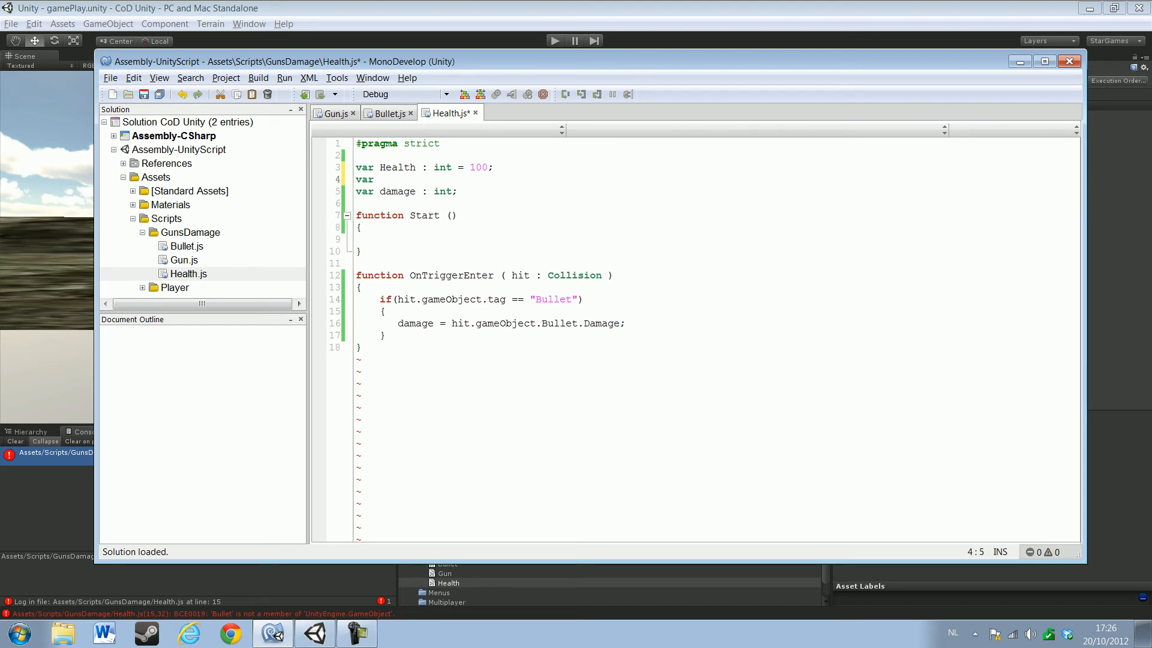
text(Bu)
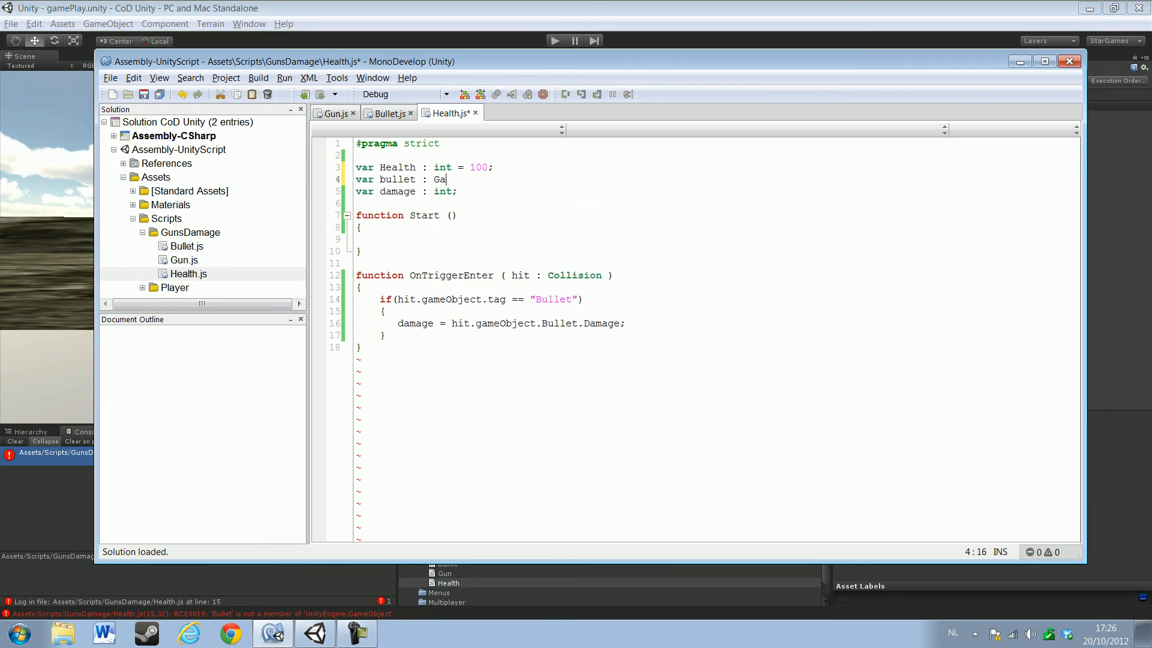
text(meOb)
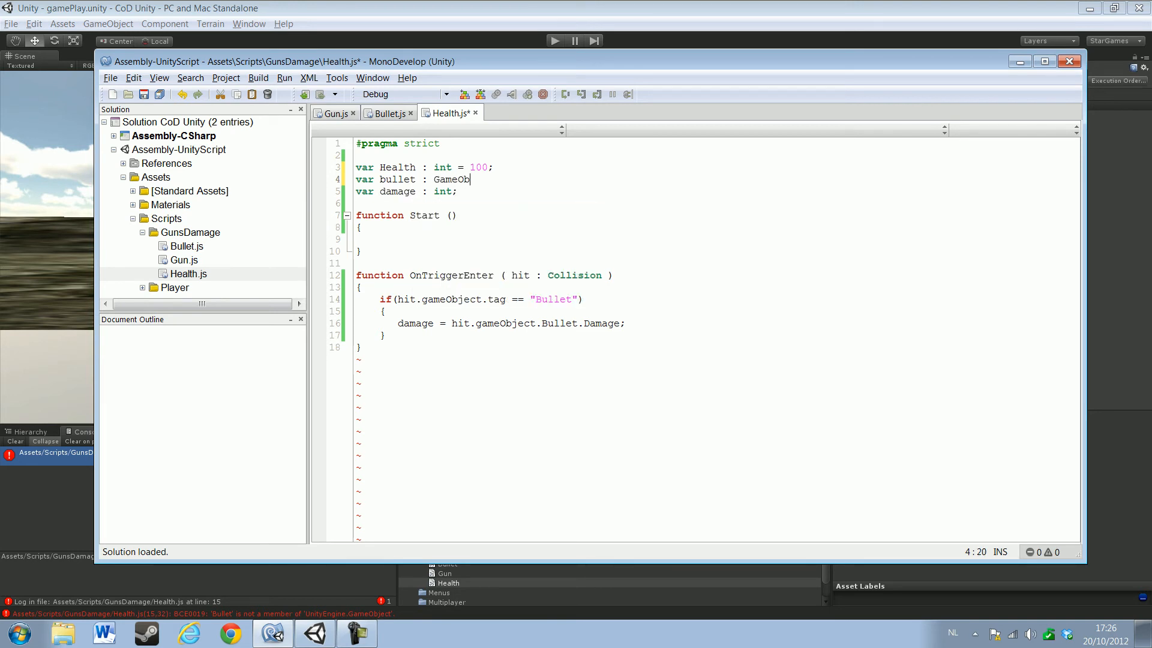
text(ject)
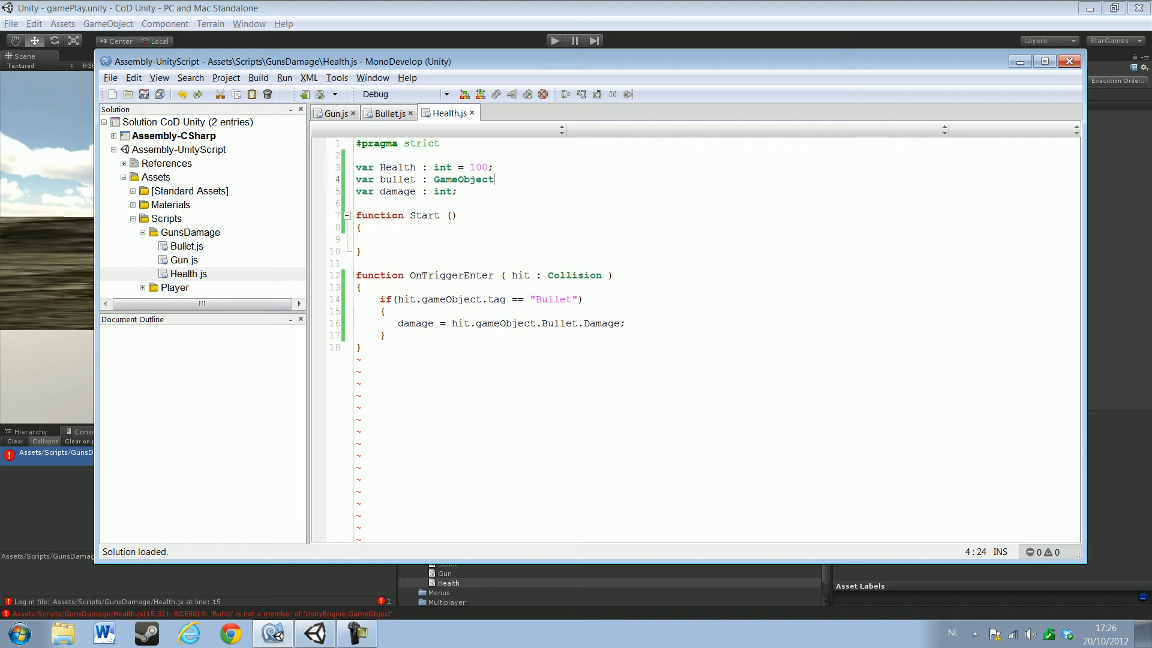
text(;)
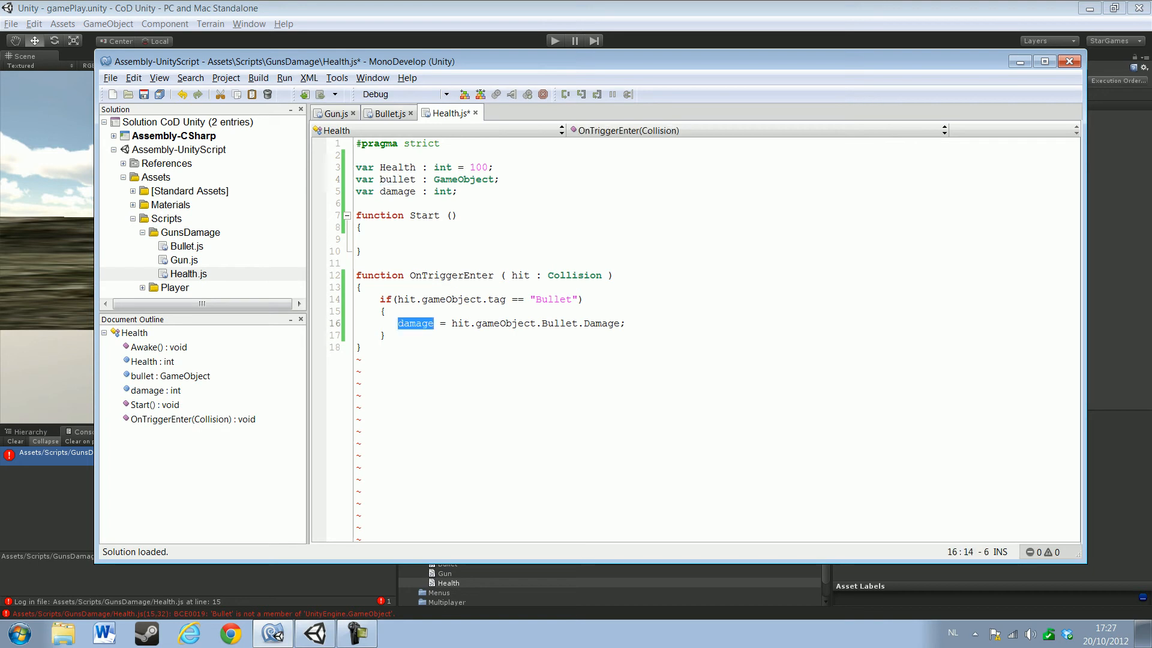
Make the Bullet-tag block assign bullet = hit.gameObject with a blank line below
text(bullet)
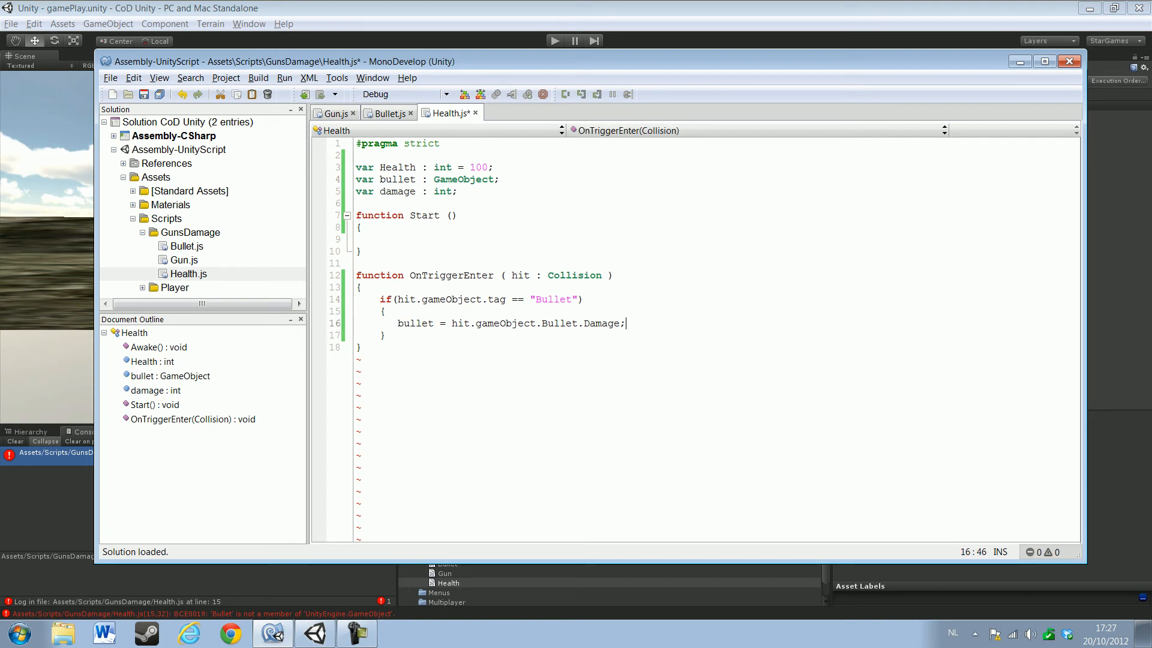
key(BackSpace)
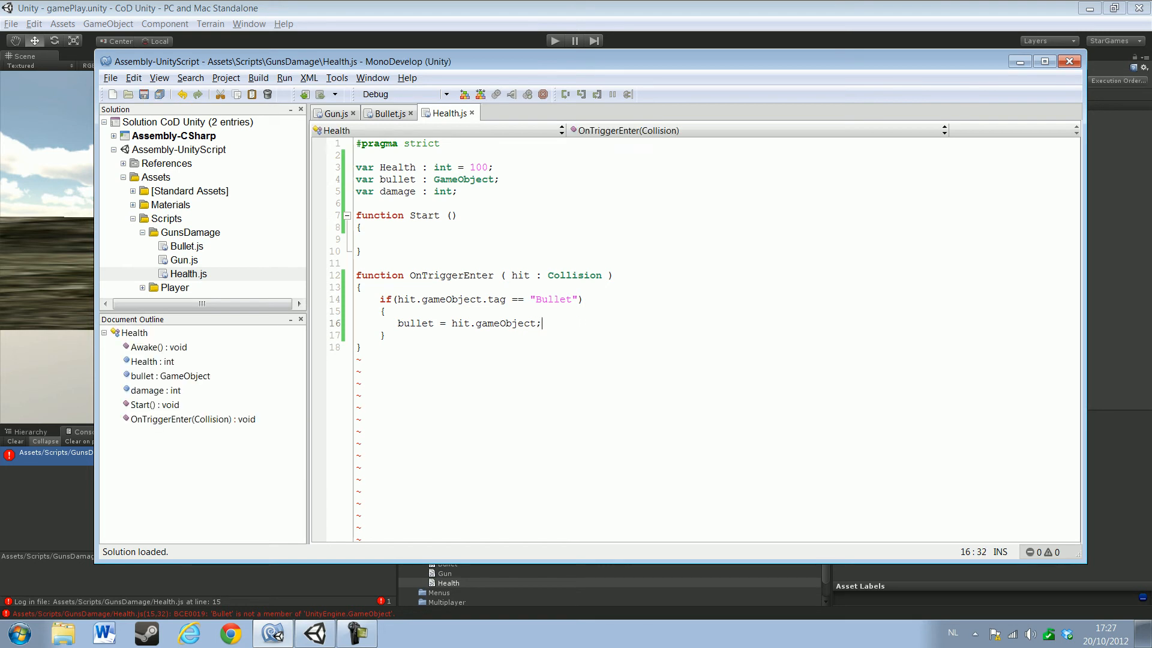
key(enter)
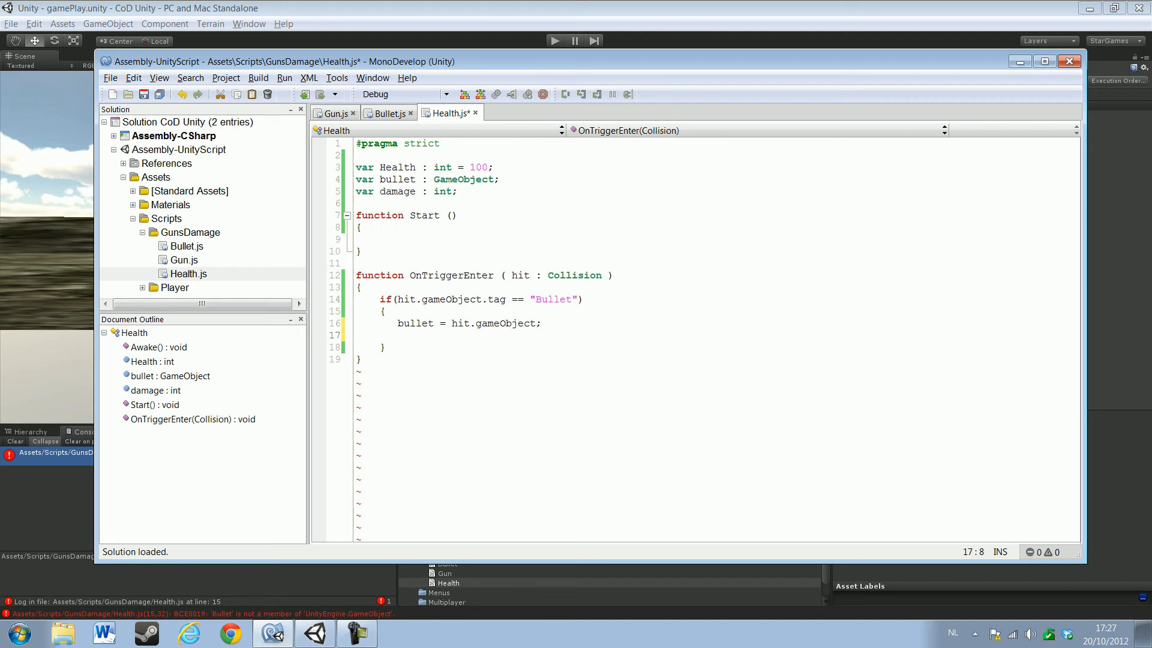
Call TakeDamage(); from inside the Bullet-tag block
text(T)
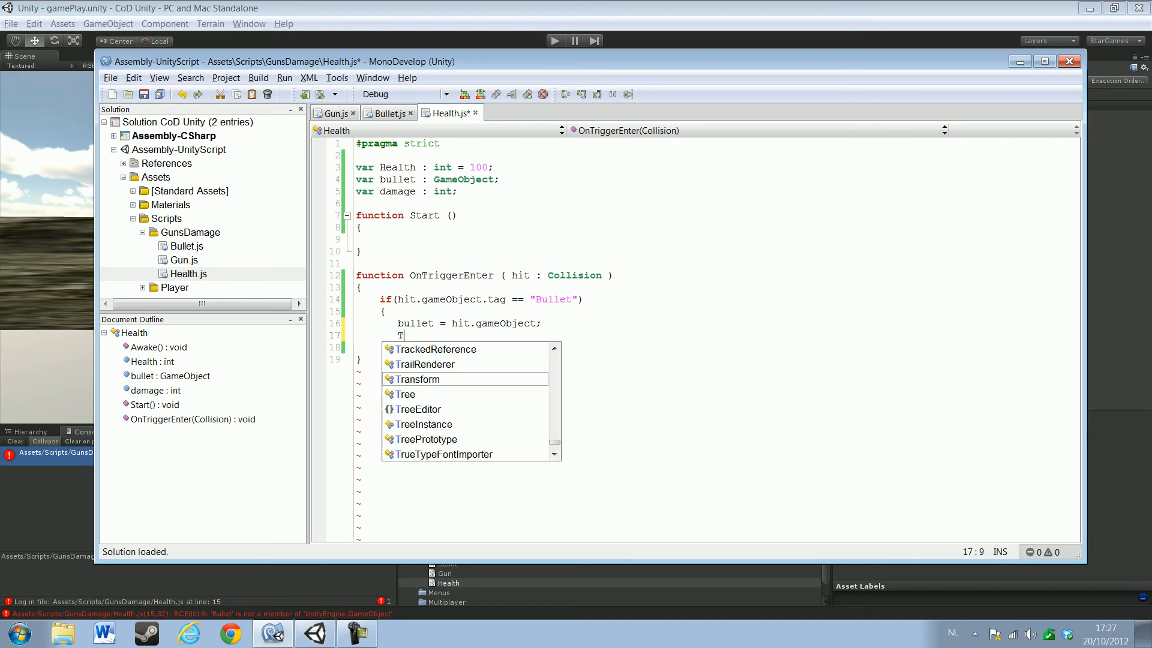
text(akeD)
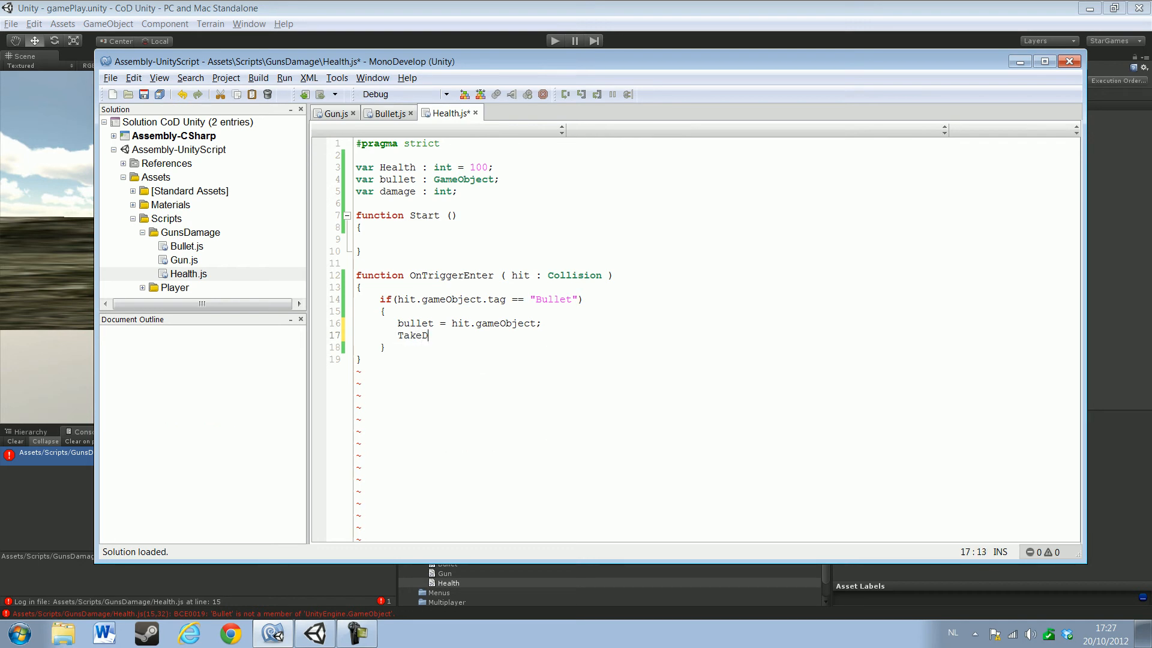
text(amage)
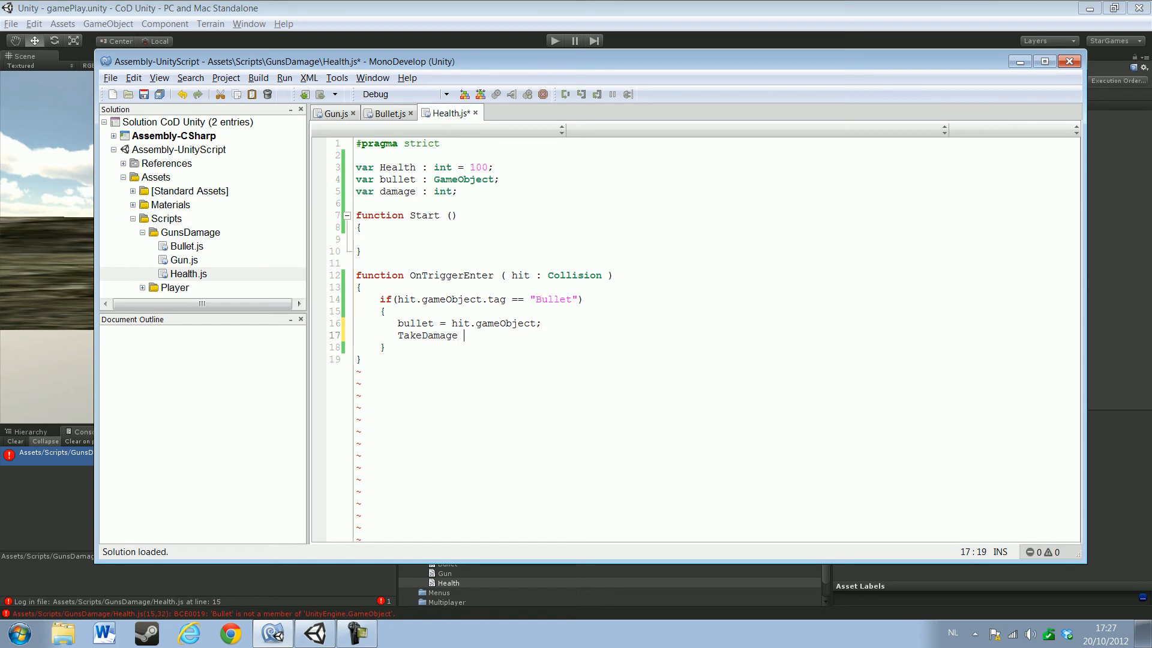
text(())
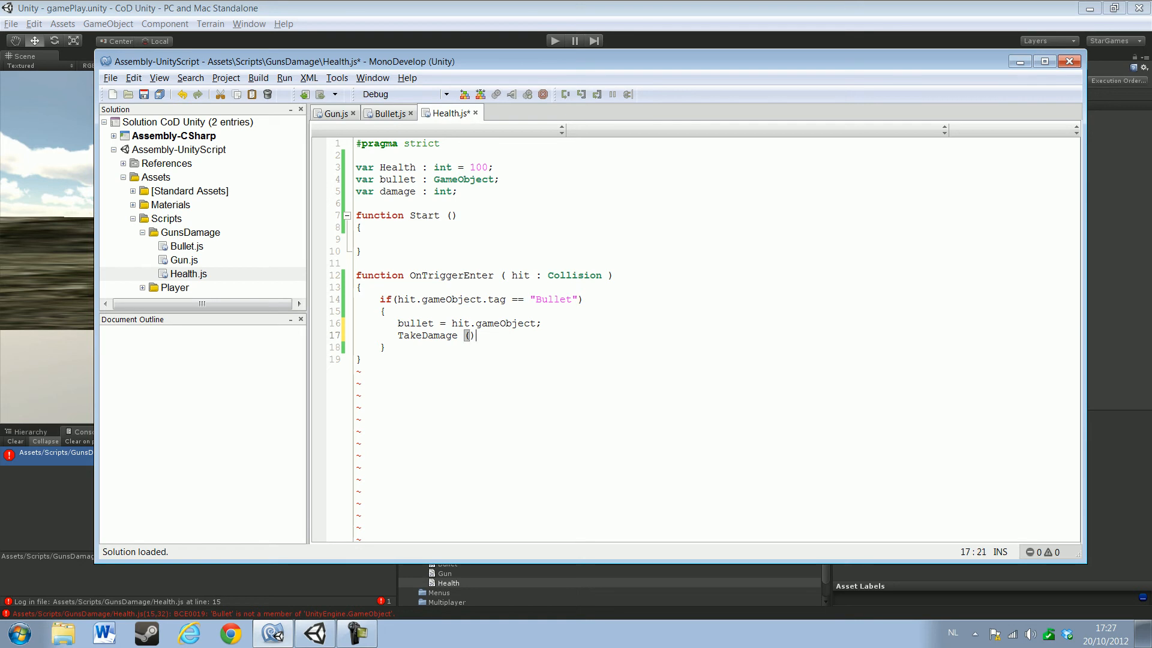
text(;)
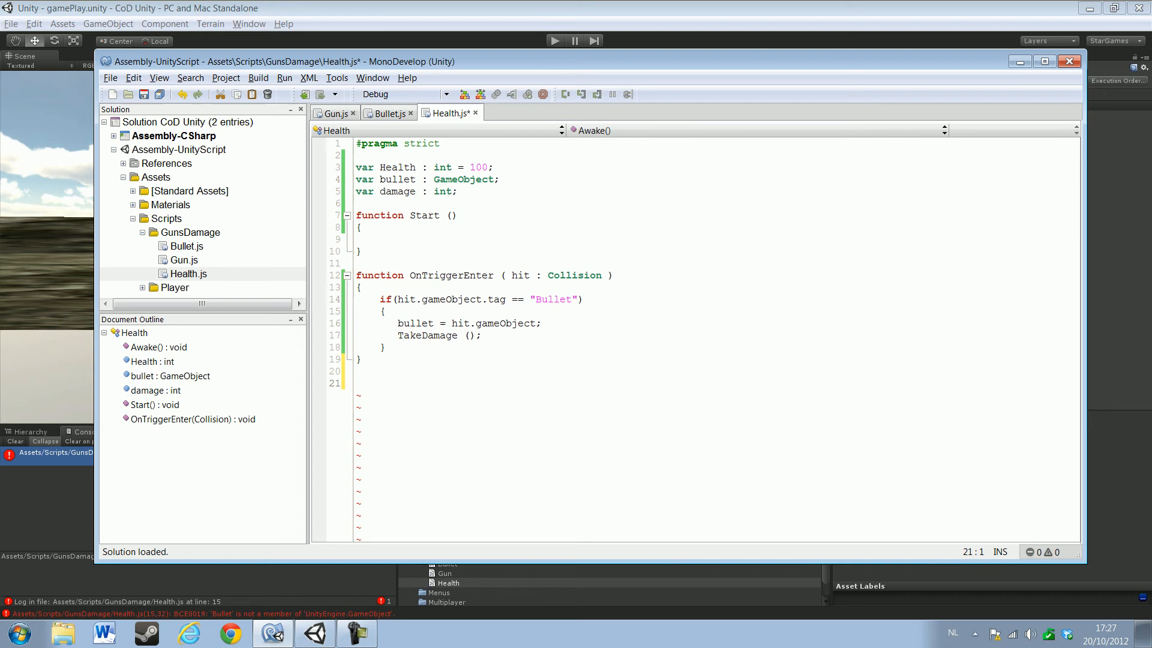
Add an empty 'function TakeDamage ()' below OnTriggerEnter
text(function)
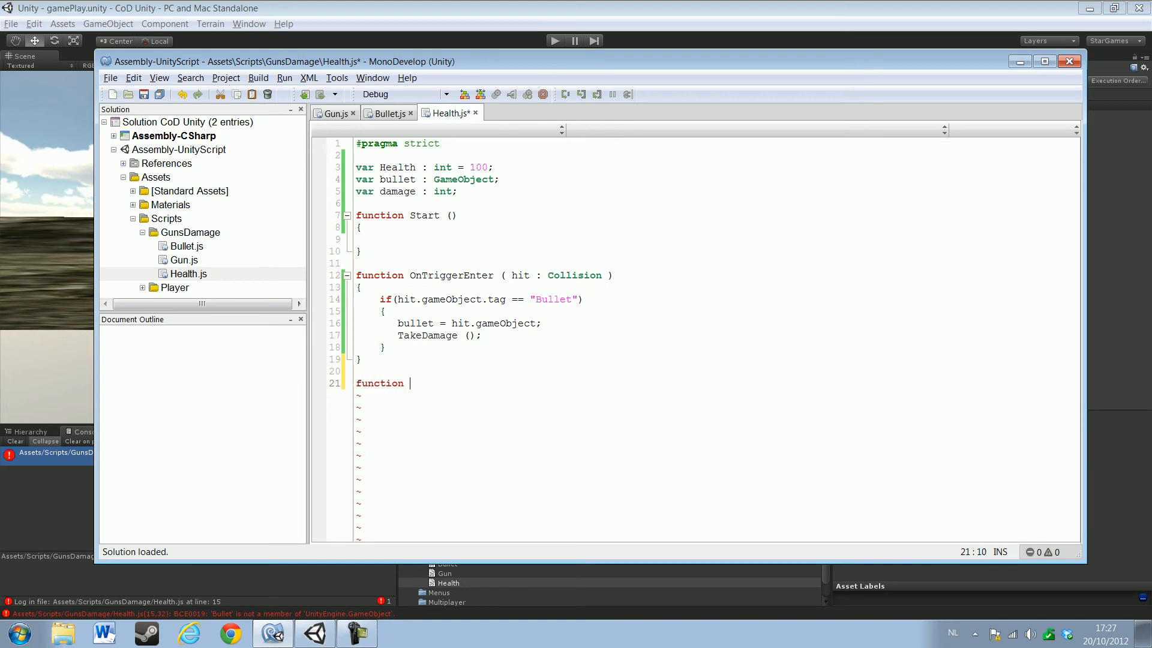
text(Ta)
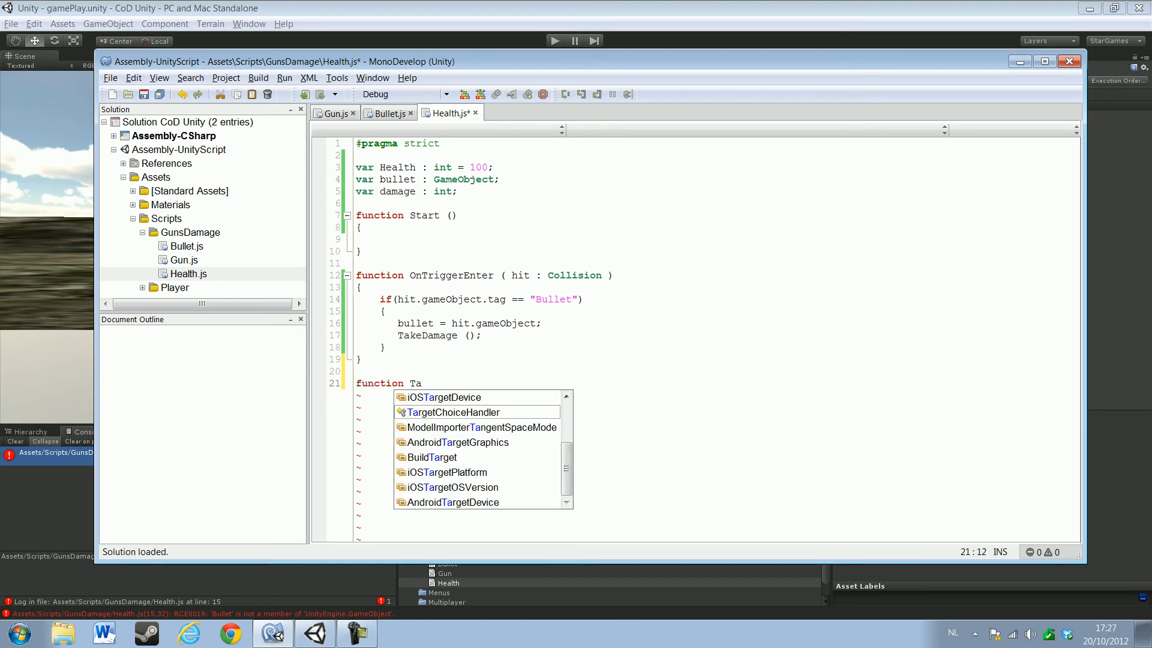
text(keDamage)
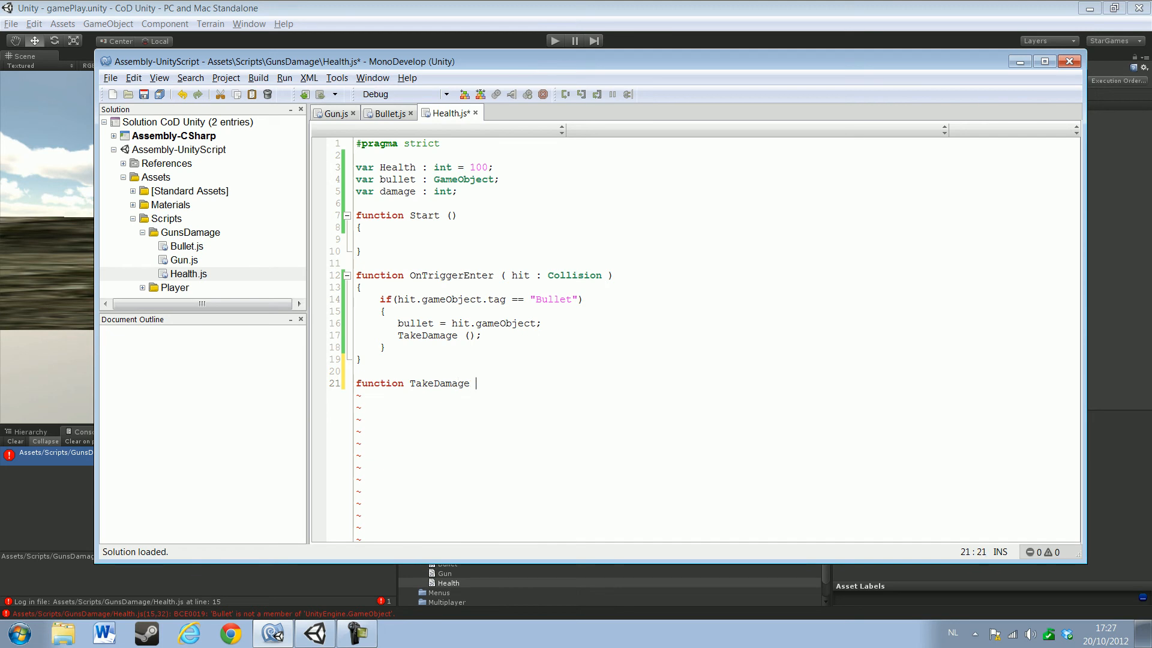
text(()
text({})
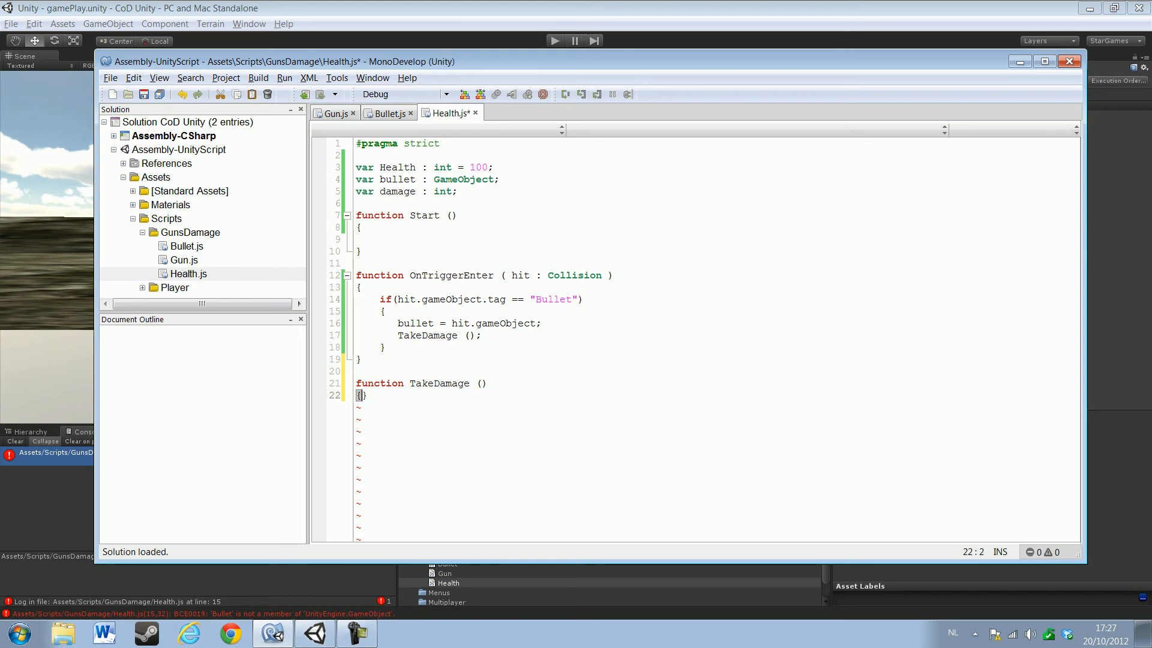
key(enter)
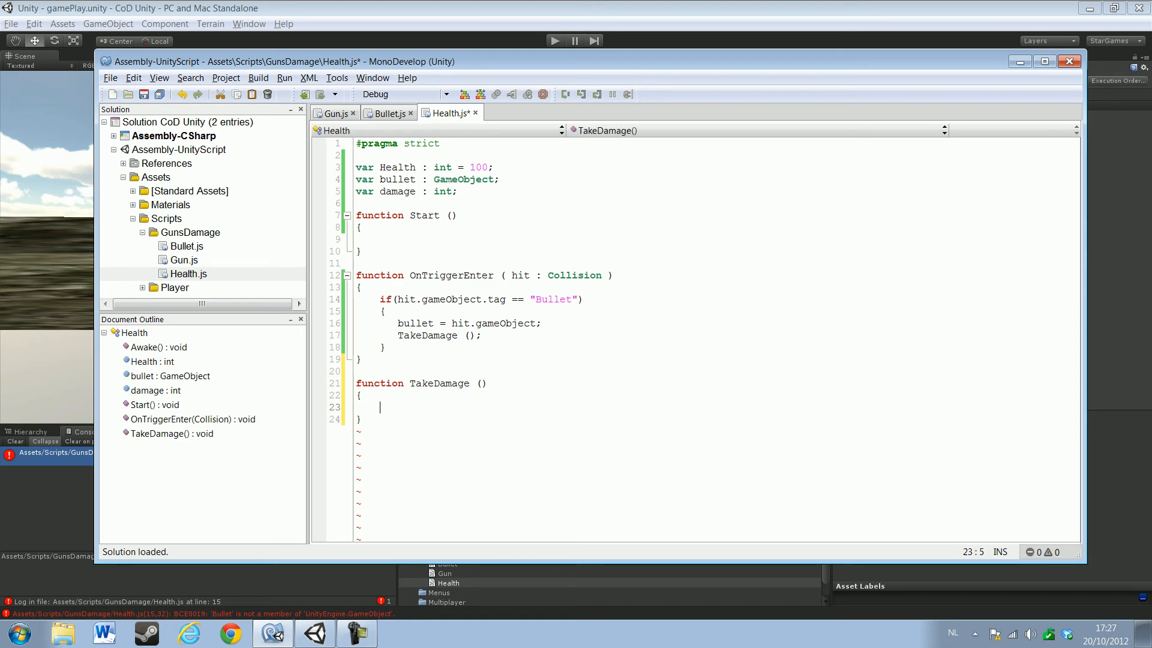
Fill TakeDamage with damage = bullet.Bullet.Damage; and save Health.js
double_click(414, 323)
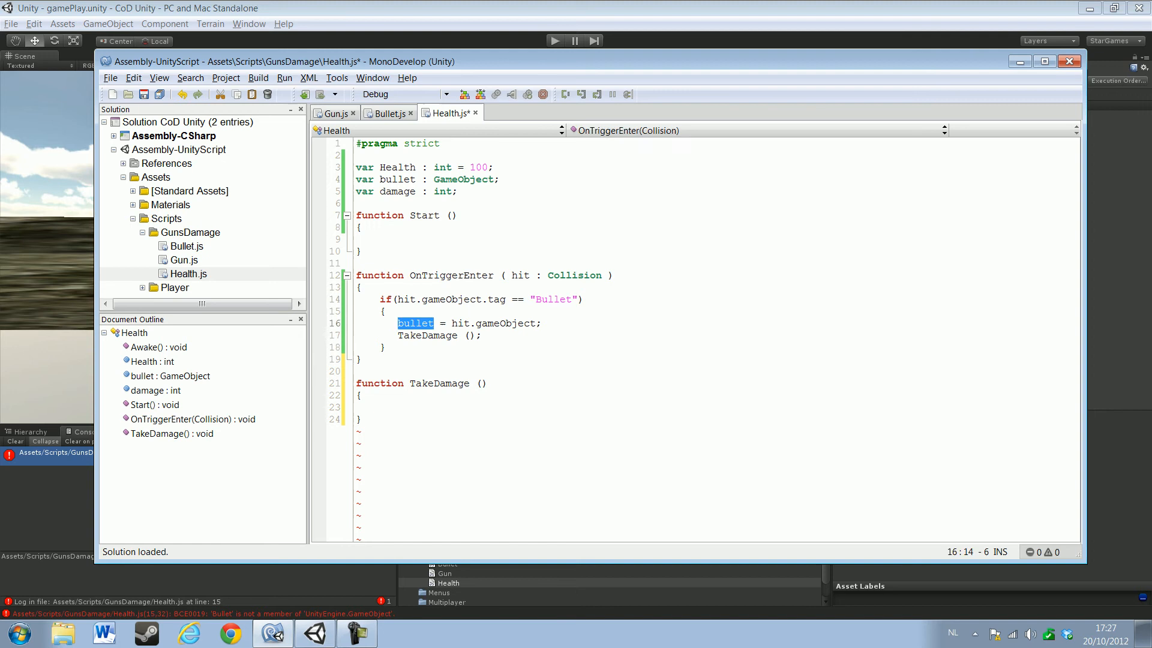
text(bullet)
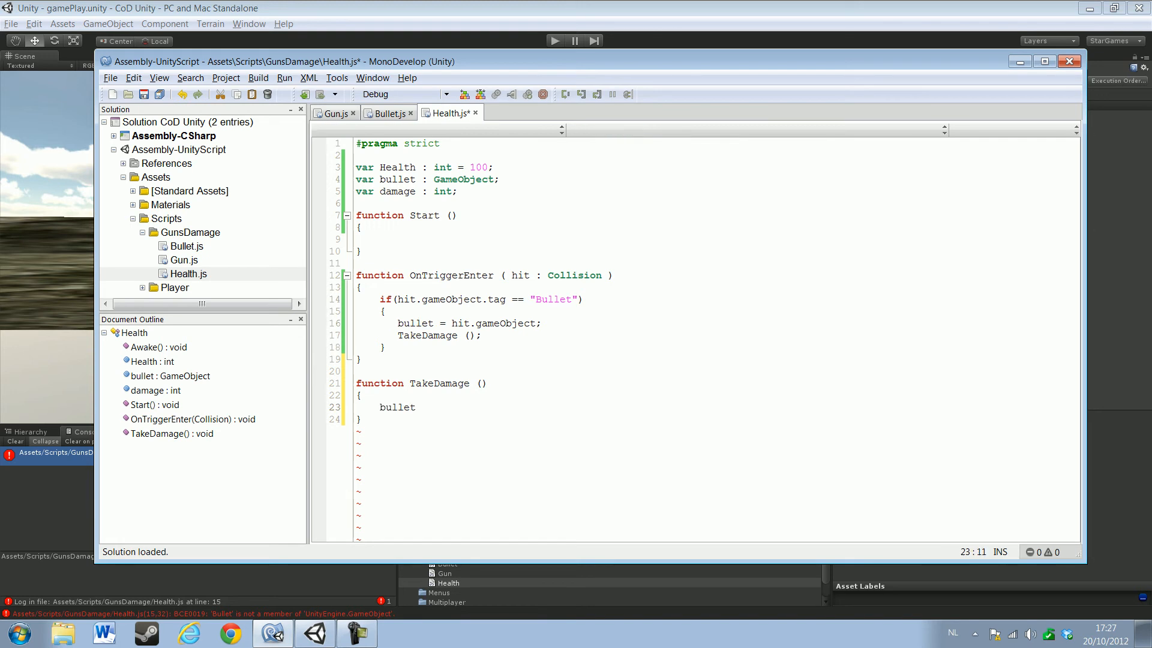
text(.)
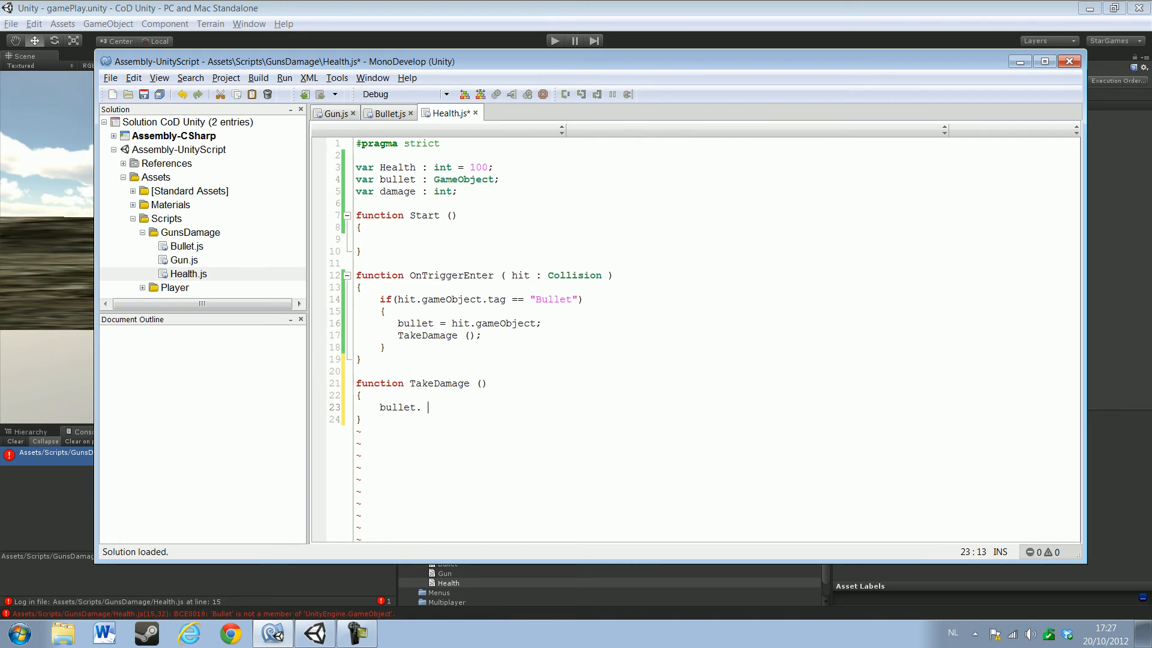
key(BackSpace)
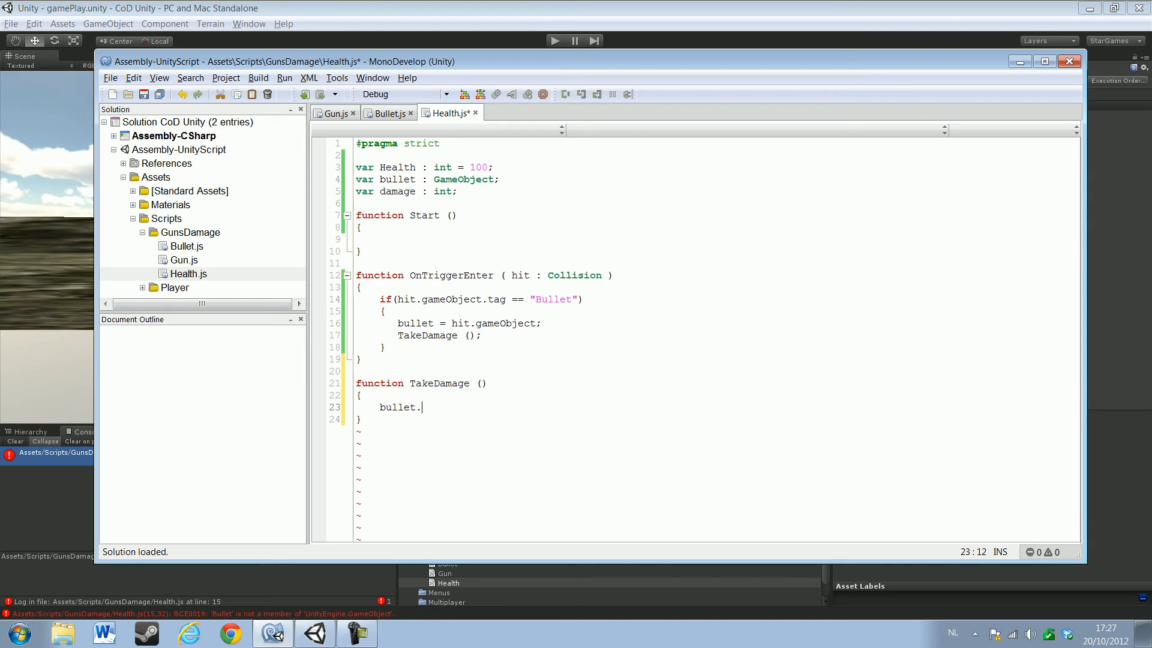
text(Bullet)
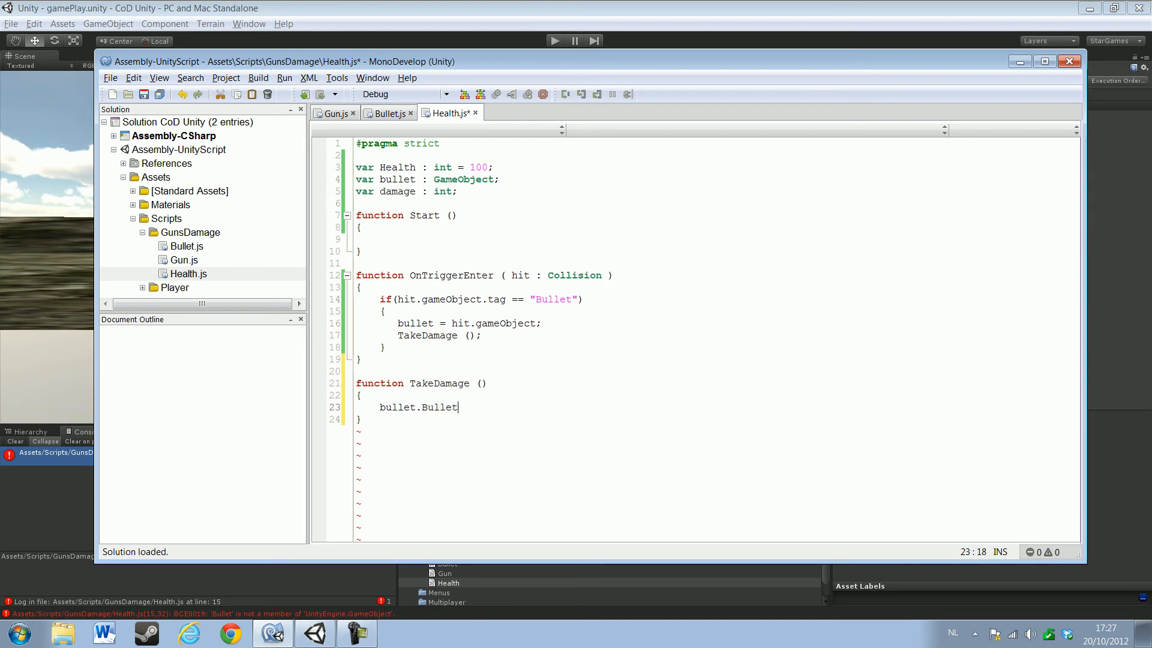
text(.)
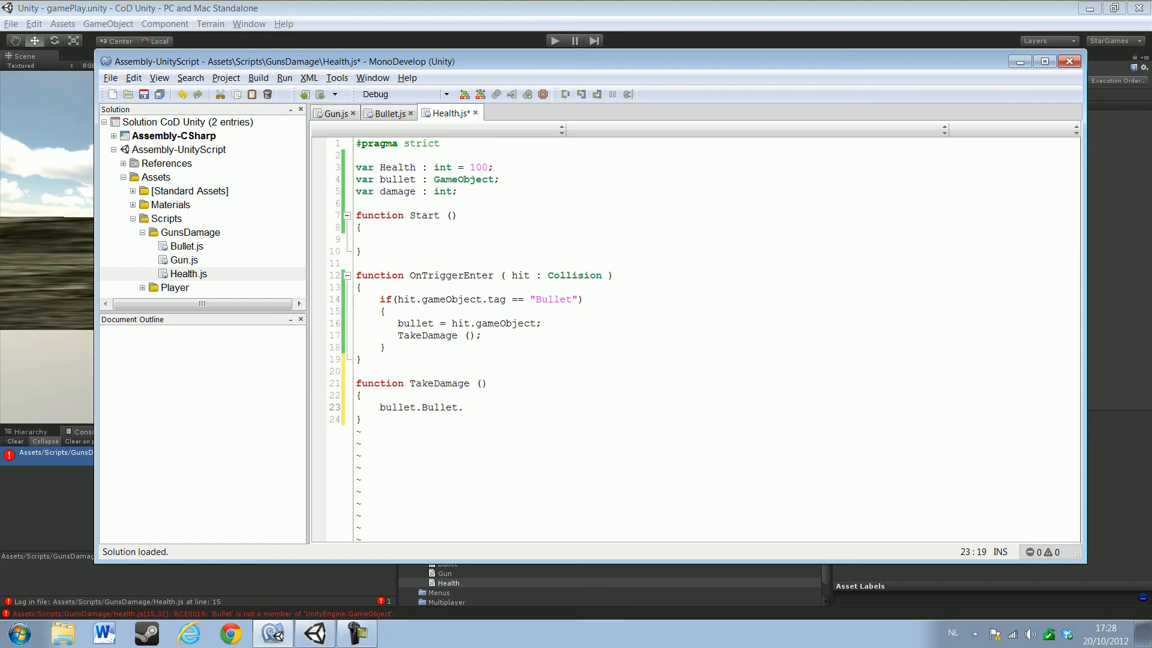
text(Da)
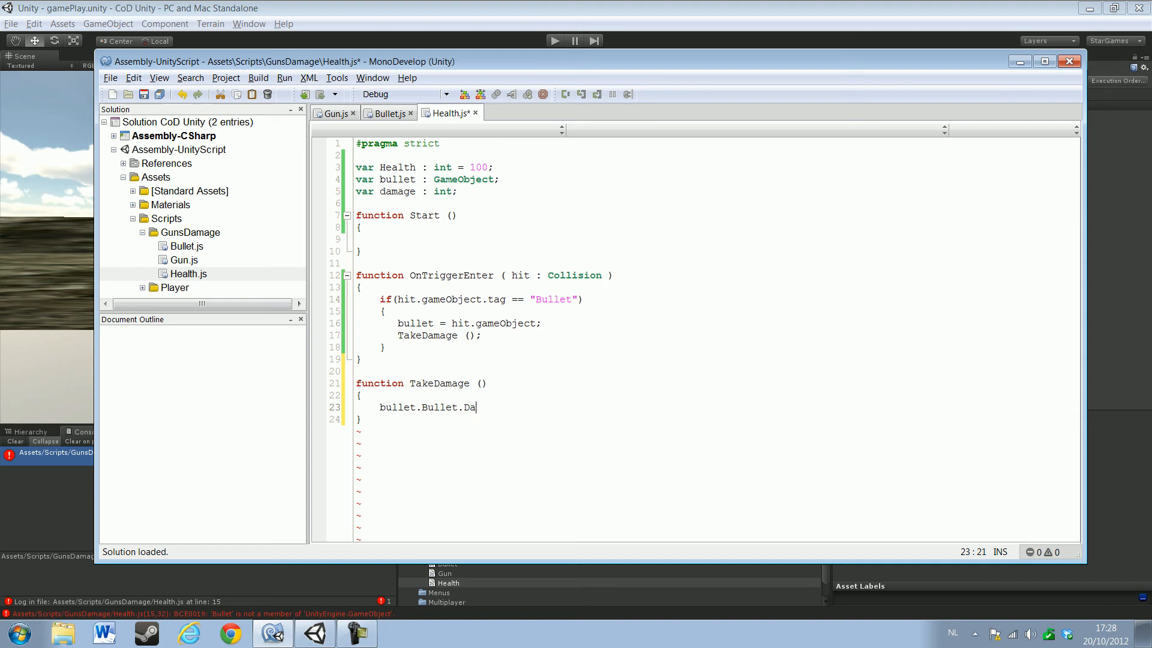
text(m)
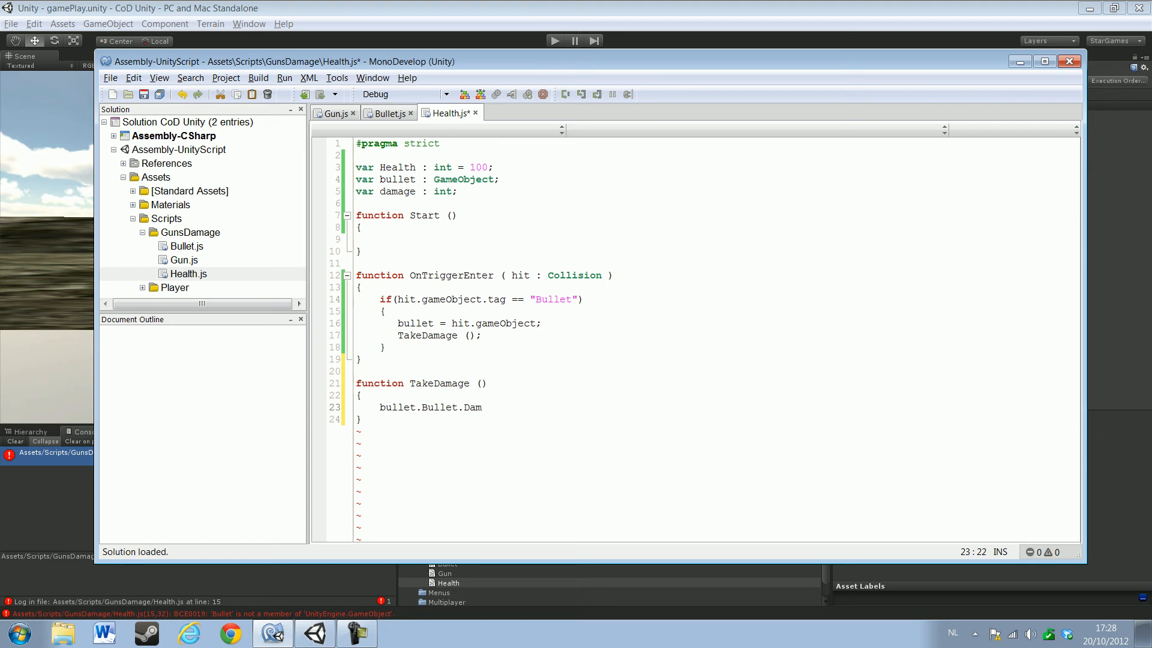
text(age)
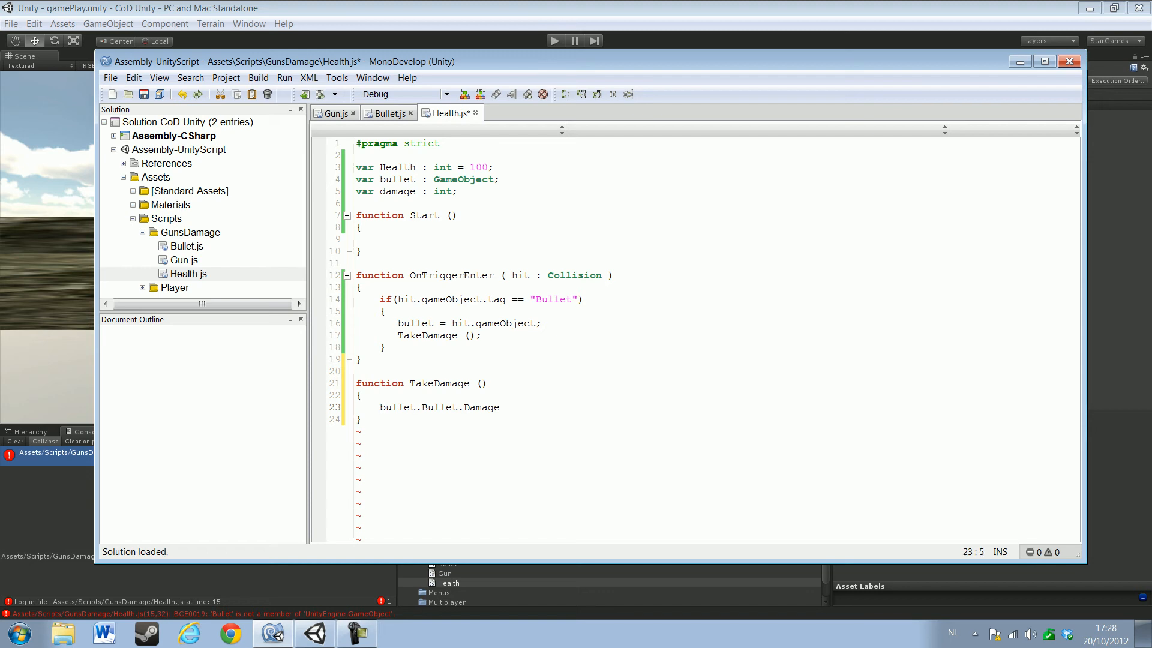
click(381, 407)
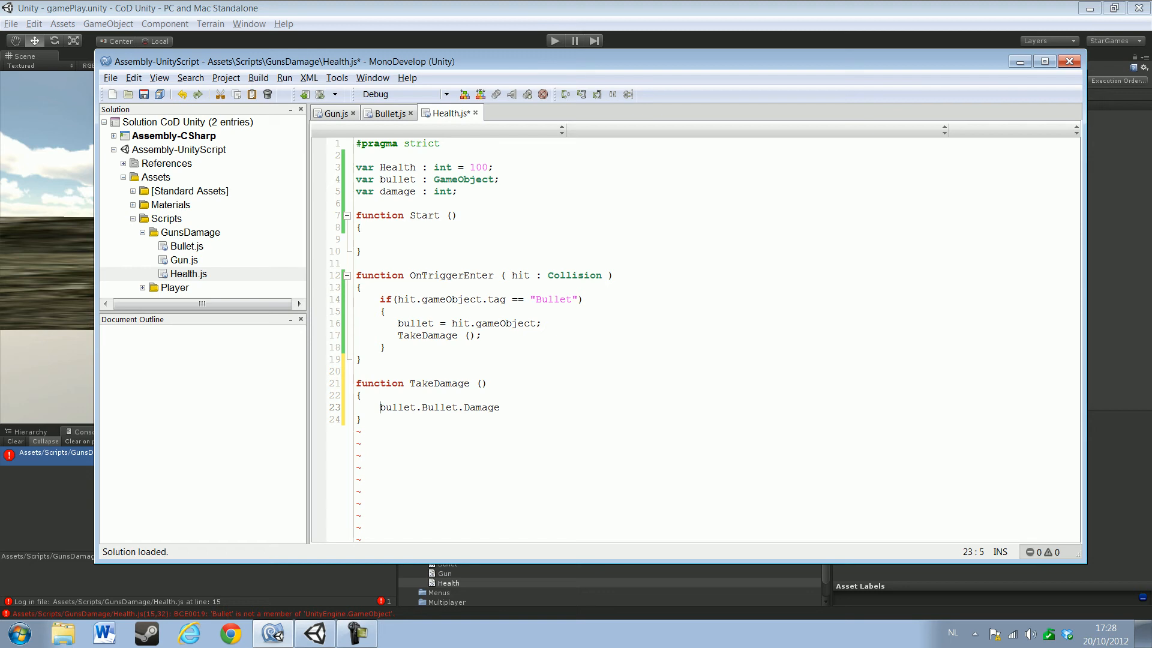
text(damage =)
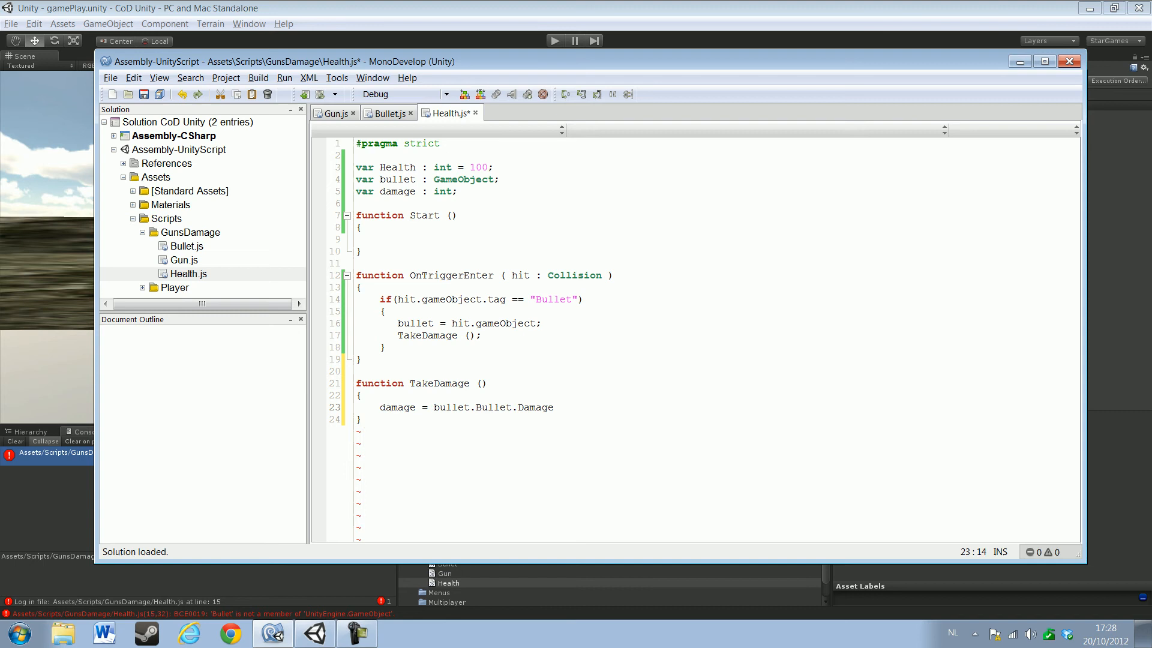
text(;)
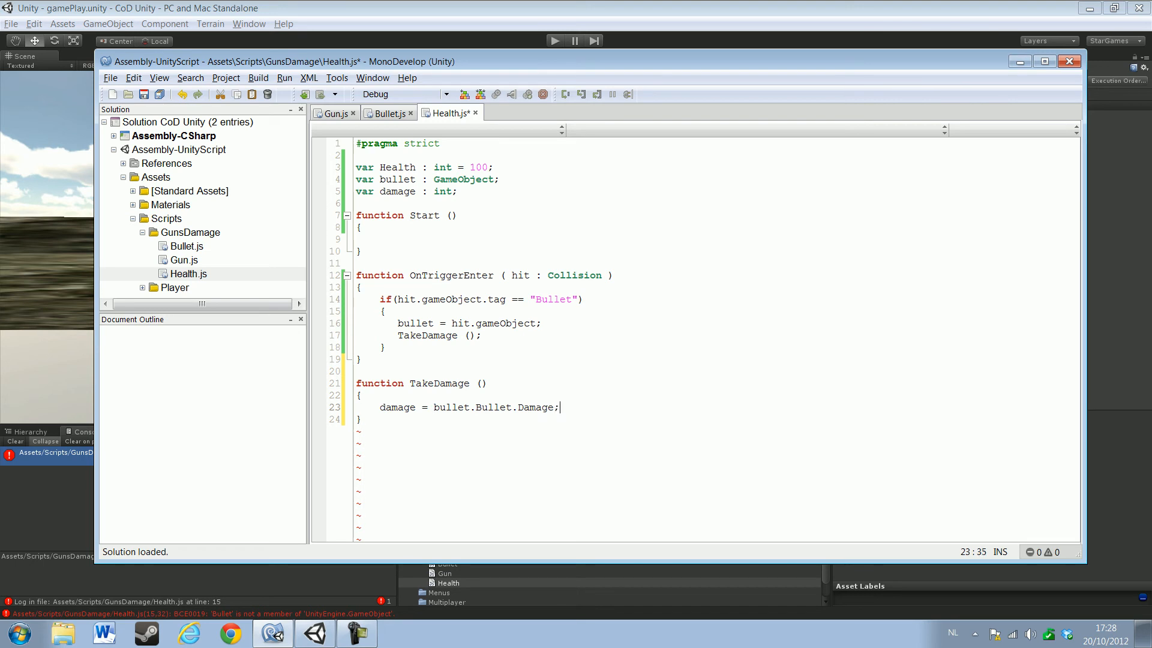
key(ctrl+s)
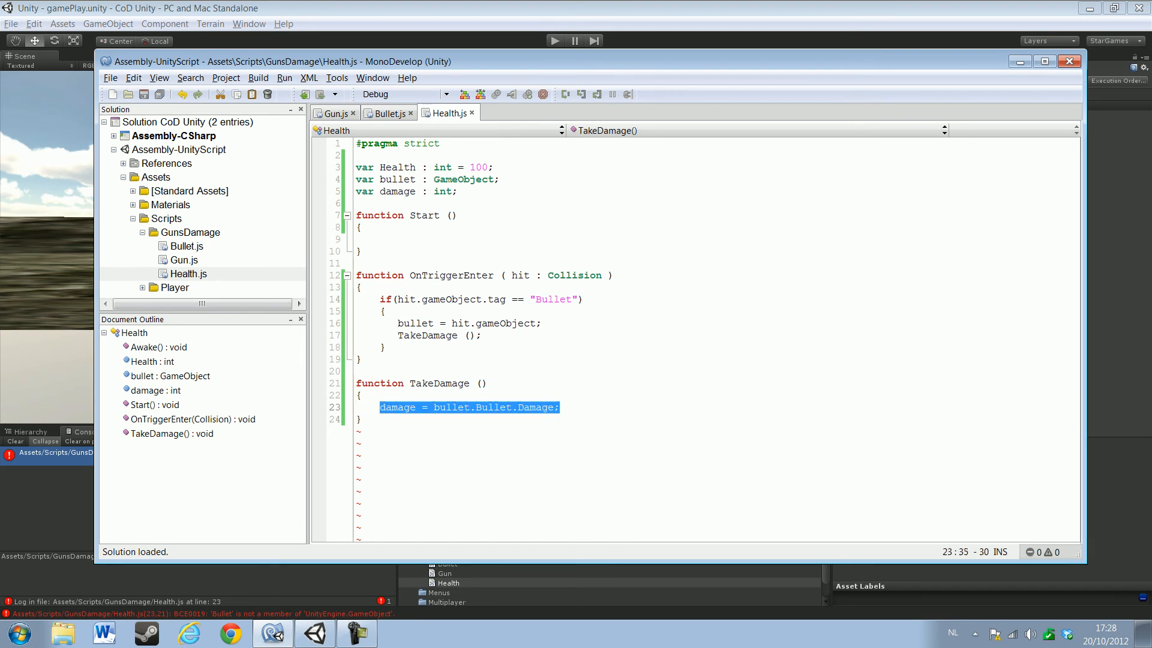
Begin declaring 'var BulletScript : Bullet = bullet' inside TakeDamage
text(var)
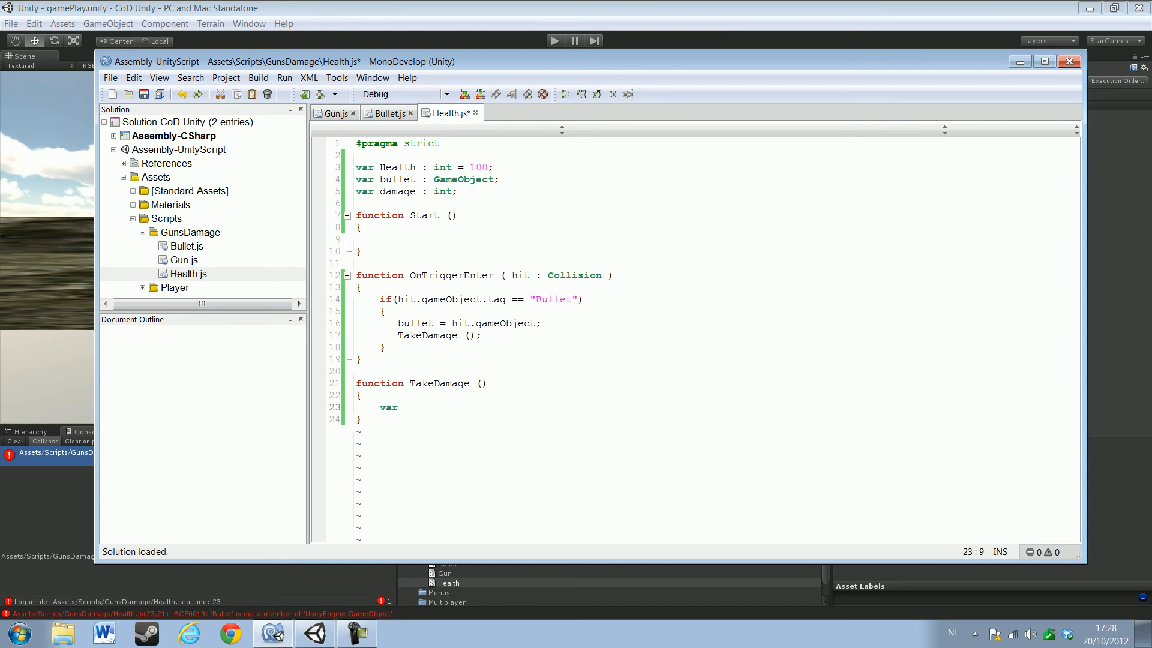
text(Bu)
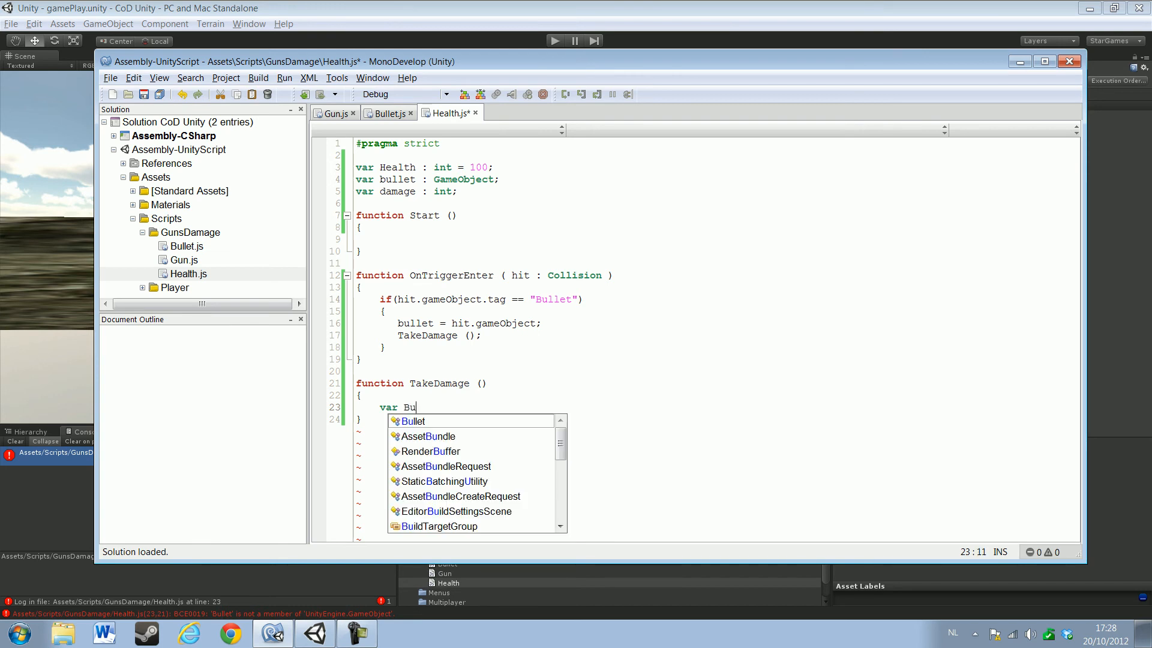
text(lletS)
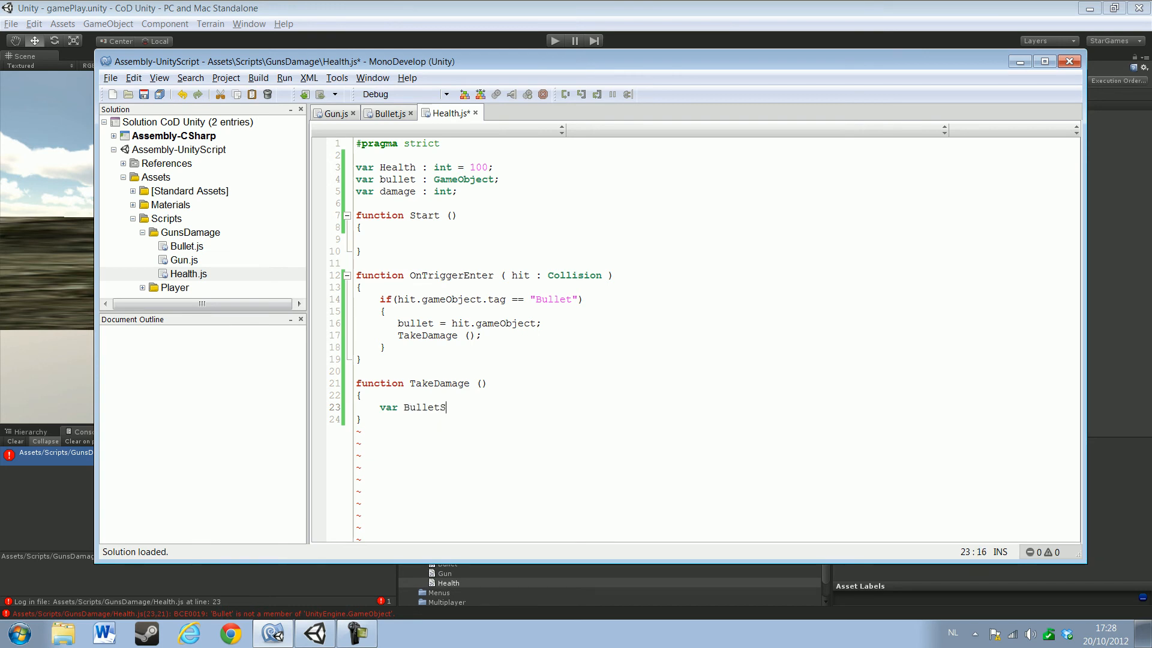
text(cript)
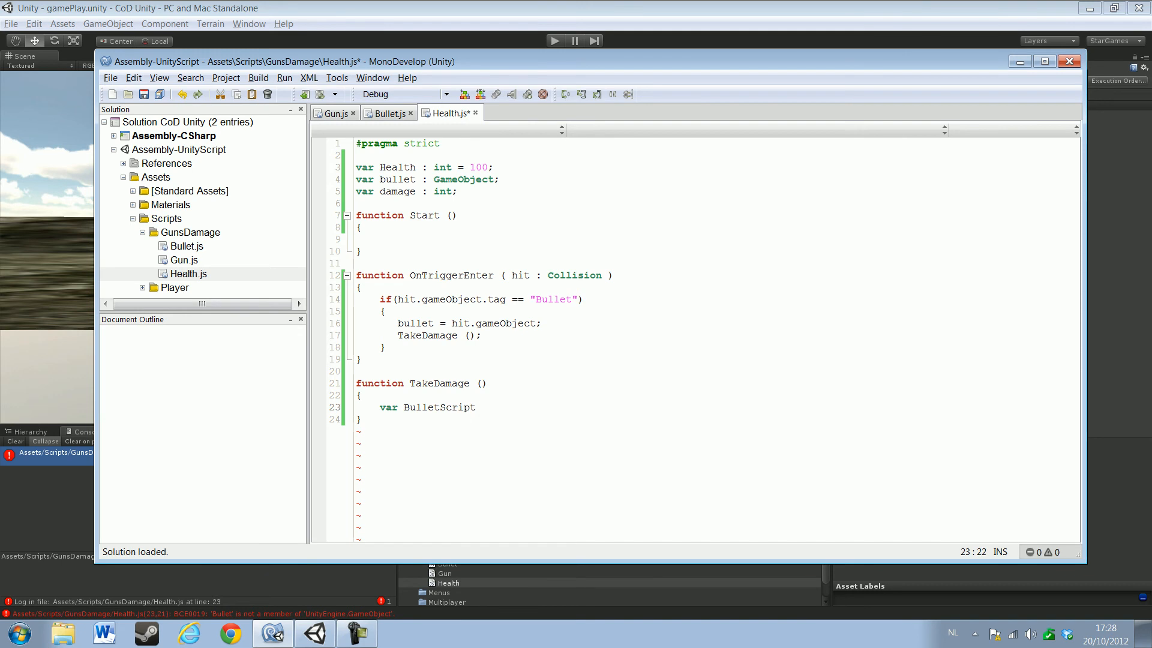
text(: Bullet)
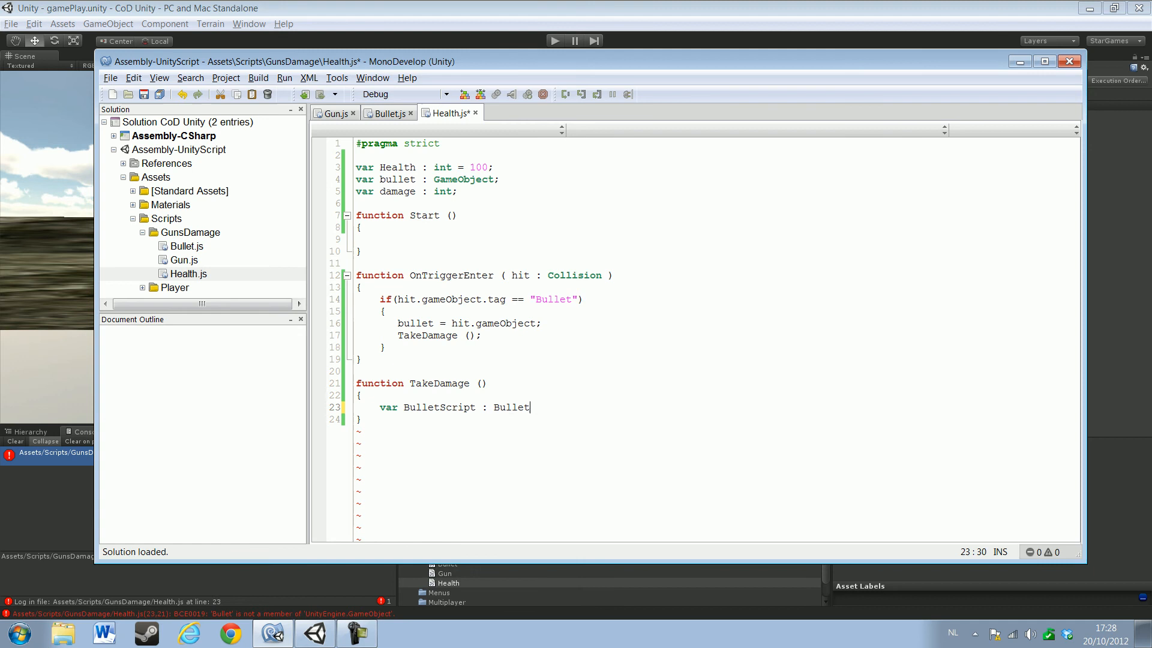
text(=)
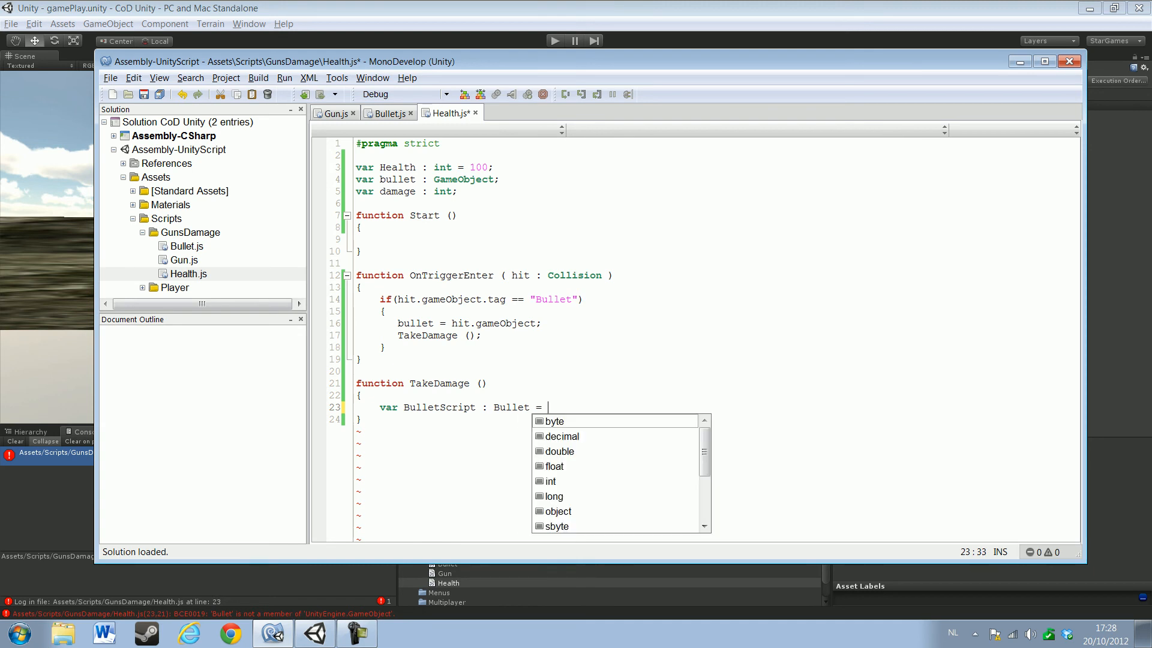
text(bullet)
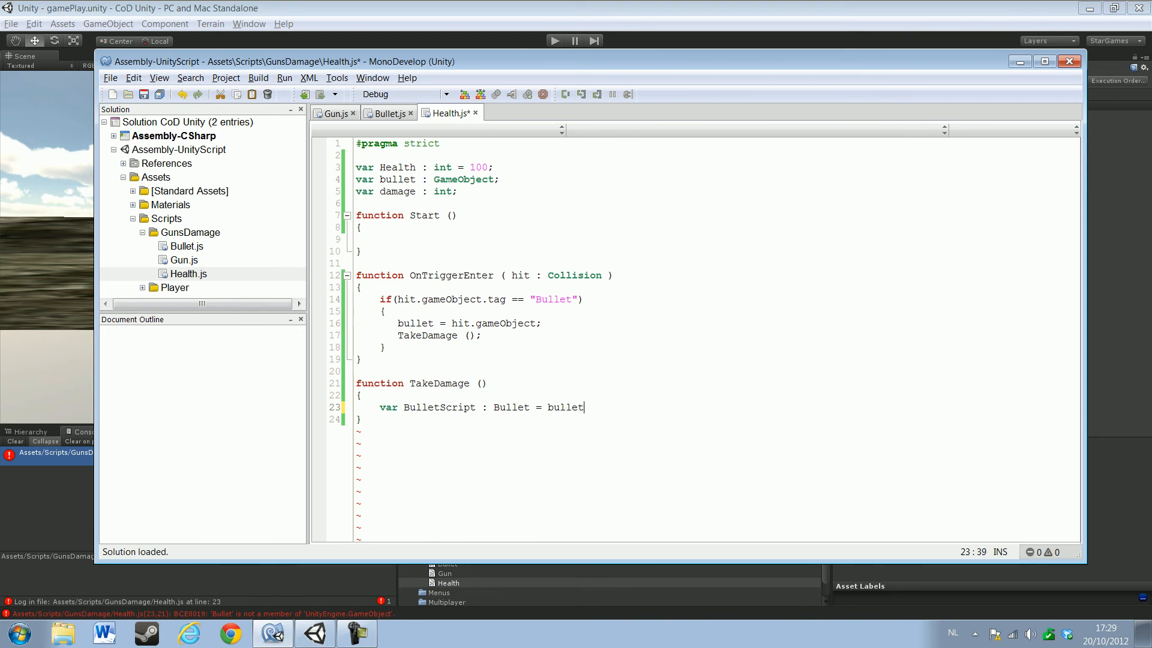
Complete it as bullet.GetComponent("Bullet") to fetch the Bullet script
text(.)
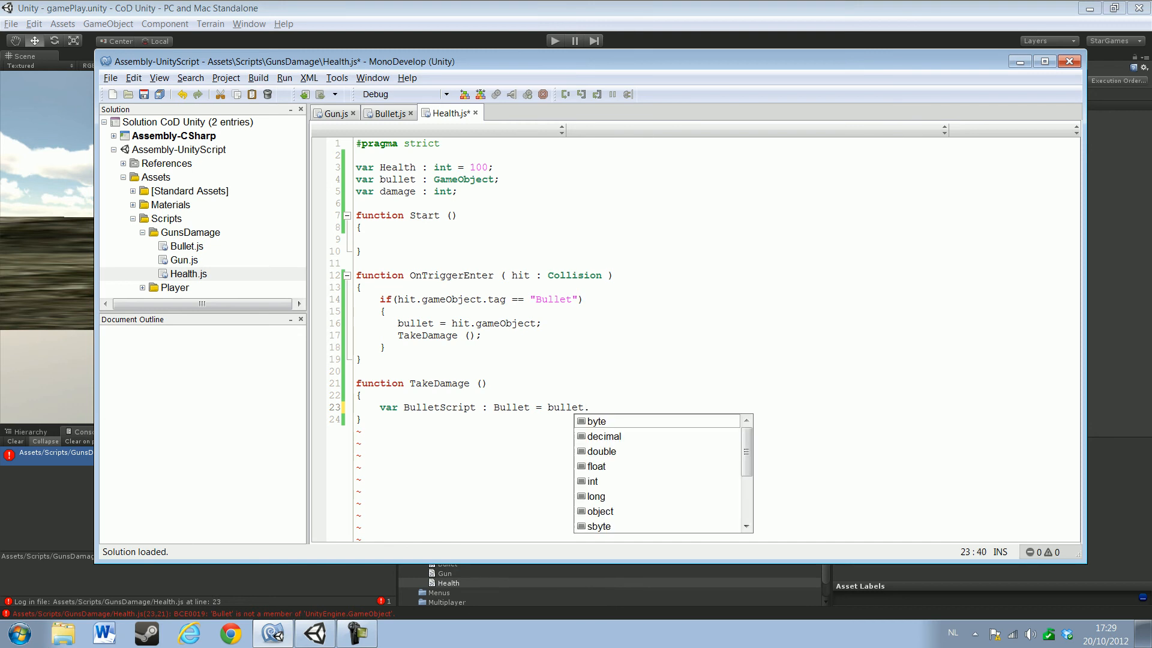
text(Get)
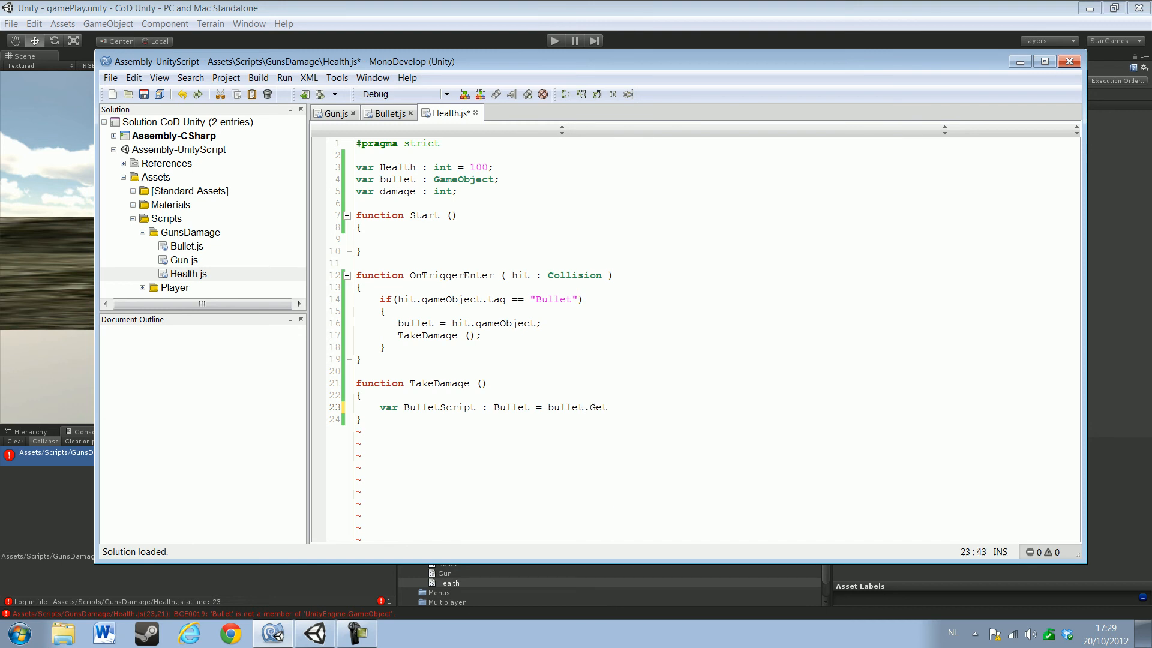
text(C)
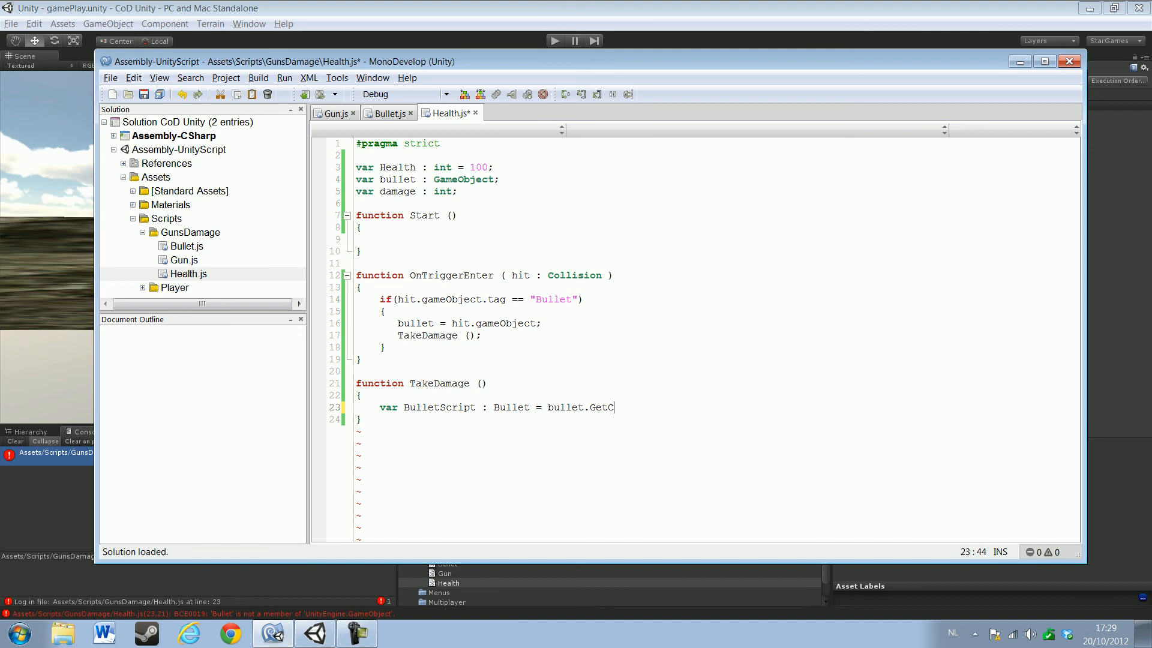
text(ompo)
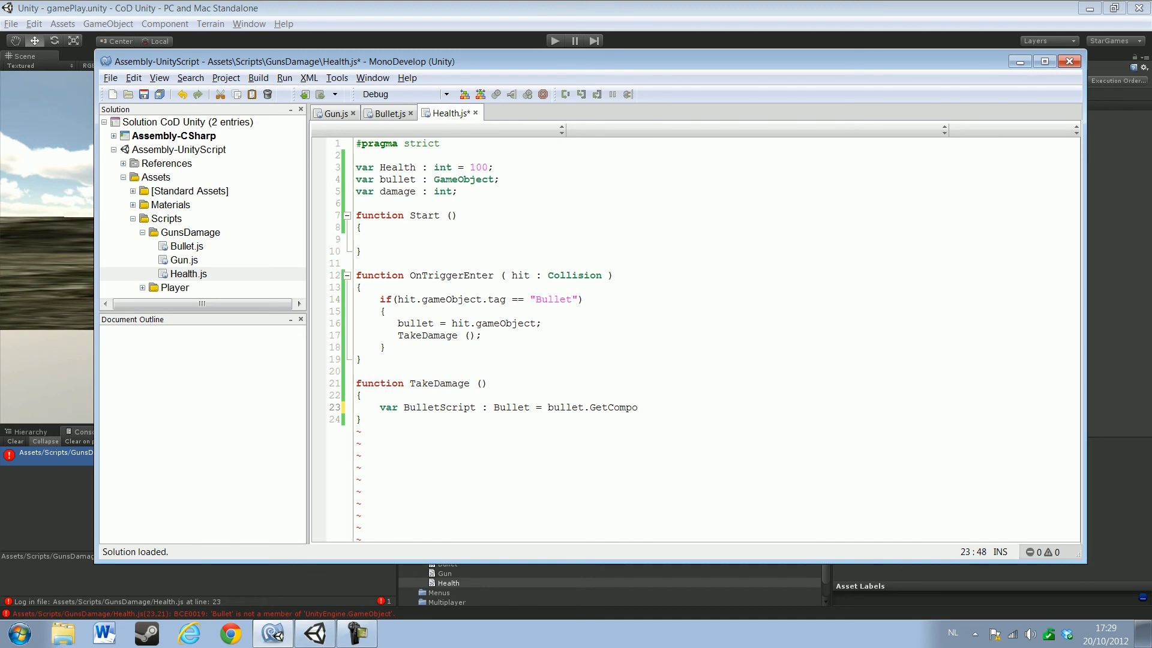
text(nent()
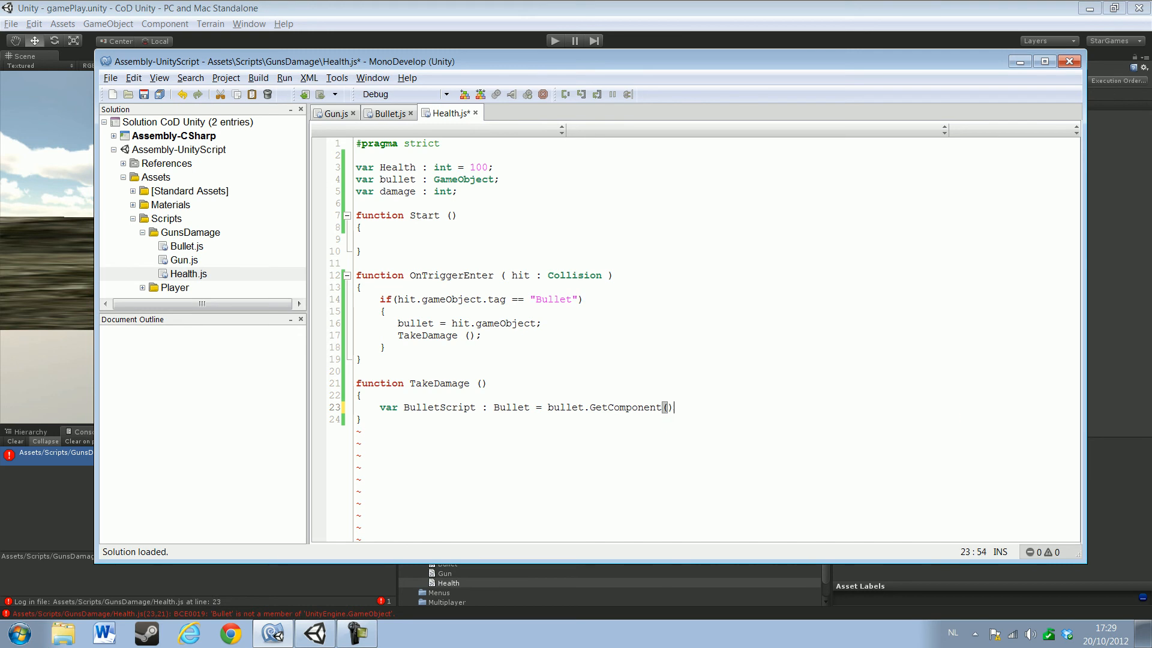
text("")
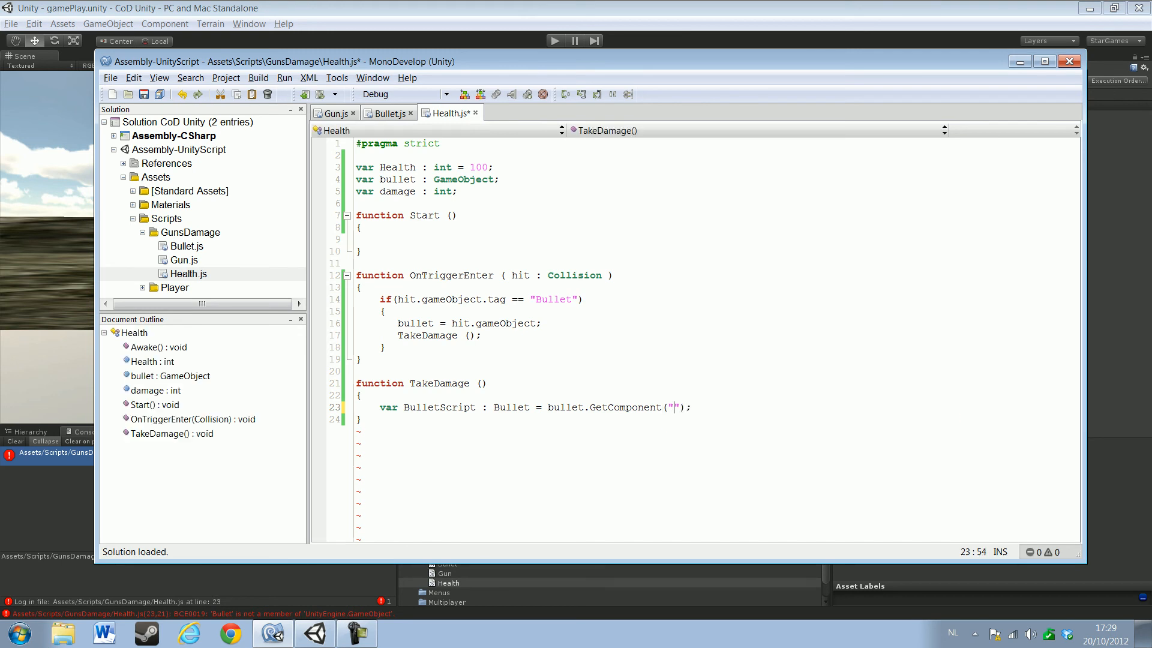
text(Bullet)
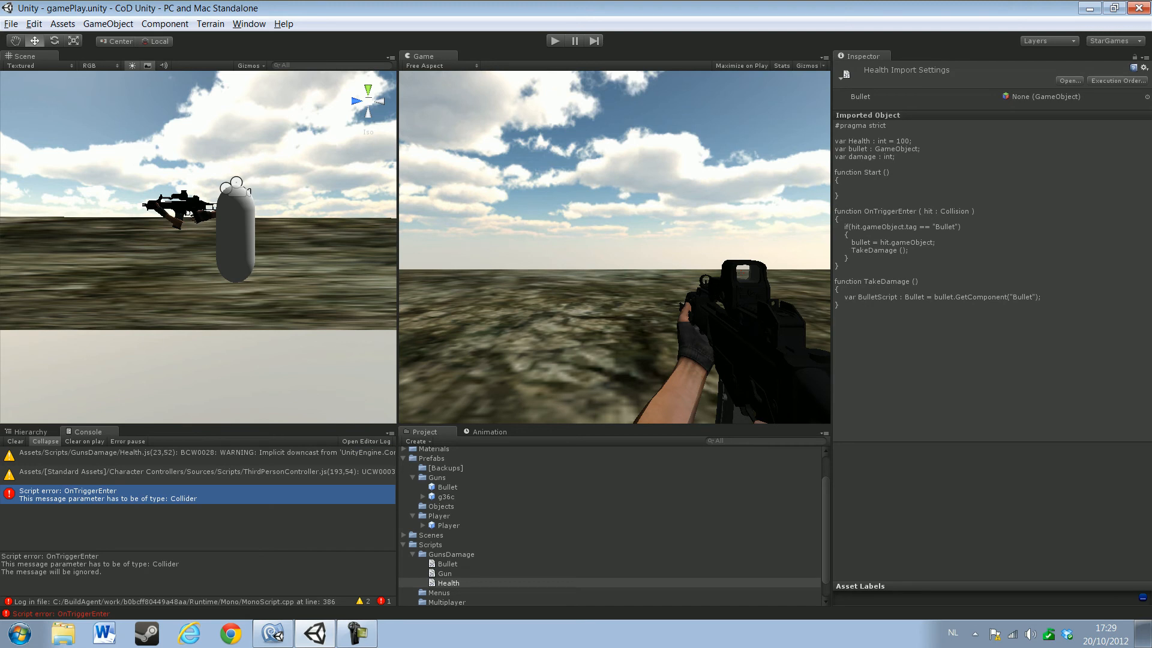
Reopen Health.js in MonoDevelop from Unity to fix the OnTriggerEnter error
double_click(448, 583)
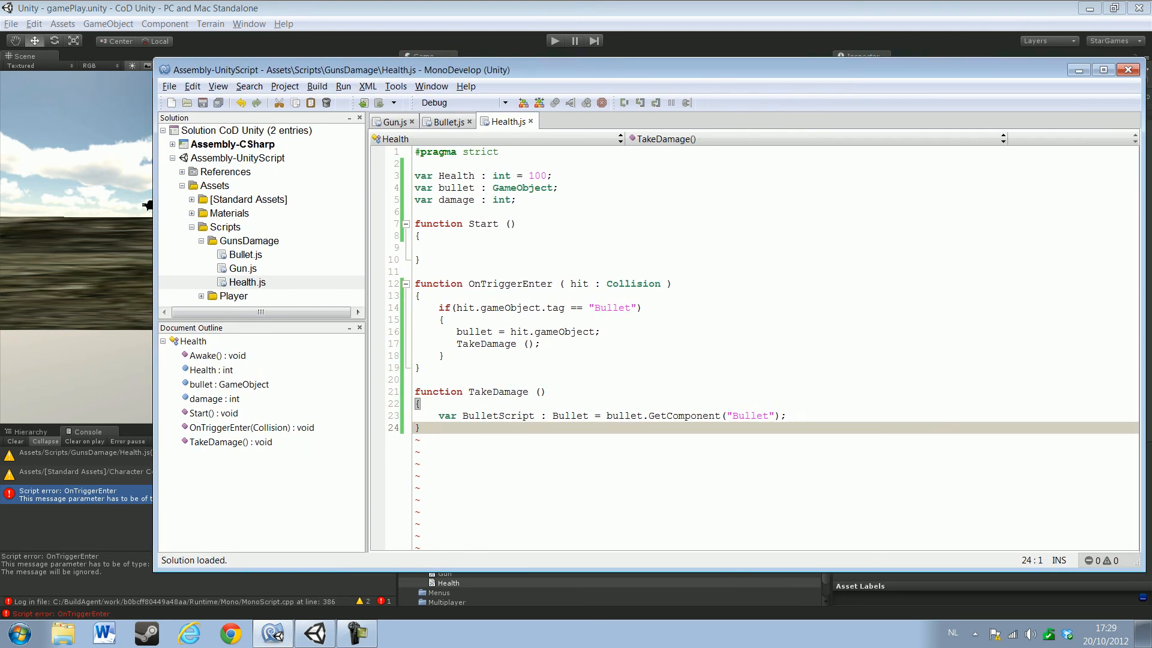
Change hit's type to Collider and add damage = BulletScript.Damage; in TakeDamage
double_click(632, 283)
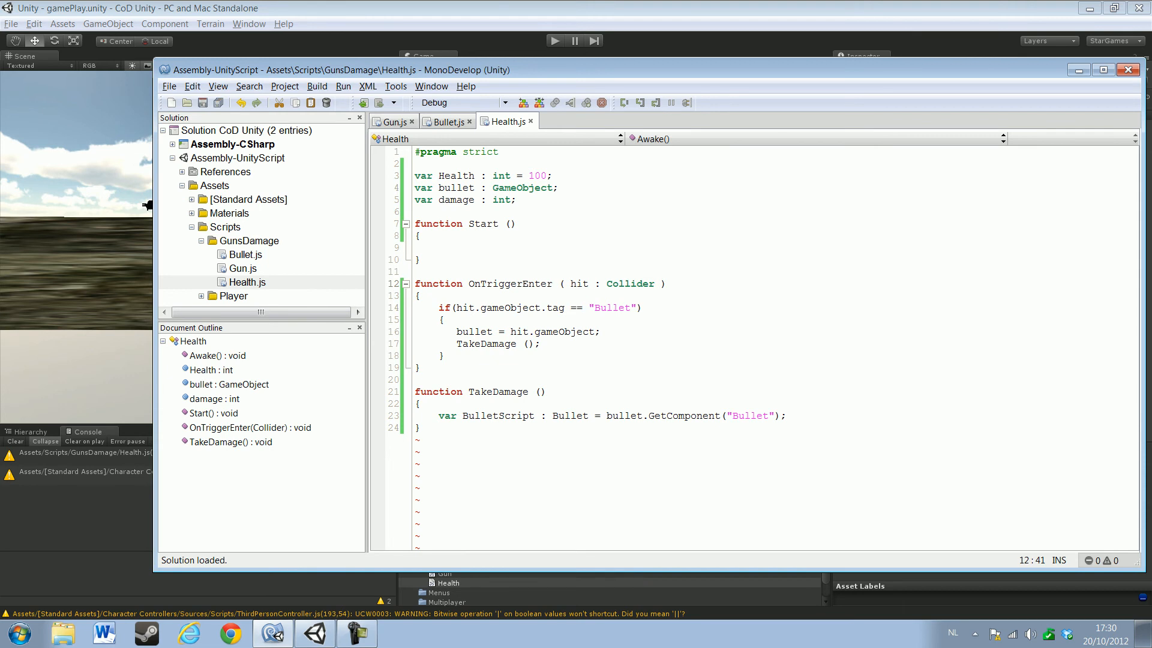
key(enter)
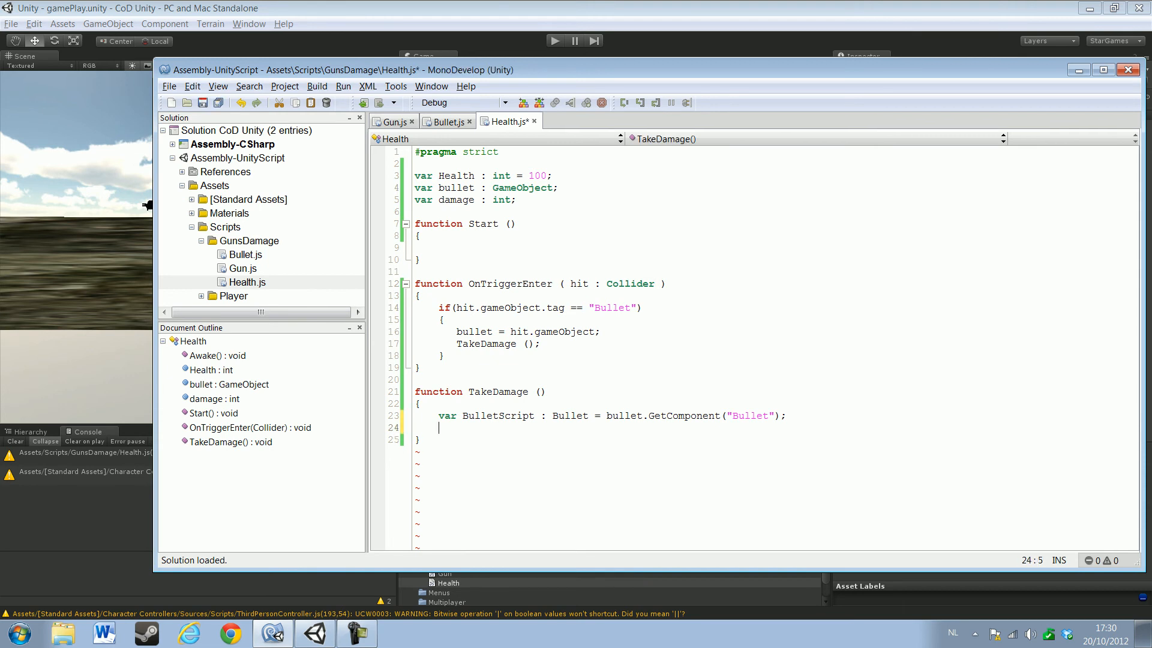
text(BulletScript.)
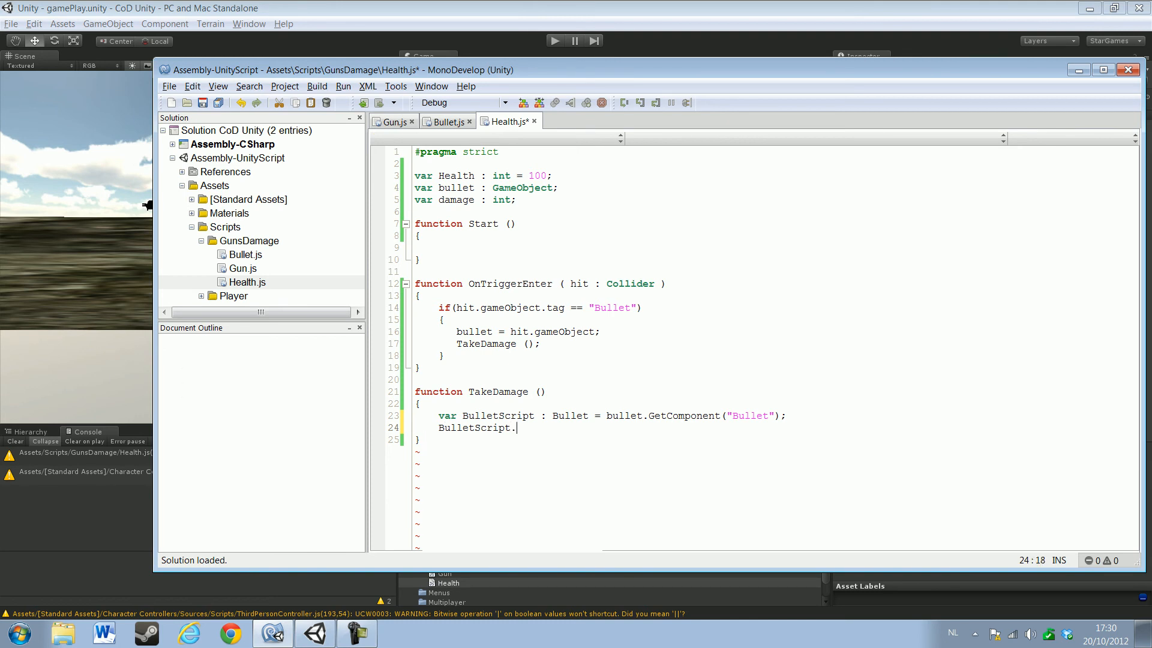
text(Dam)
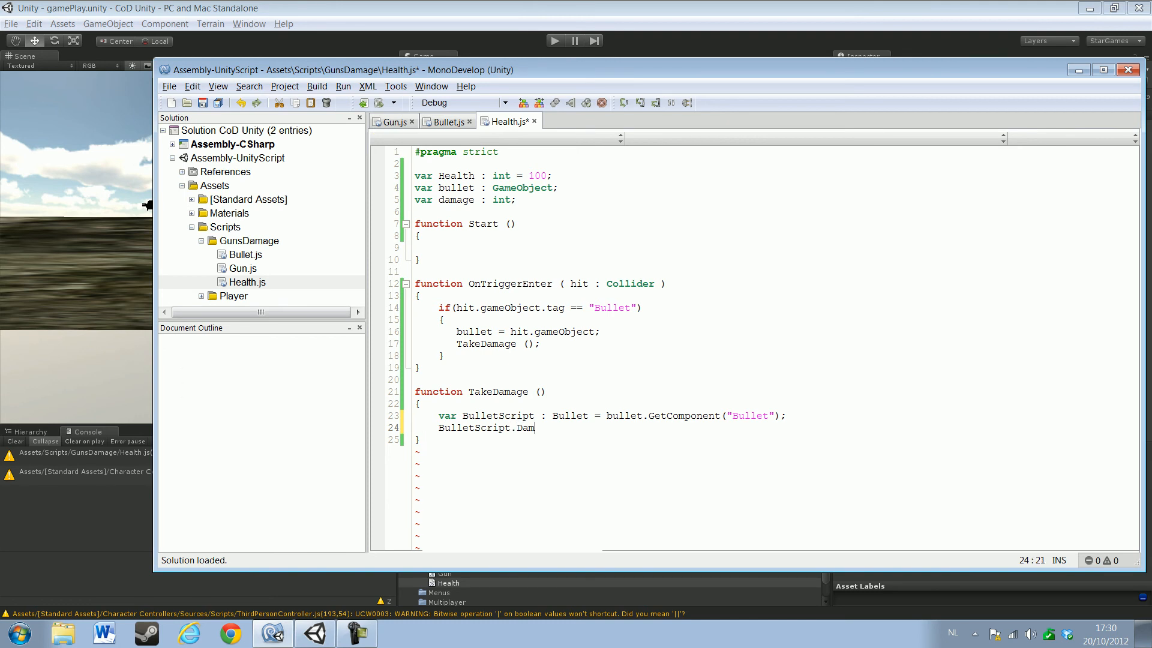
text(age)
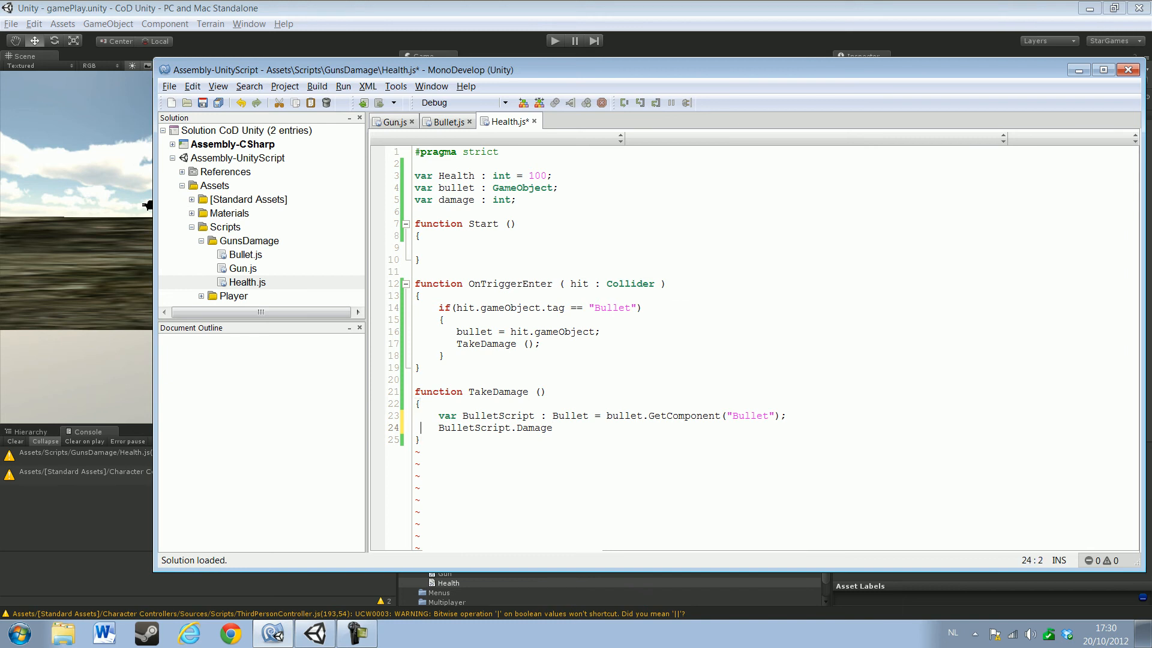
text(;)
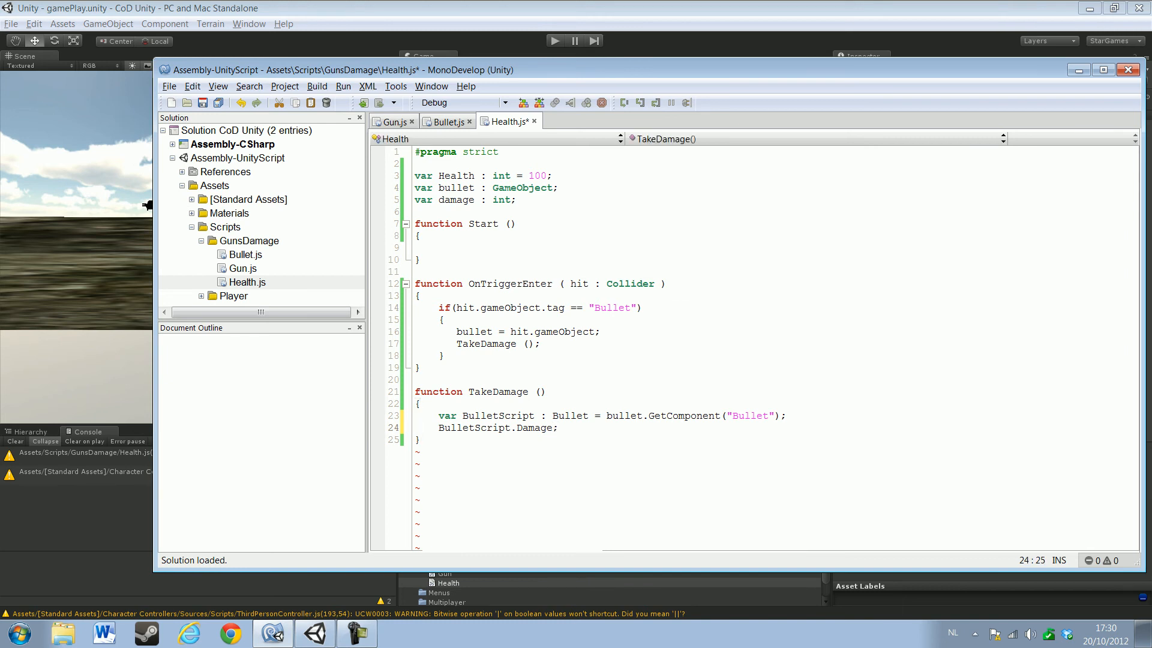
text(damage =)
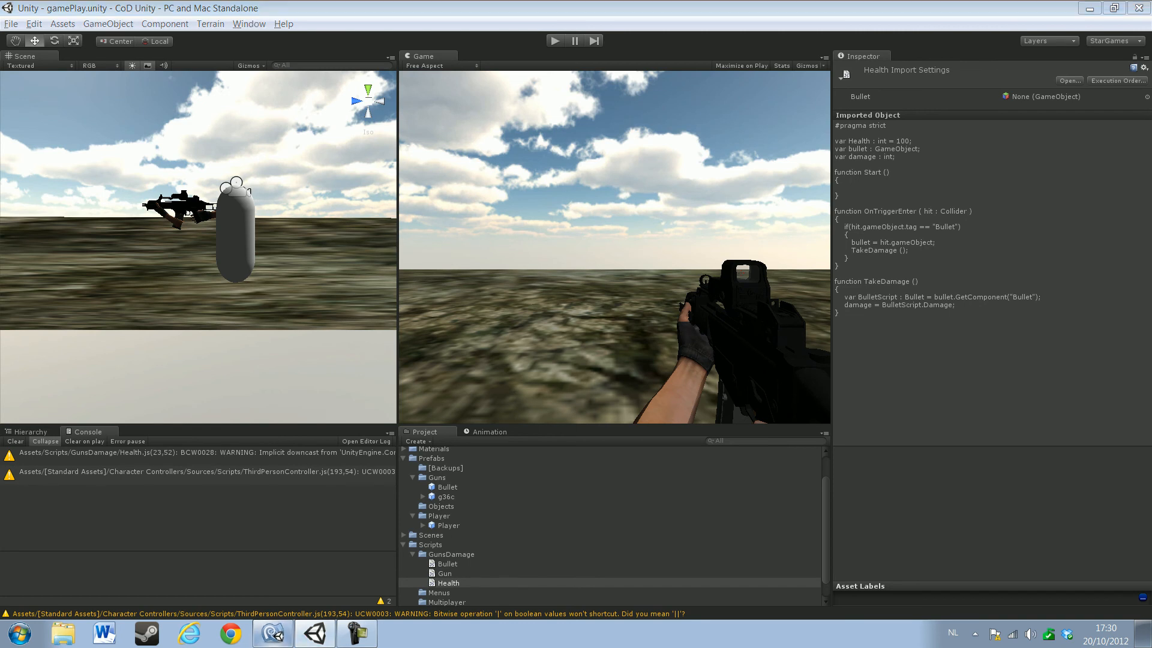
Reopen Health.js in MonoDevelop from the Project panel
double_click(447, 583)
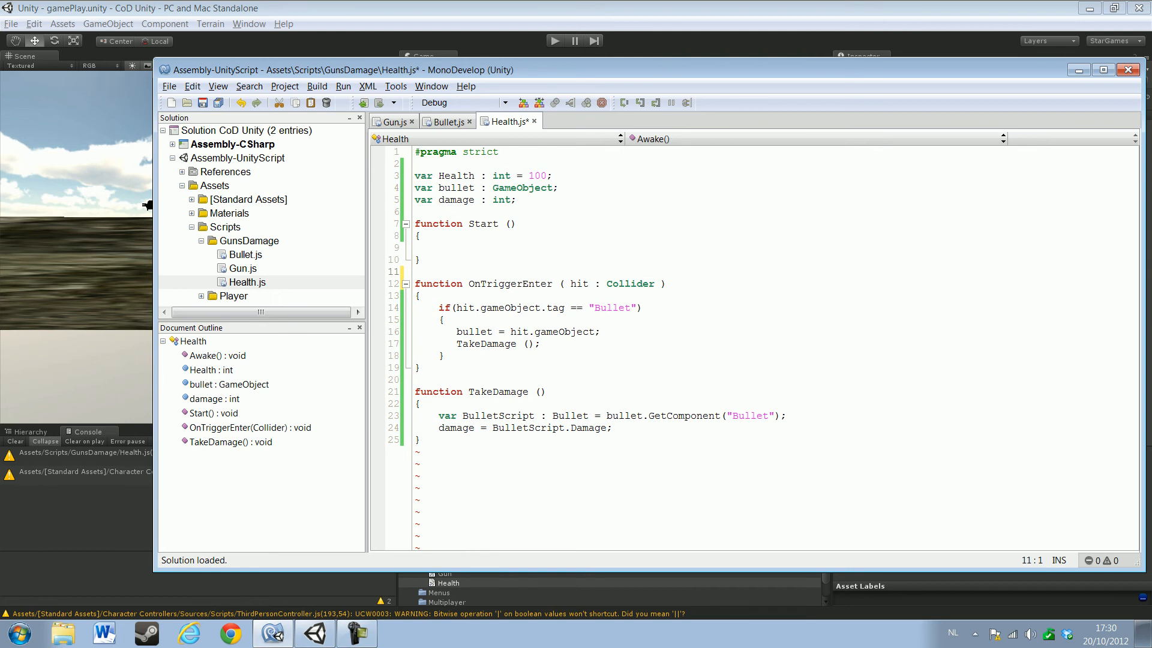
Rename the Start function to Update
double_click(483, 223)
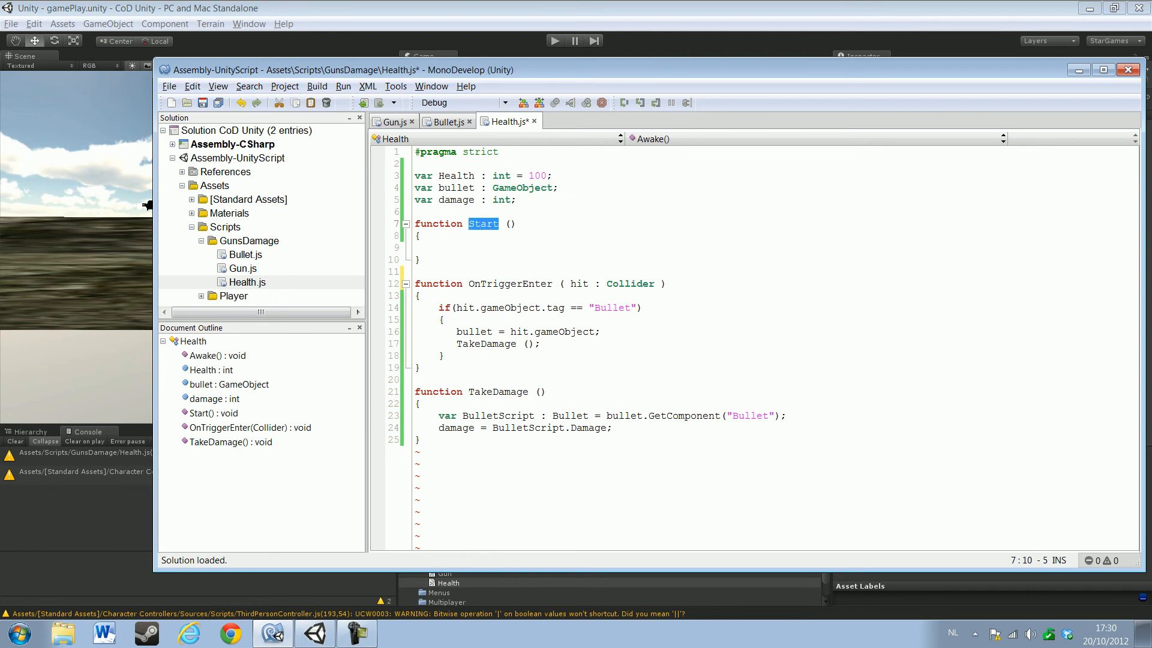
text(Updat)
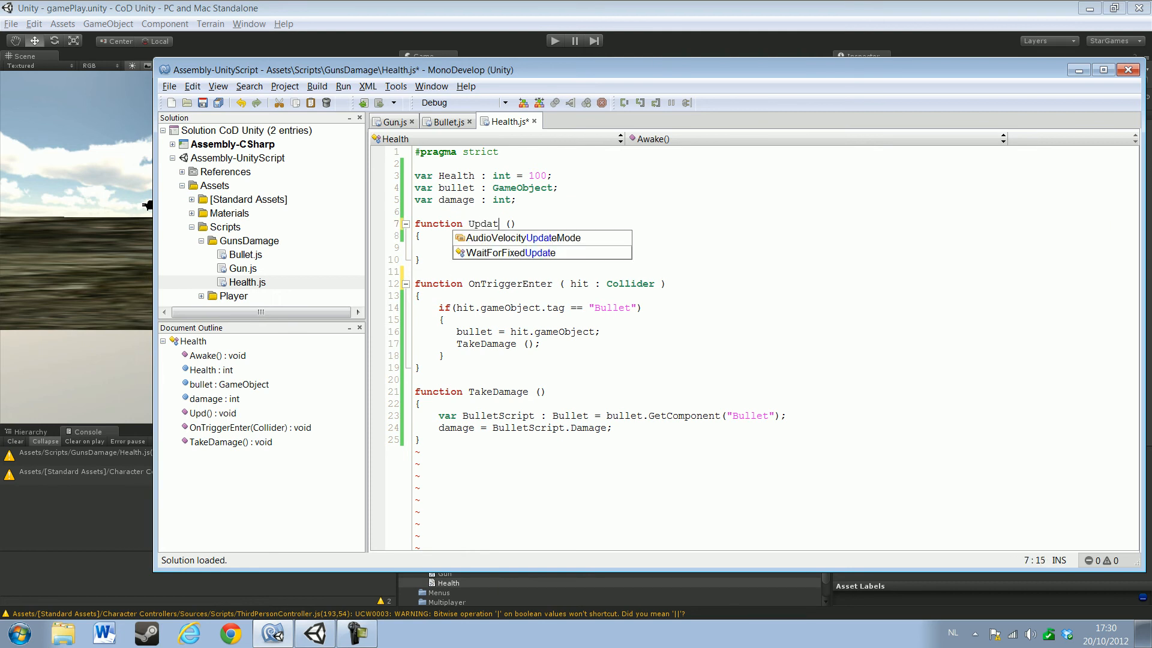
text(e)
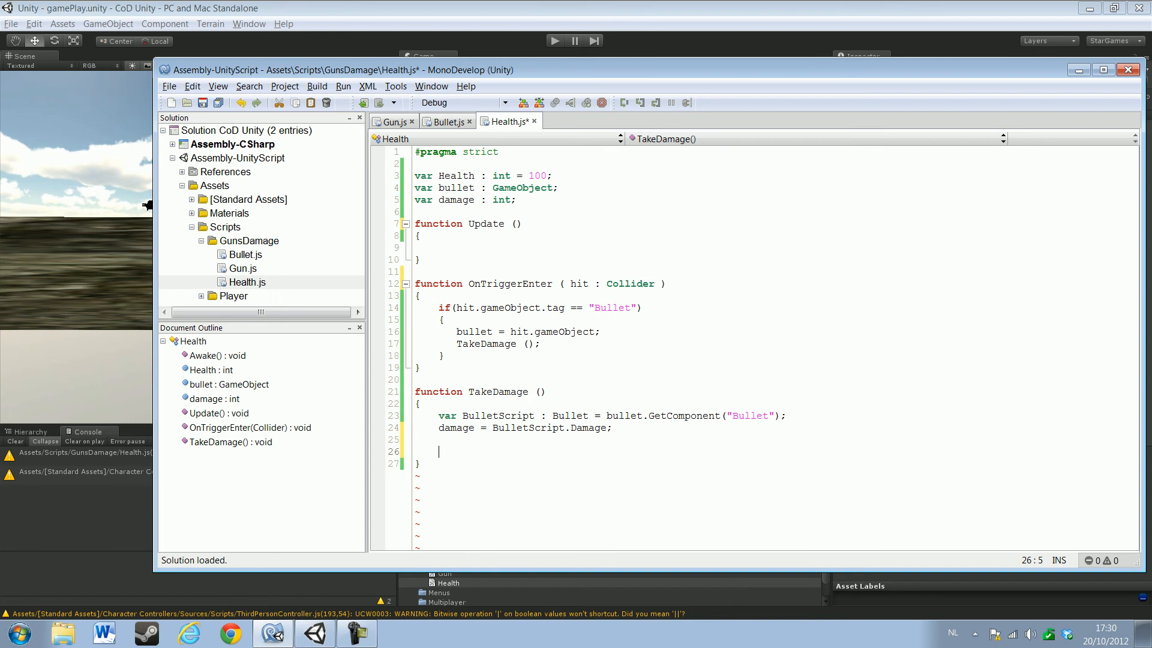
End TakeDamage with Health -= damage;
text(He)
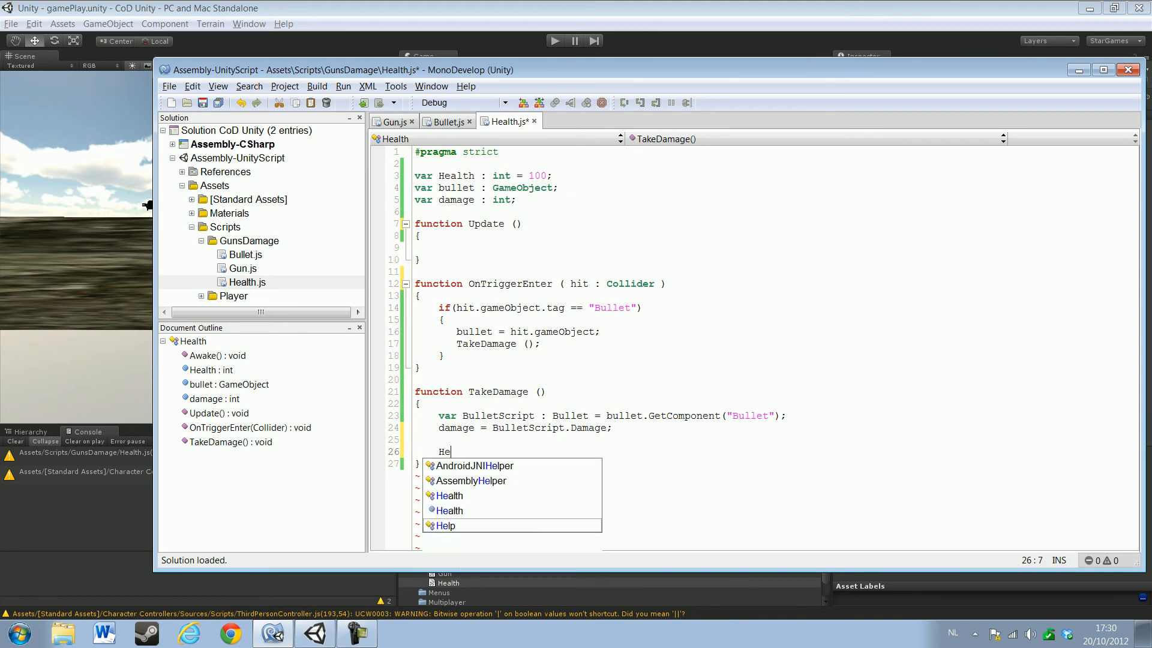
text(alth)
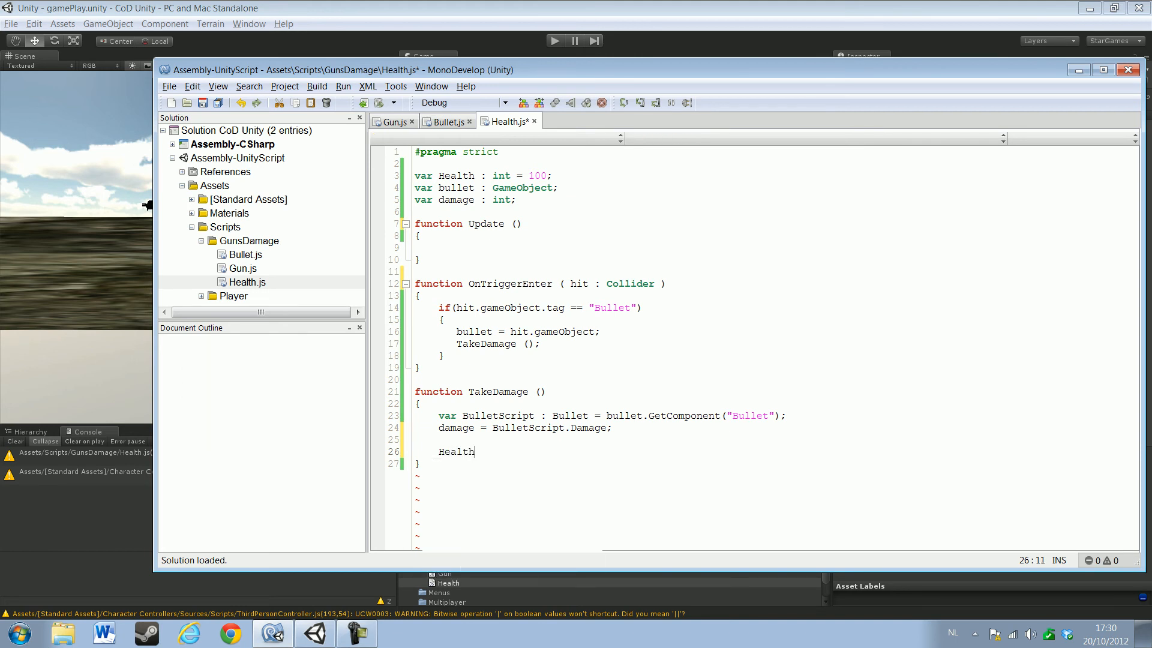
text(-=)
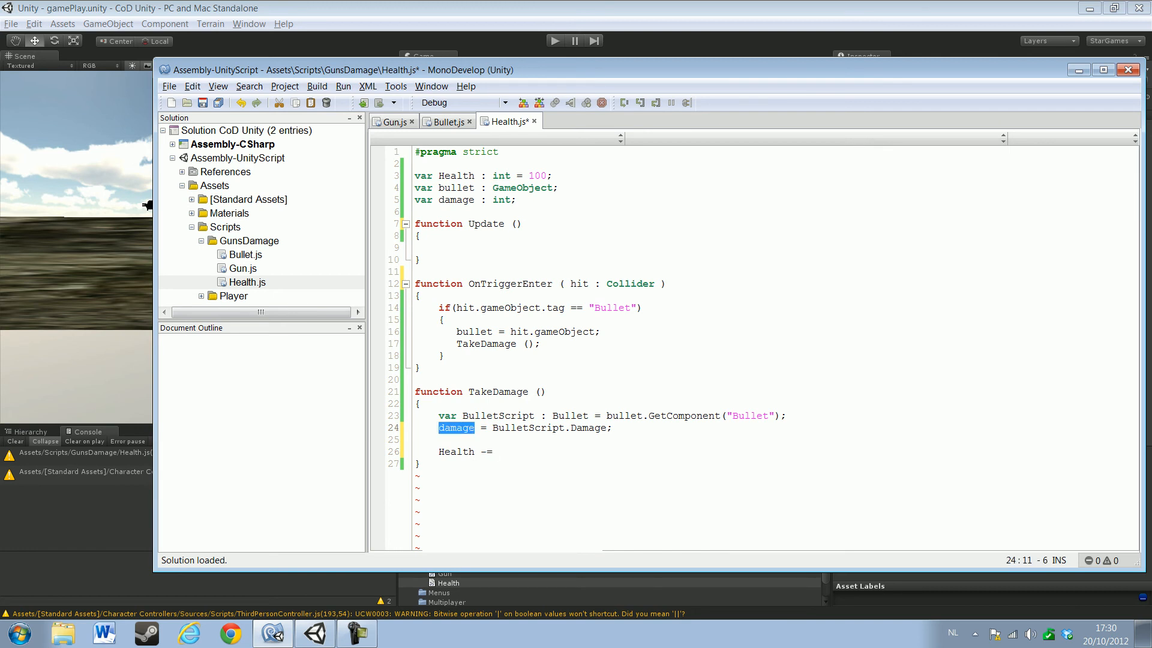
text(damage;)
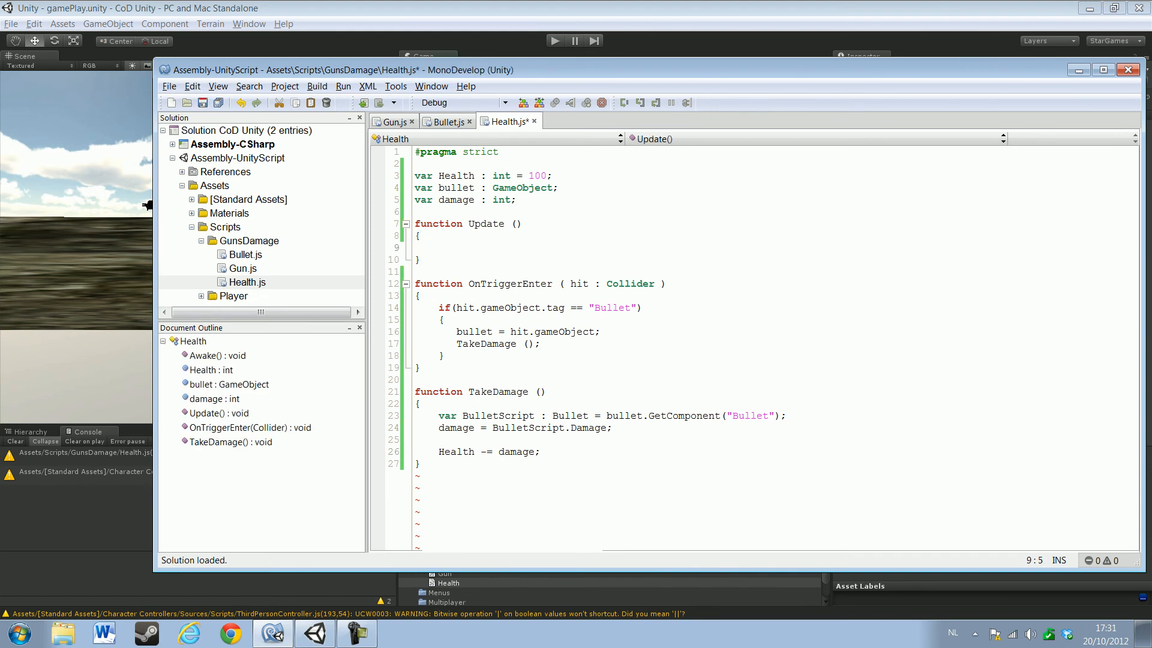
Add an if(Health < 0) check inside Update
text(if())
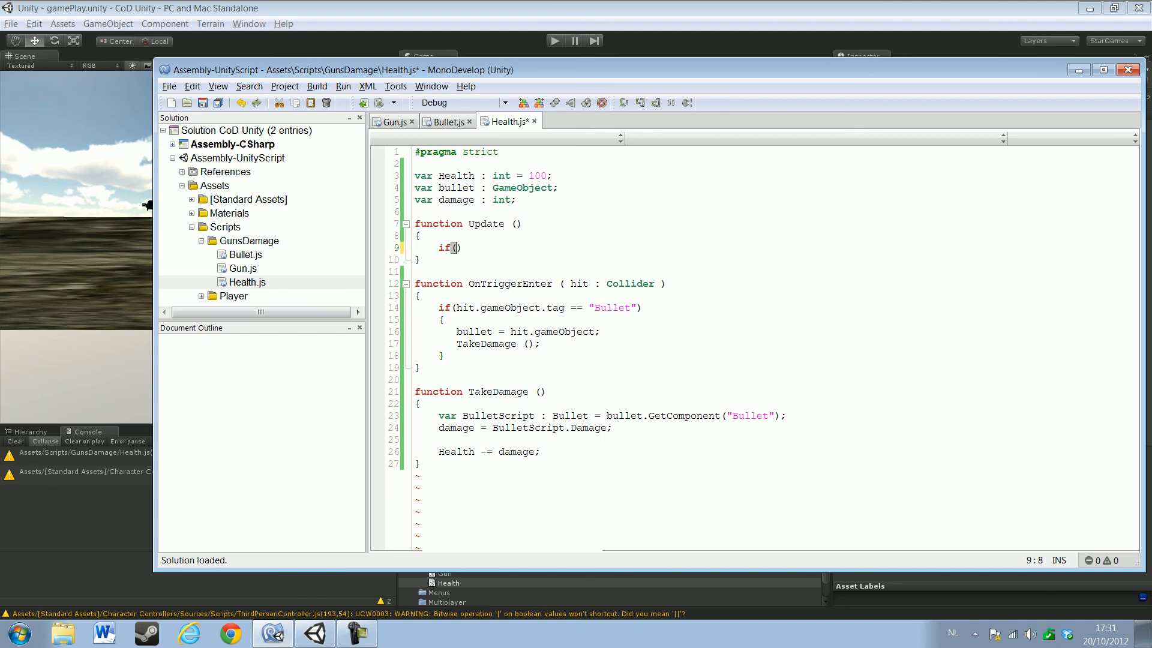
text(Hea)
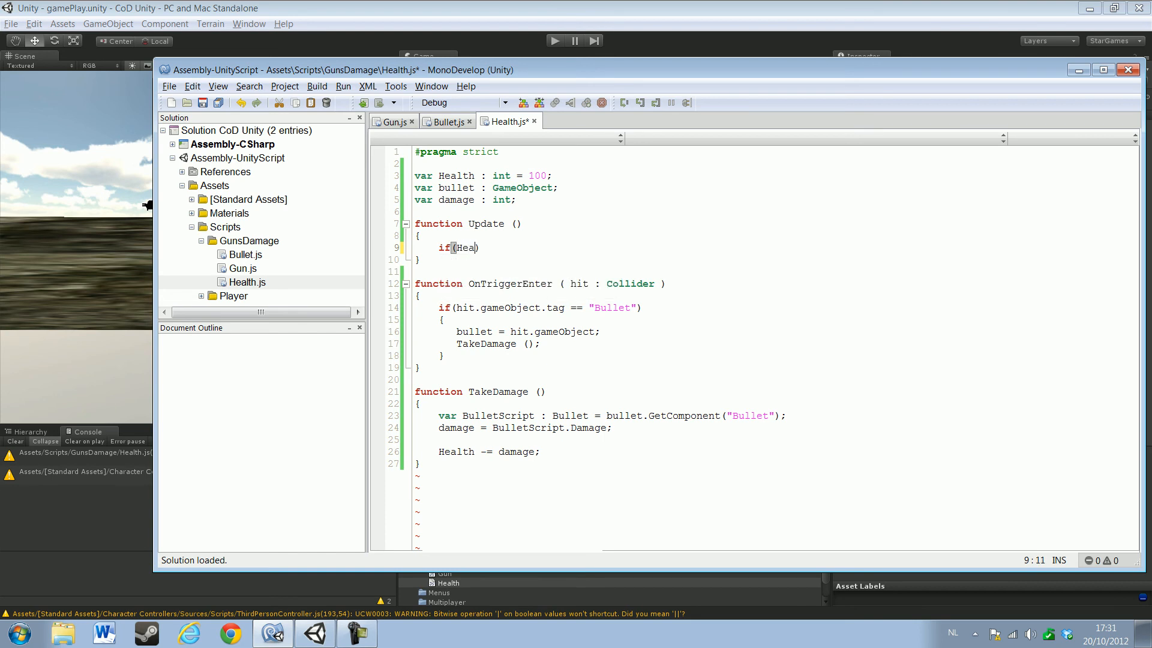
text(th <)
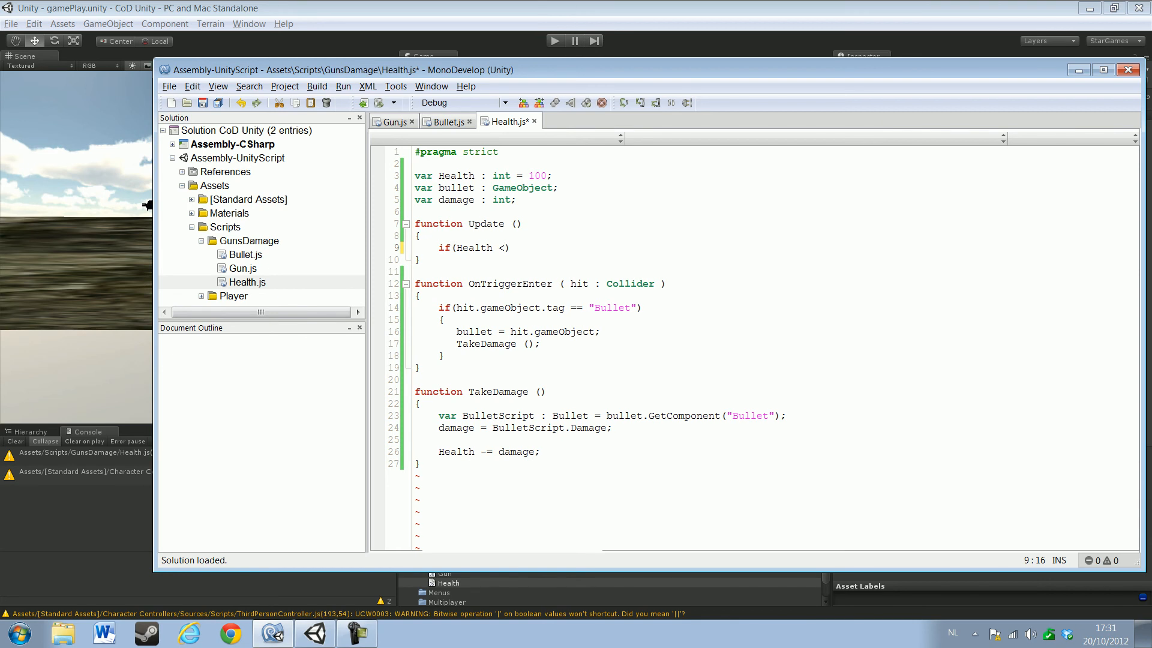
text(0))
text({)
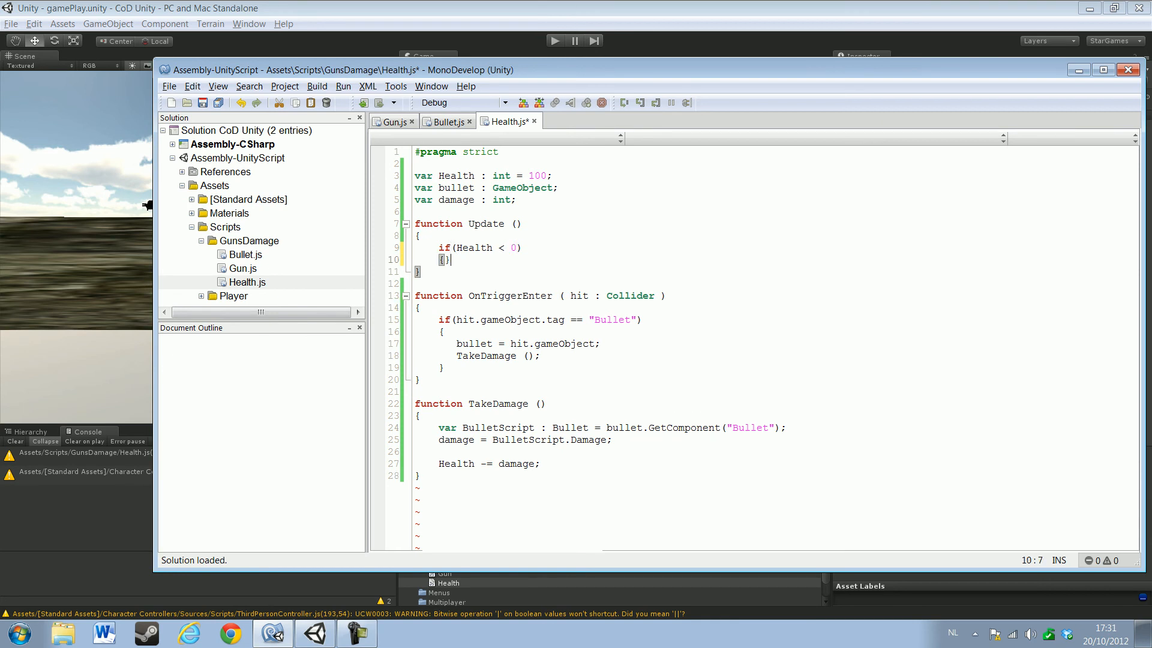
Call DIE(); inside that check and begin a new function below TakeDamage
text(D)
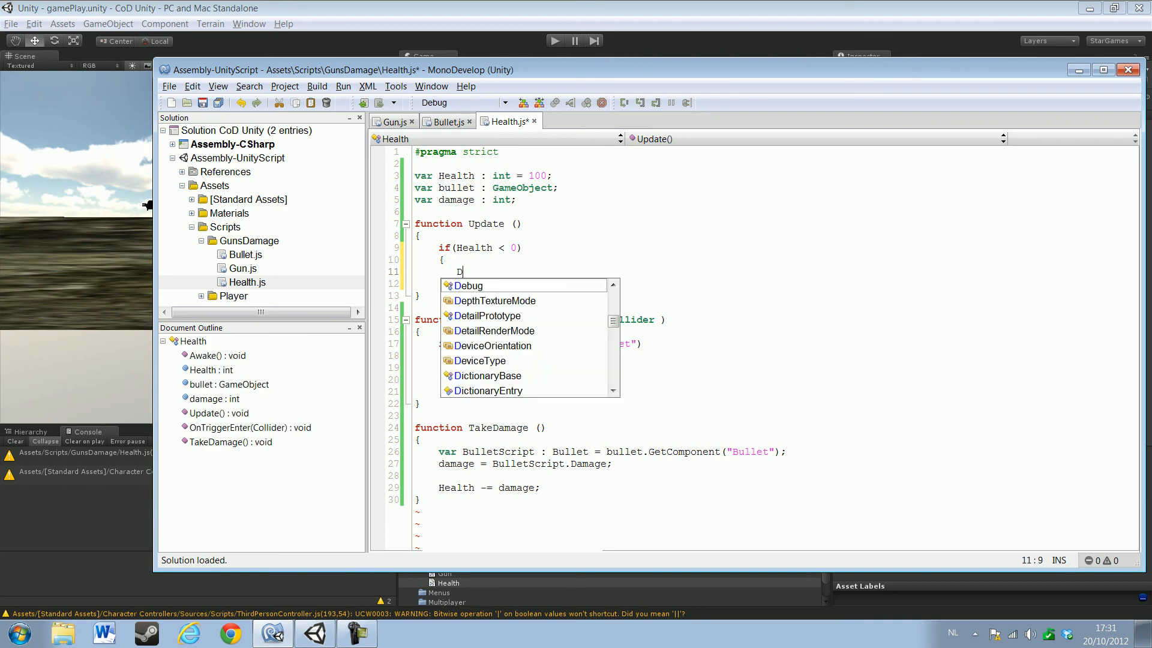
text(IE)
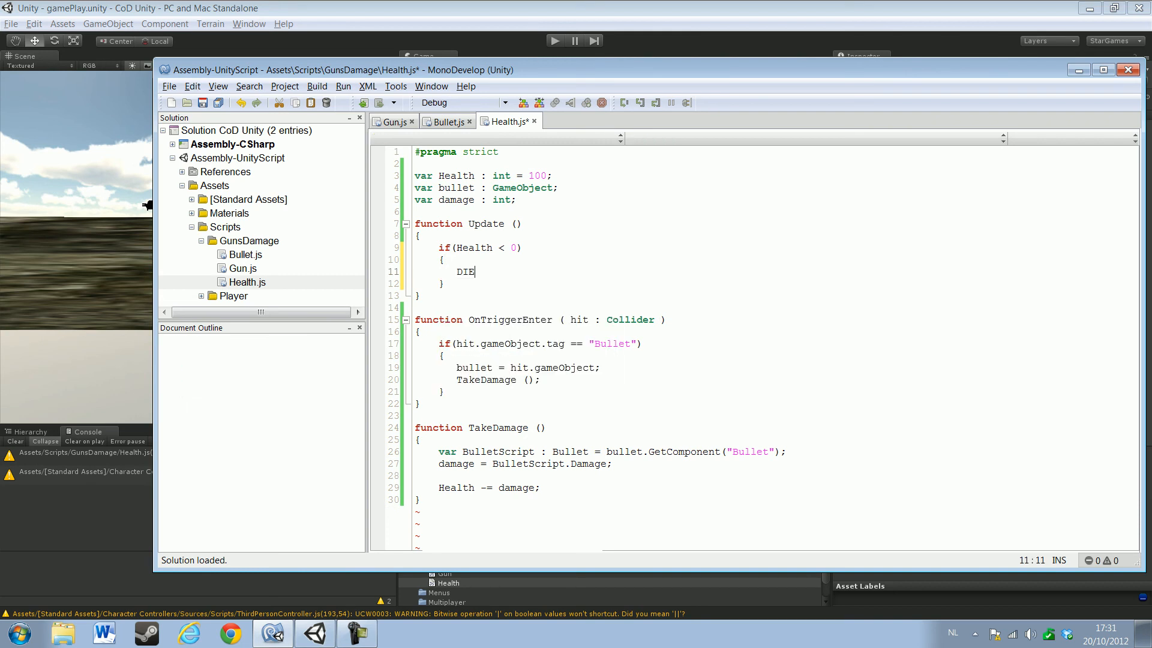
text(();)
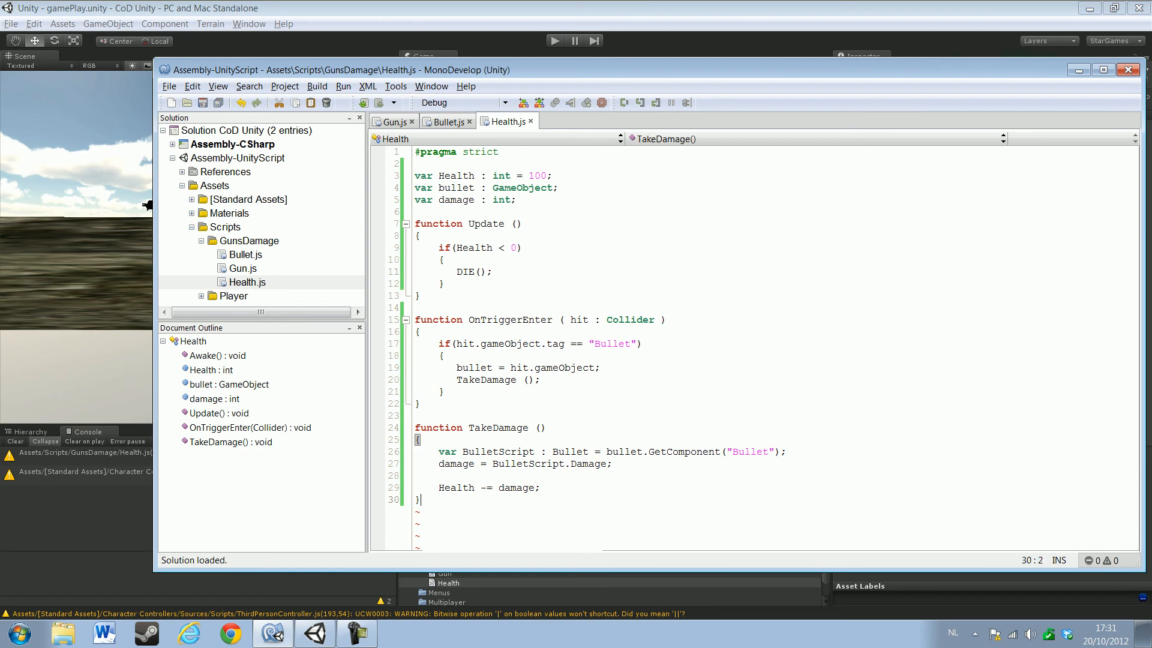
text(func)
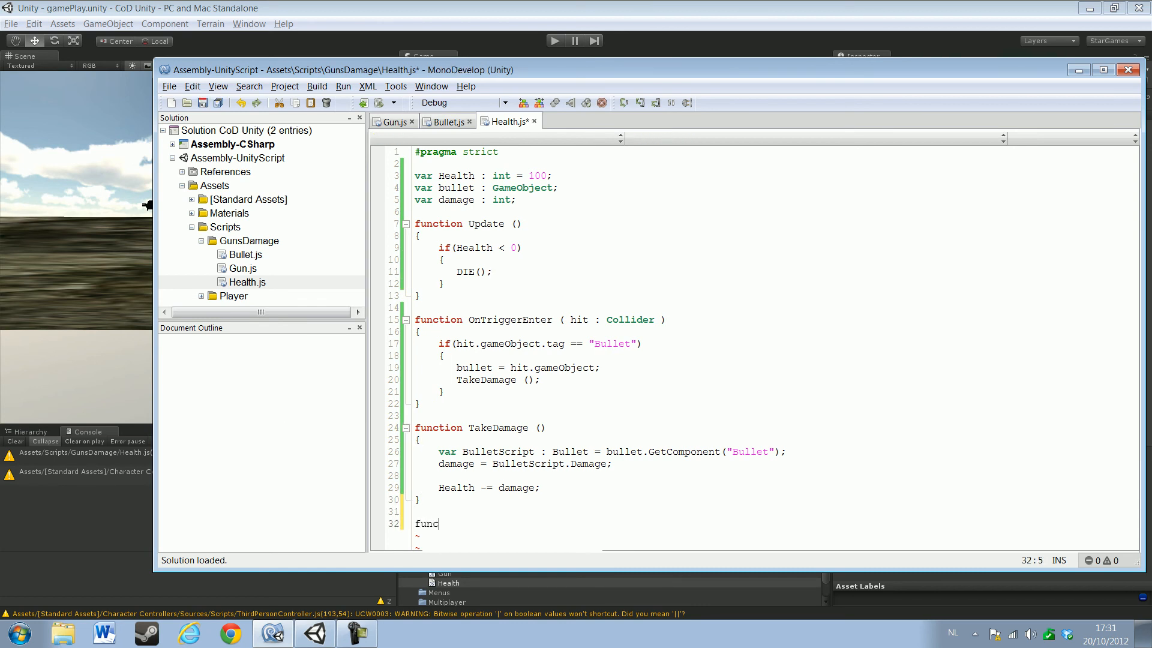
Declare 'function DIE ()' with an opening brace below TakeDamage
text(tion)
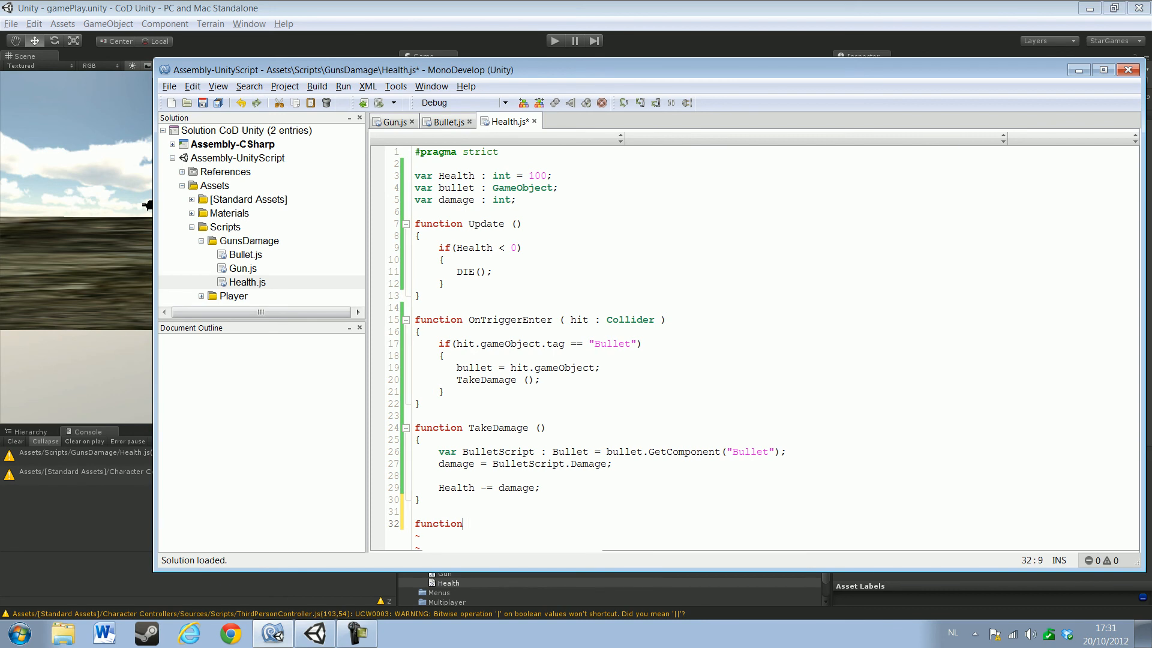
text(())
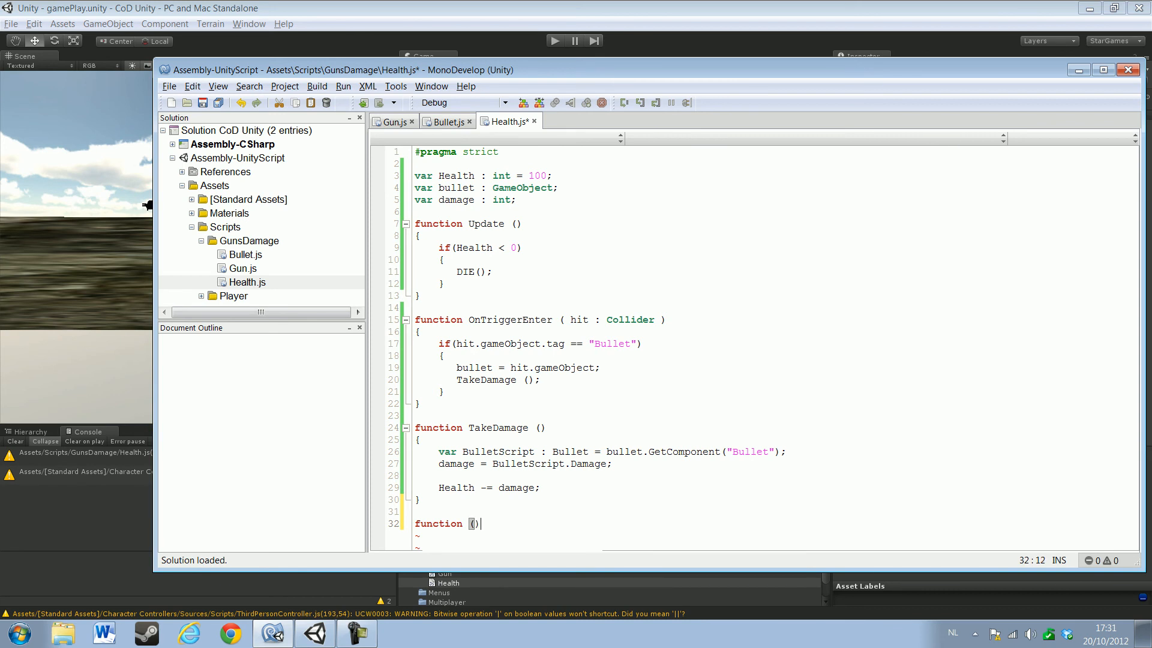
text(DIE)
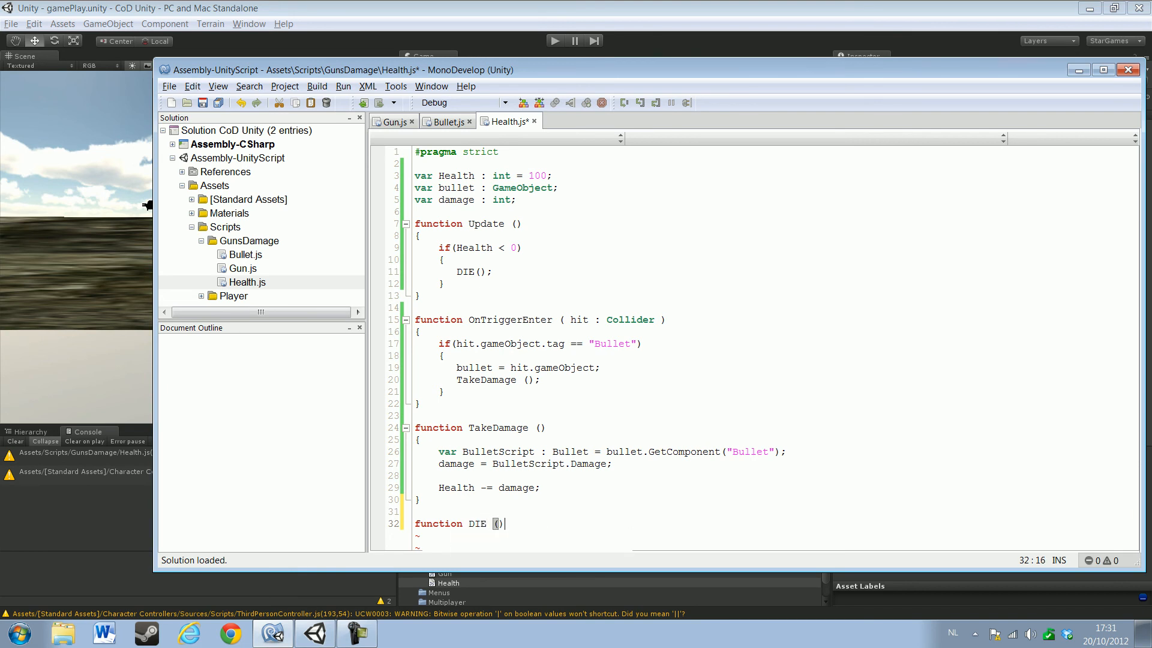
text({)
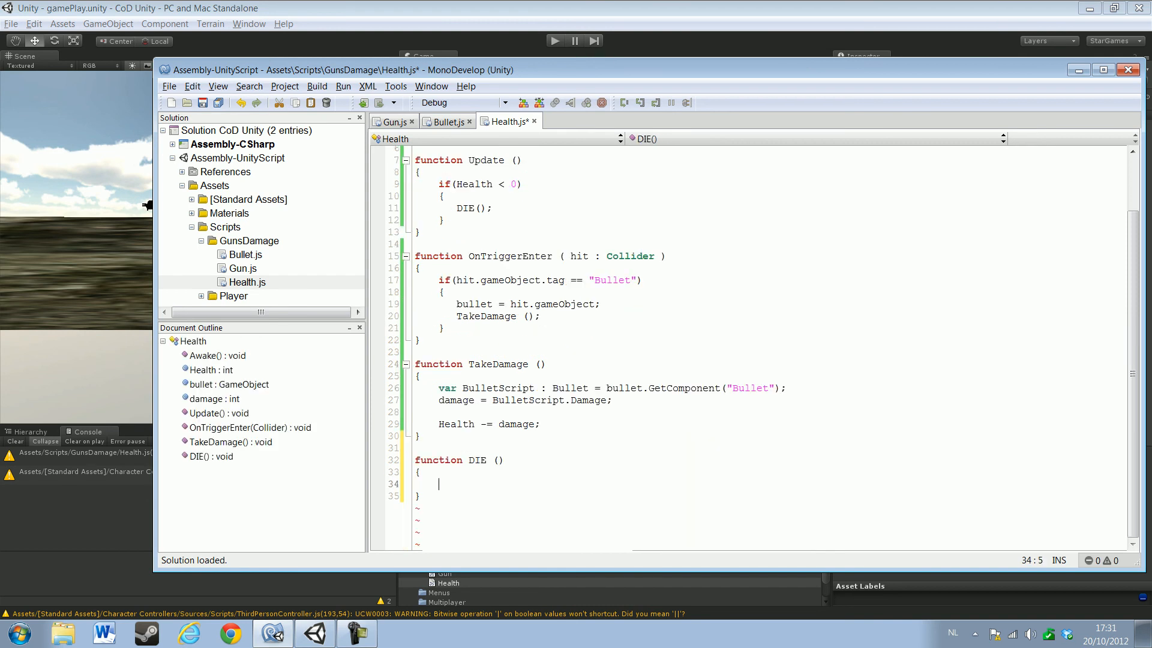
Make DIE log "I'm death" via Debug.Log
text(Debug.)
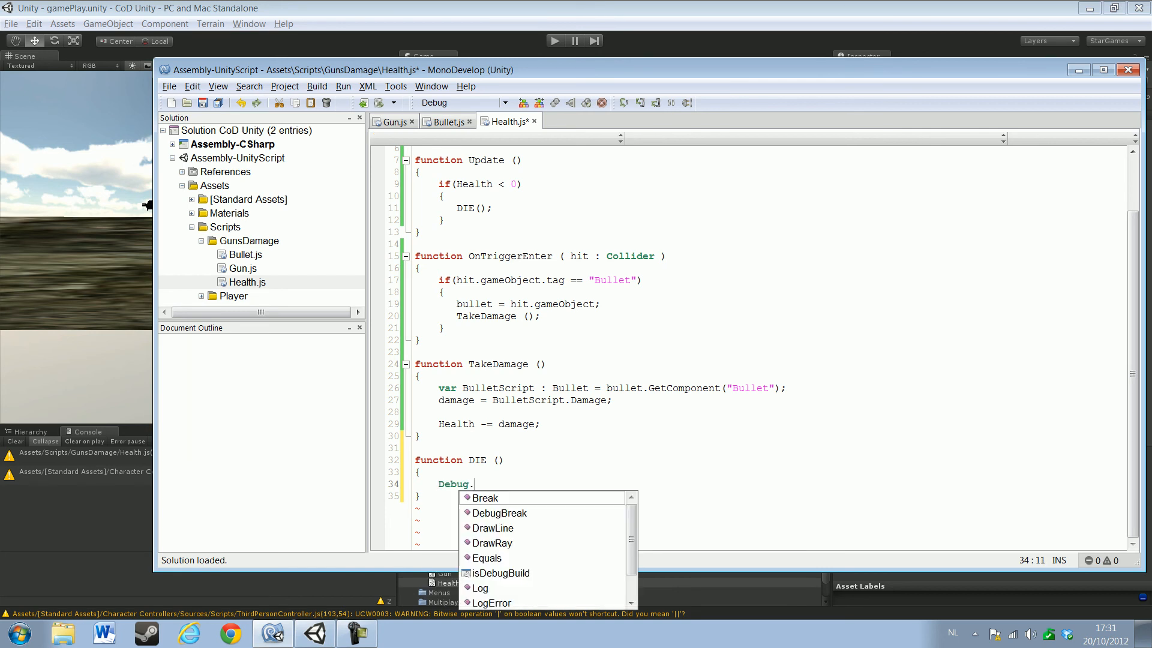
text(Log)
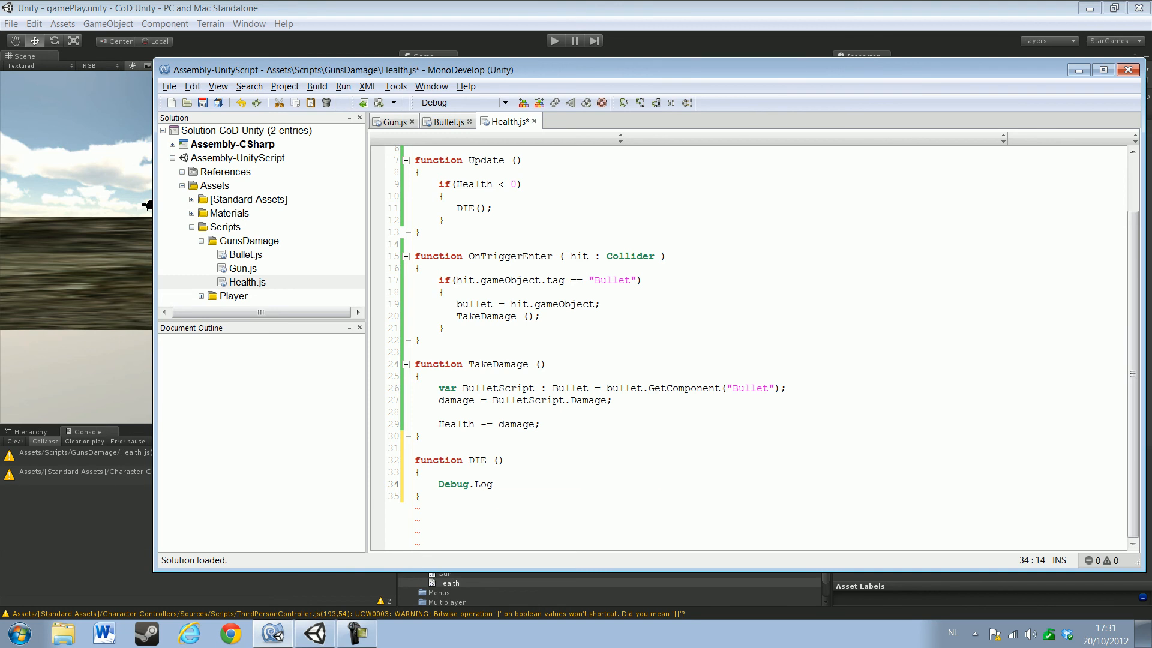
text(();)
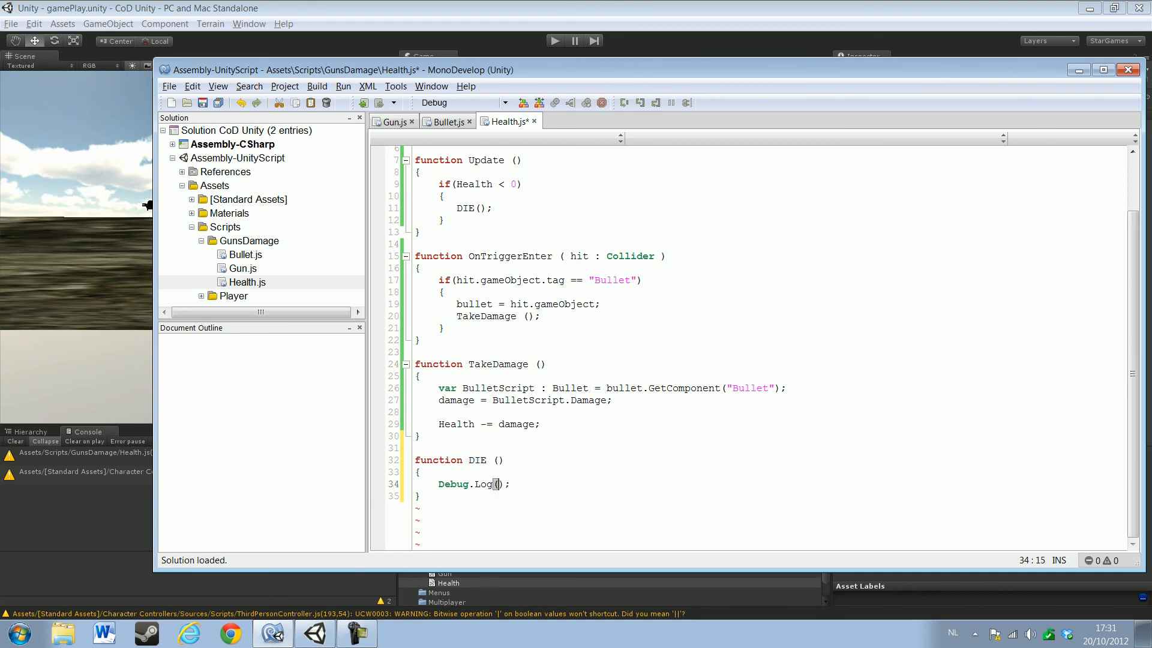
text("I")
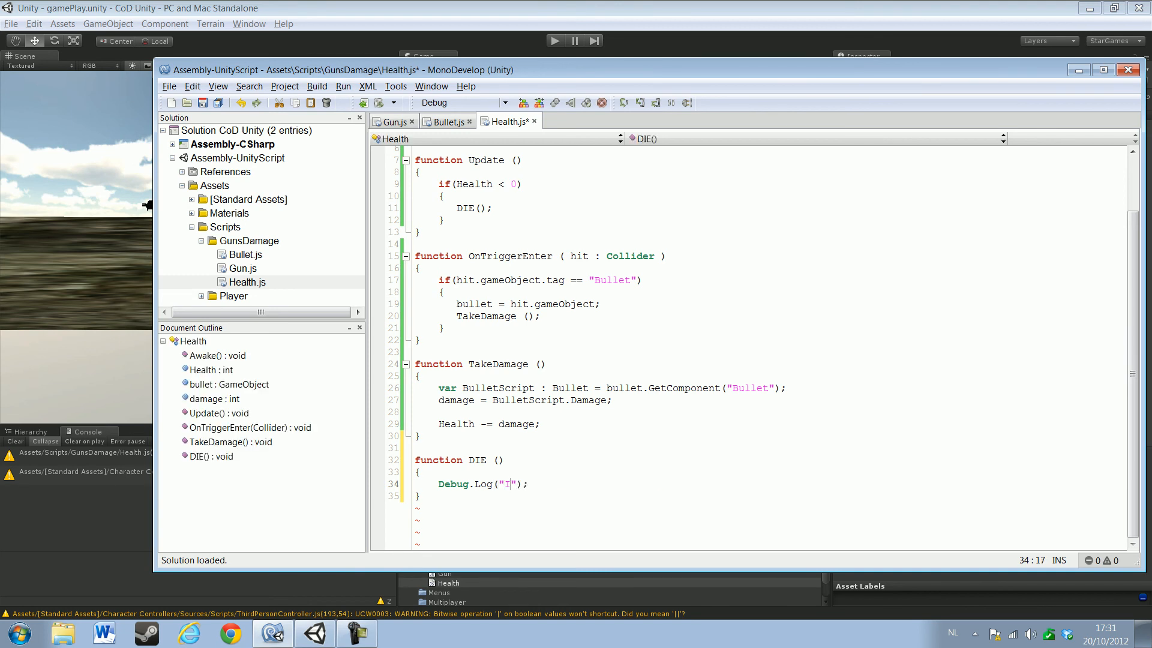
text(die)
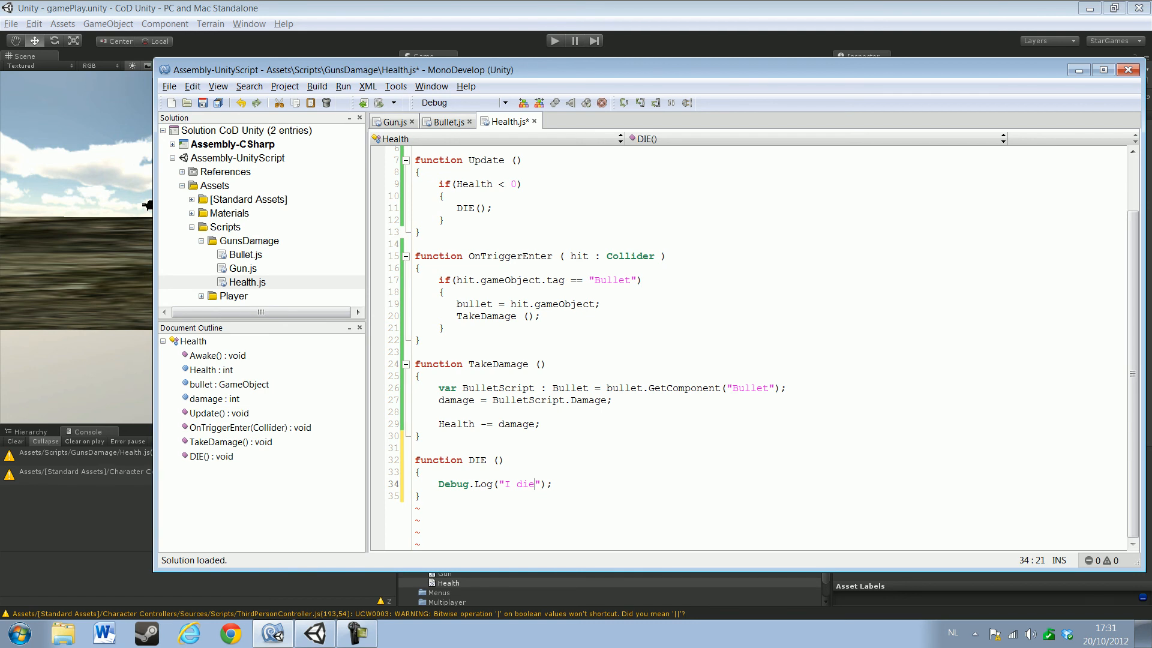
key(Backspace)
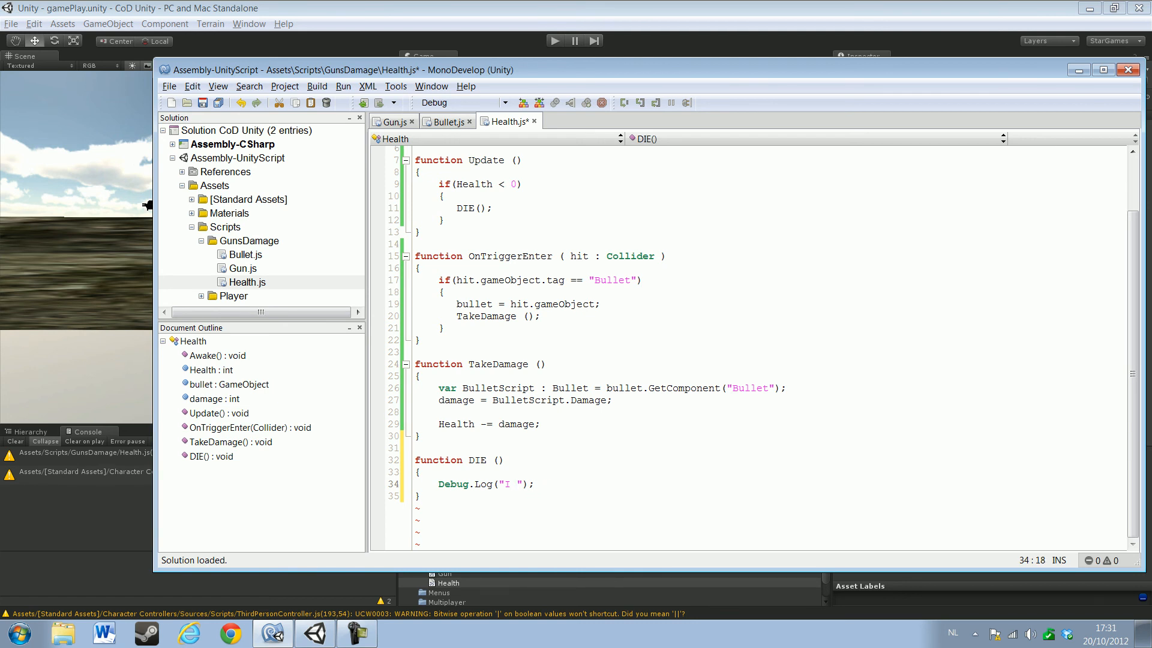
text('m)
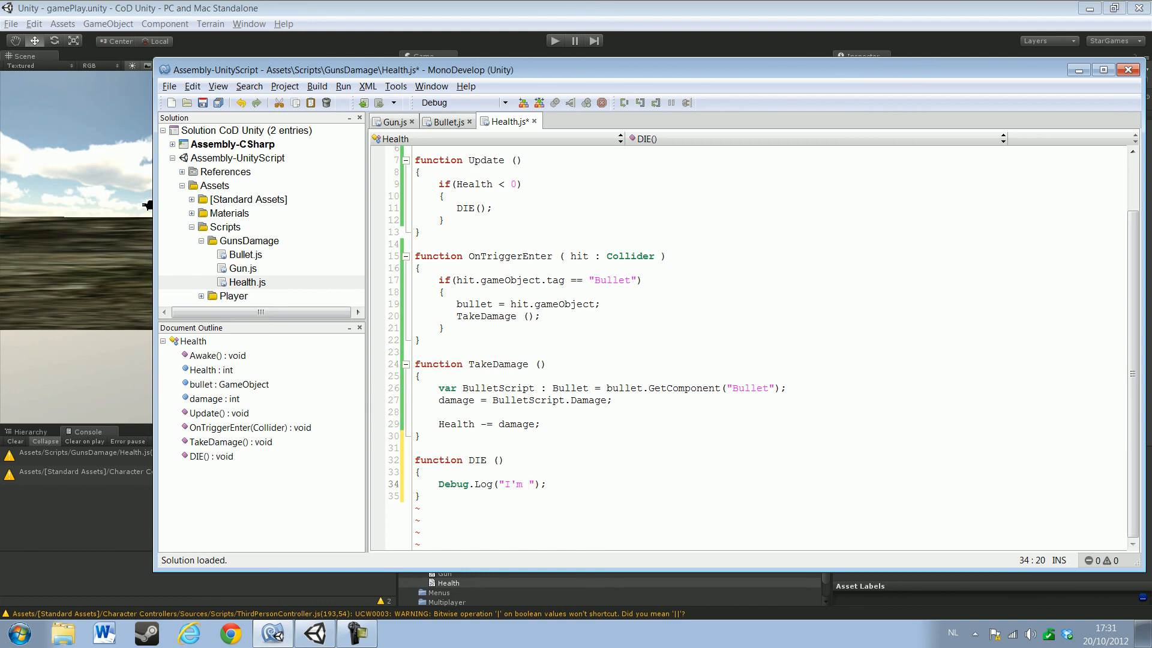
text(deat)
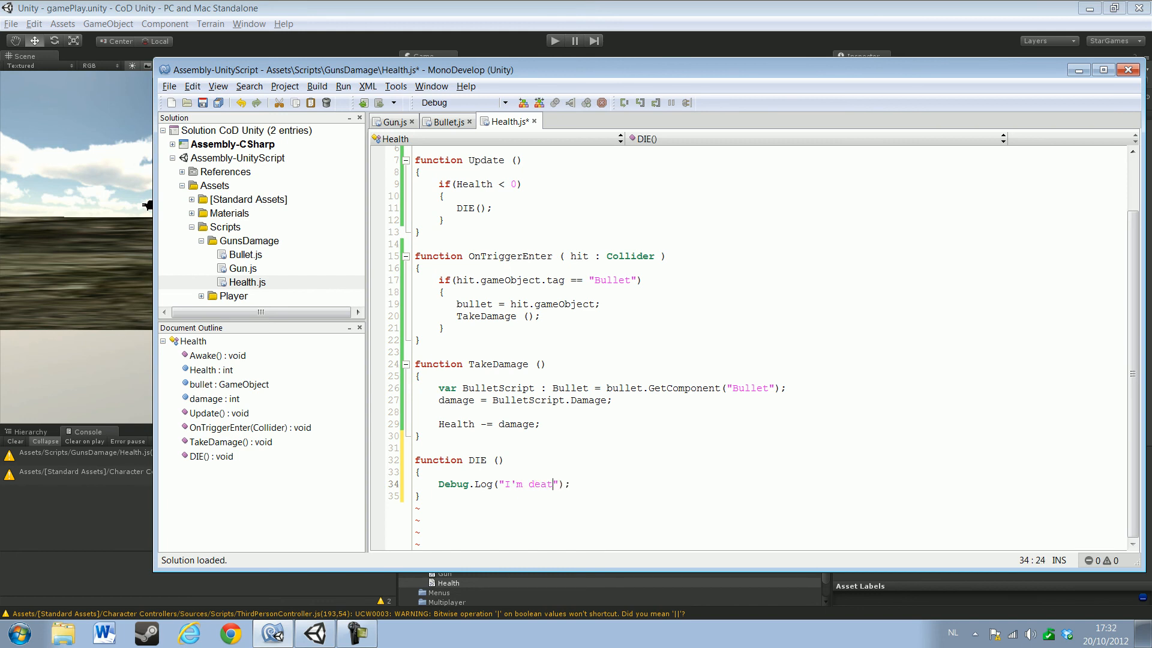
text(h")
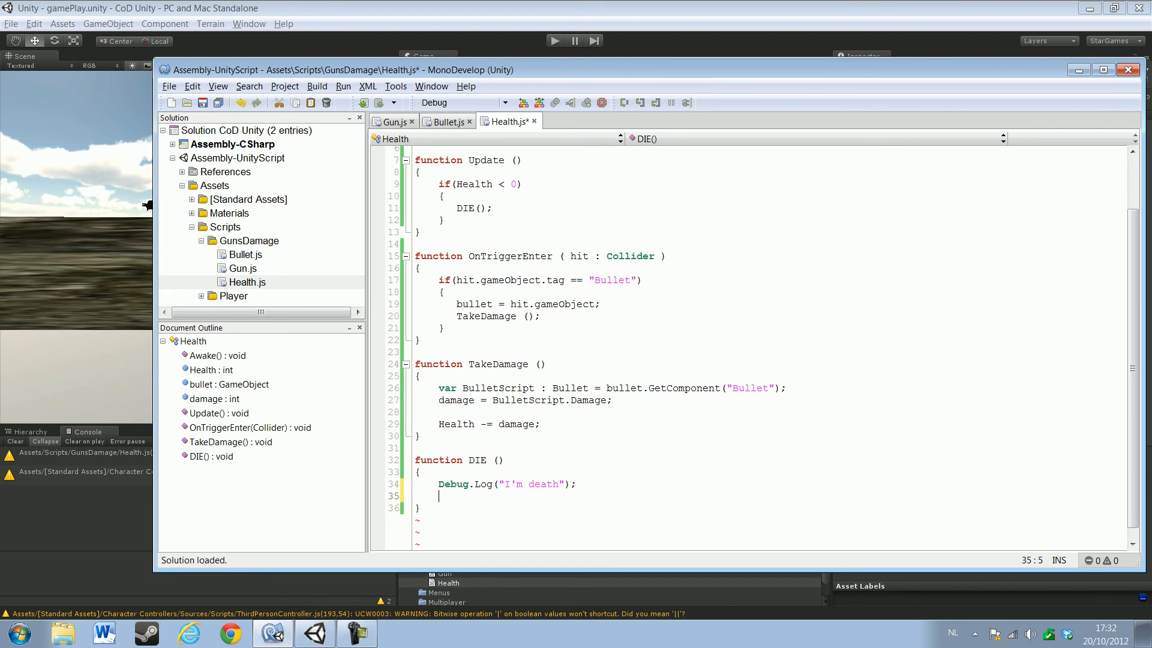
Add Destroy(gameObject); inside DIE after the log message
text(Destroy()
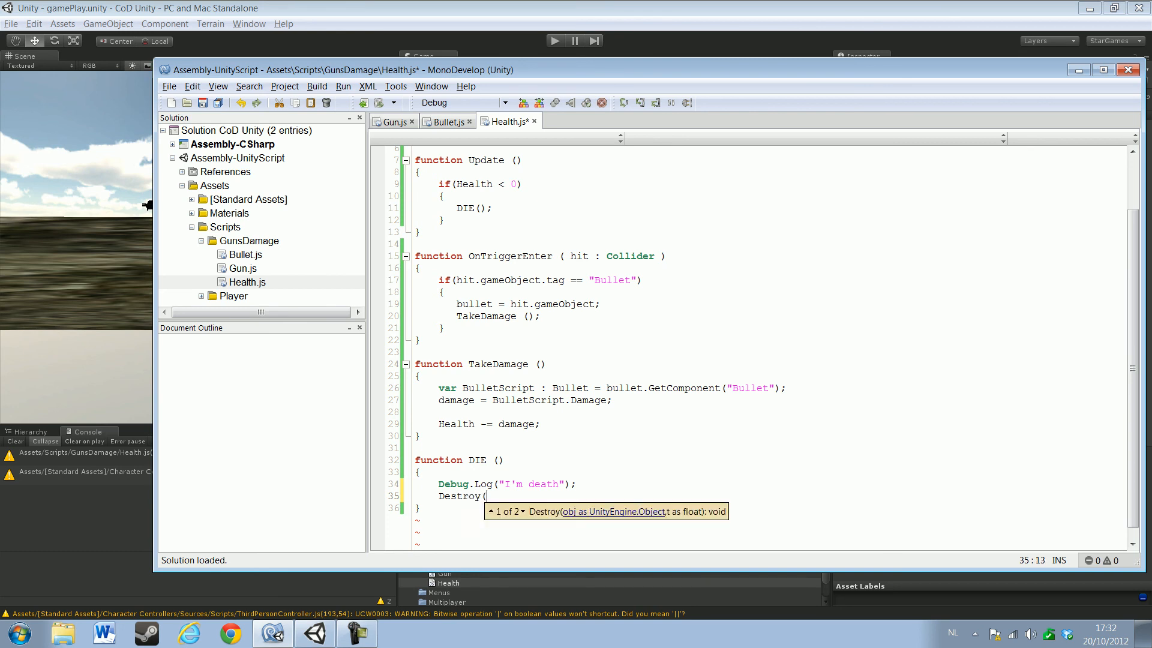
text(Ga))
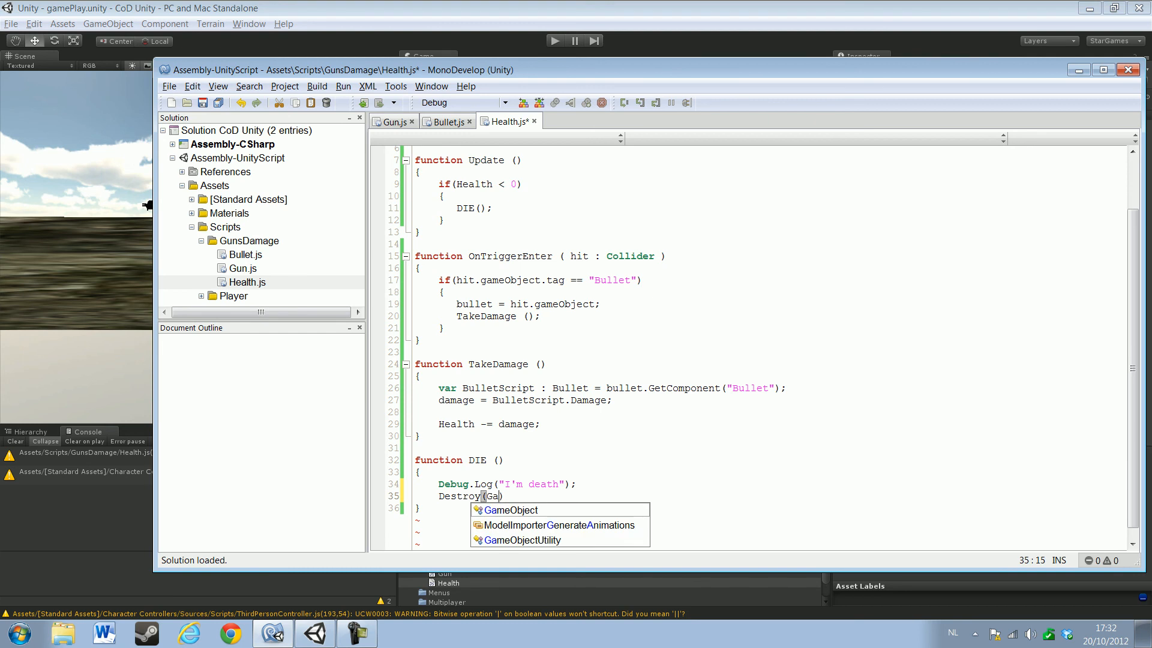
key(backspace)
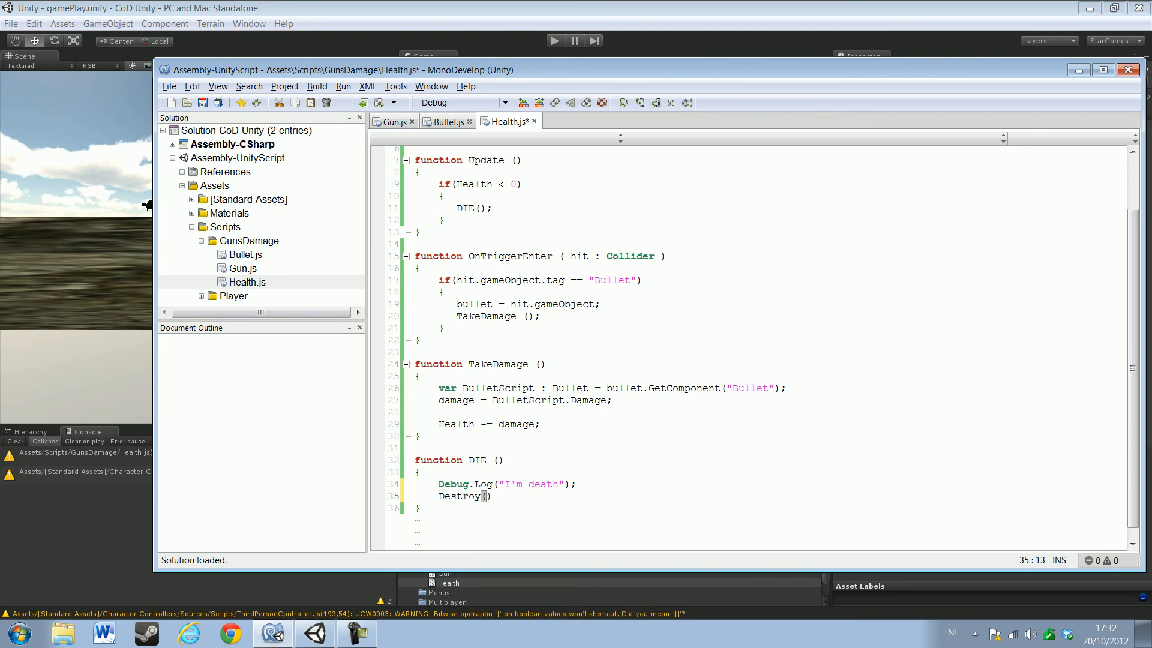
text(GameObject)
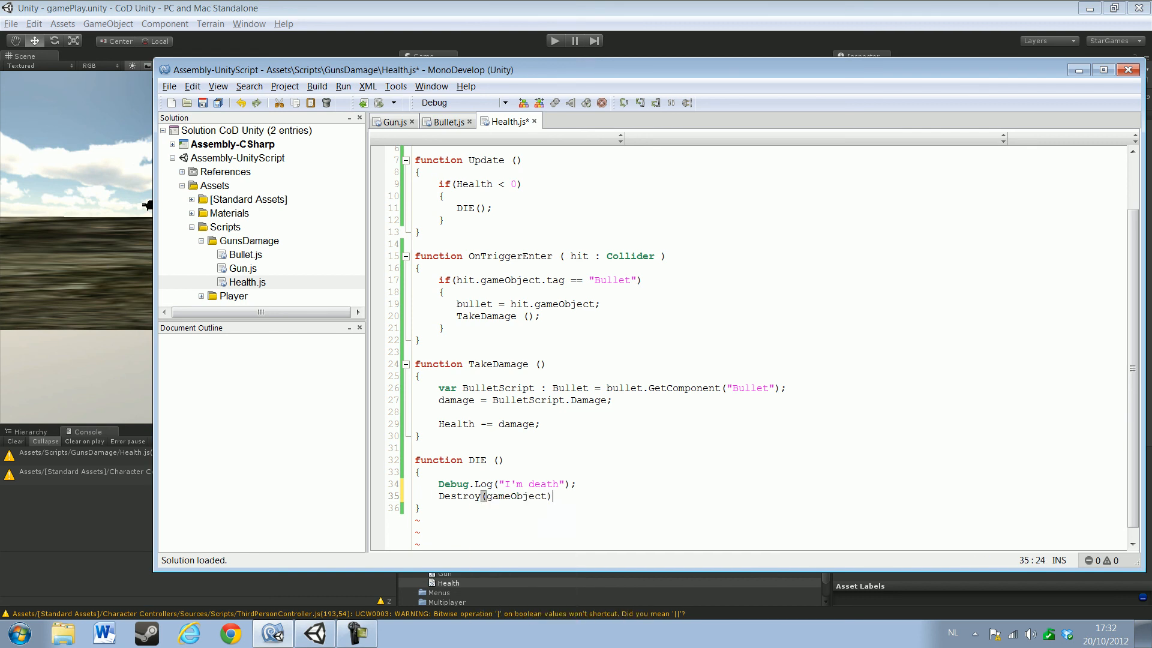
text(;)
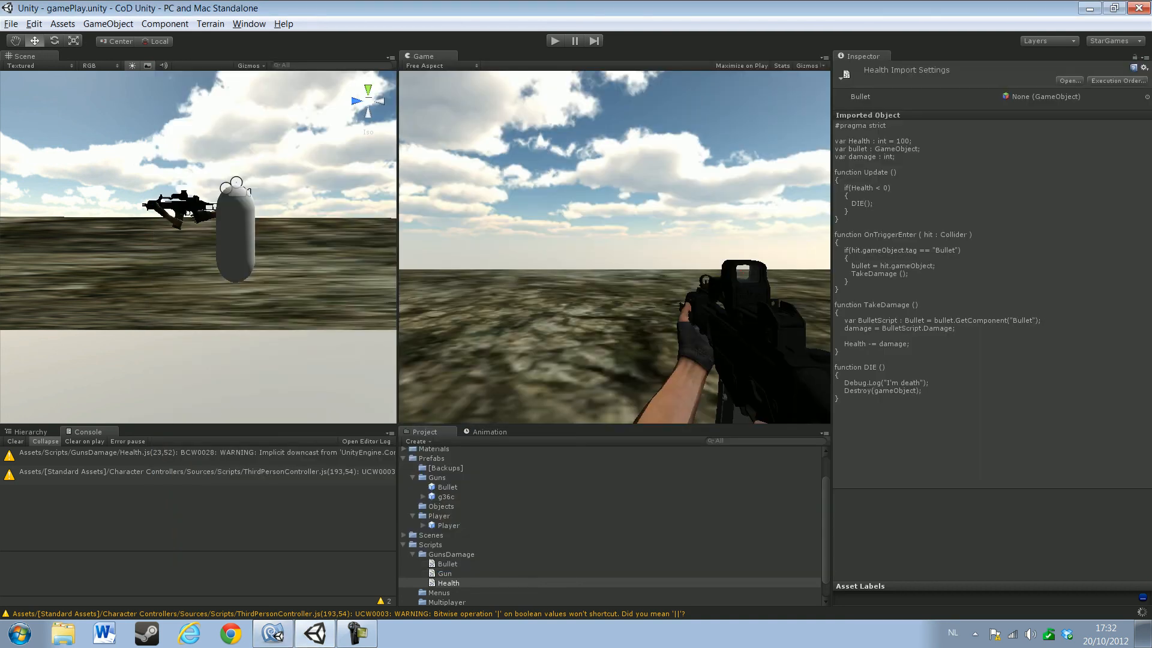
Create a cube via GameObject > Create Other and rename it Dr.Cube in the Hierarchy
click(108, 24)
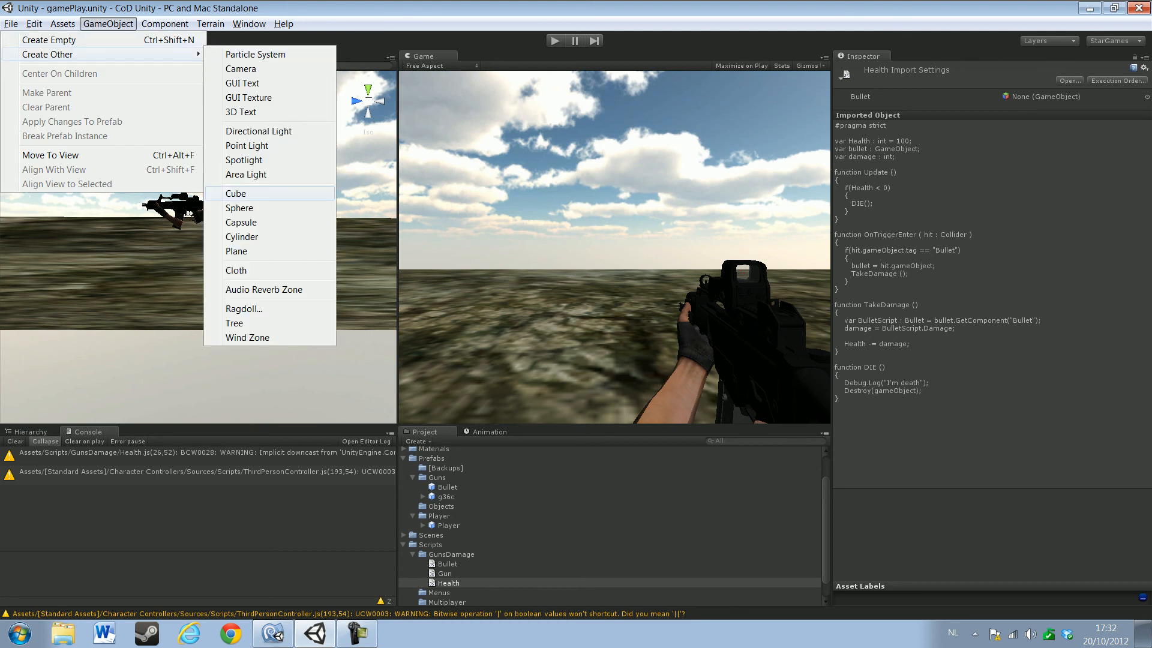
click(237, 193)
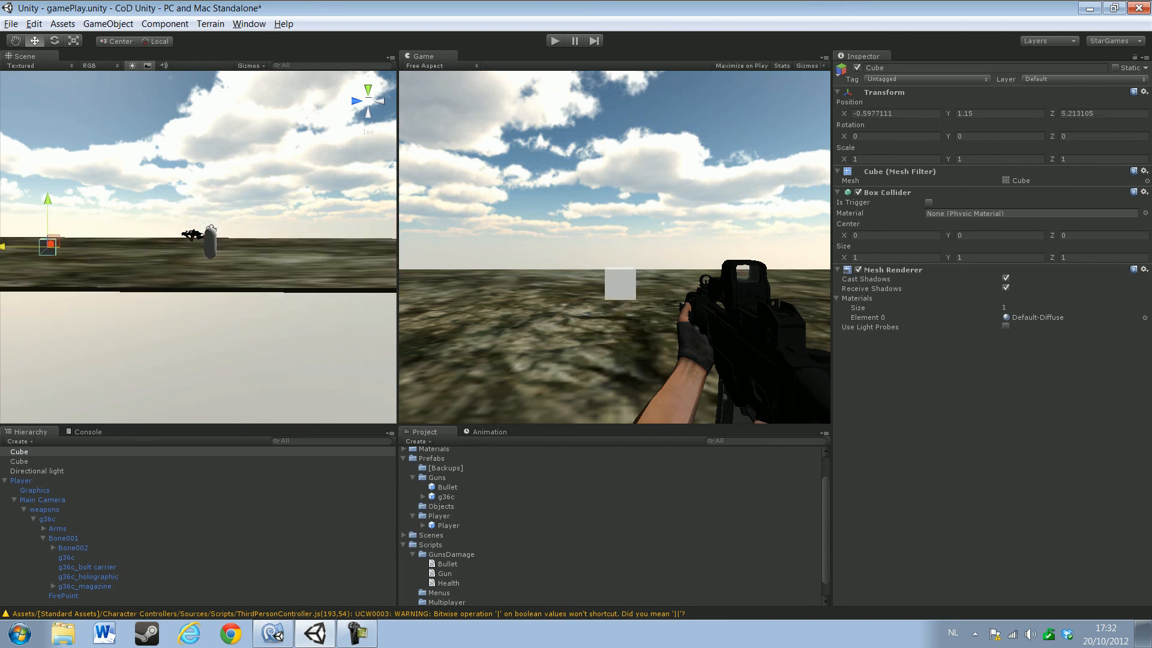
click(20, 451)
text(Floor)
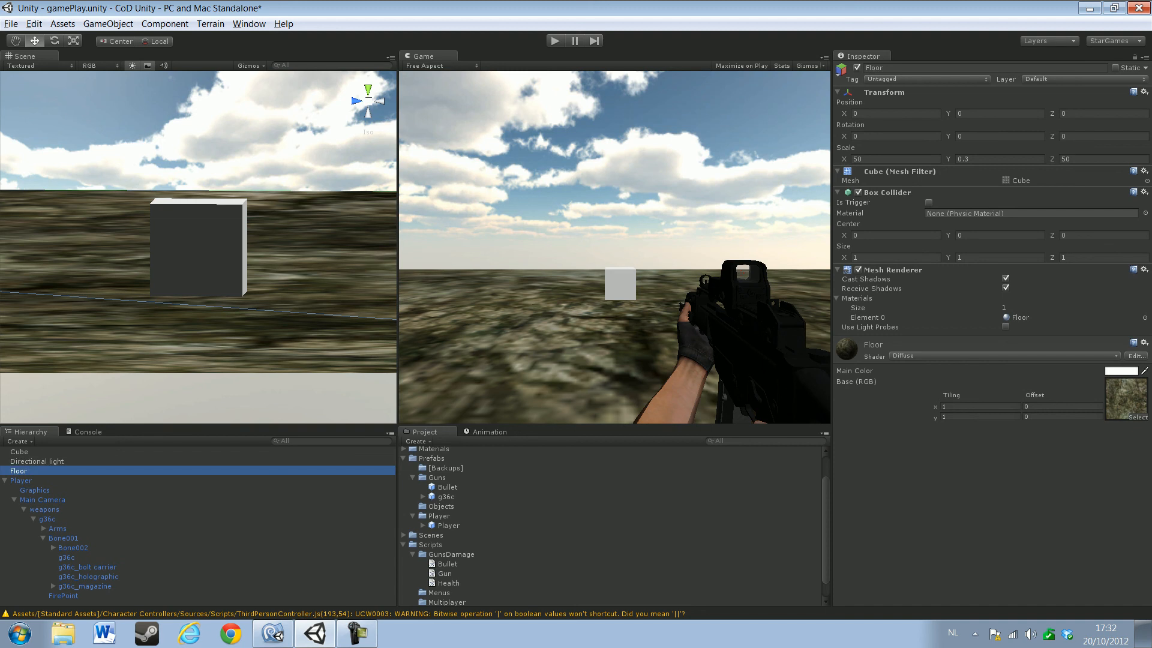
click(20, 452)
text(Dr)
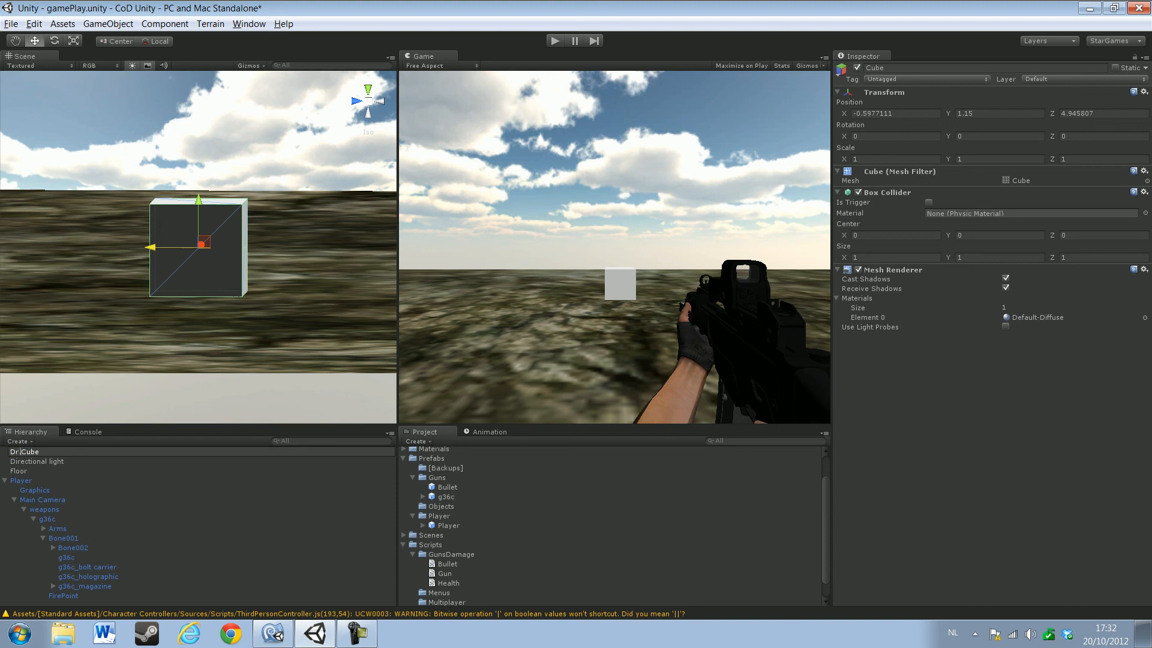
click(24, 461)
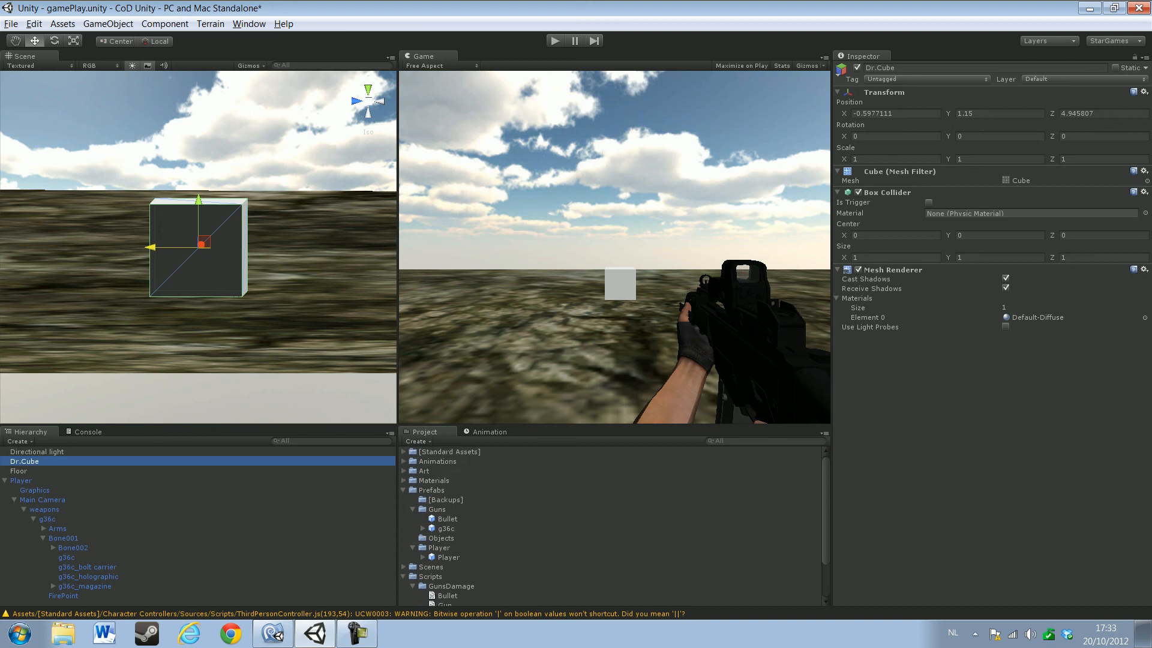
Enable Is Trigger on Dr.Cube's Box Collider and choose Tag > Add Tag
click(928, 202)
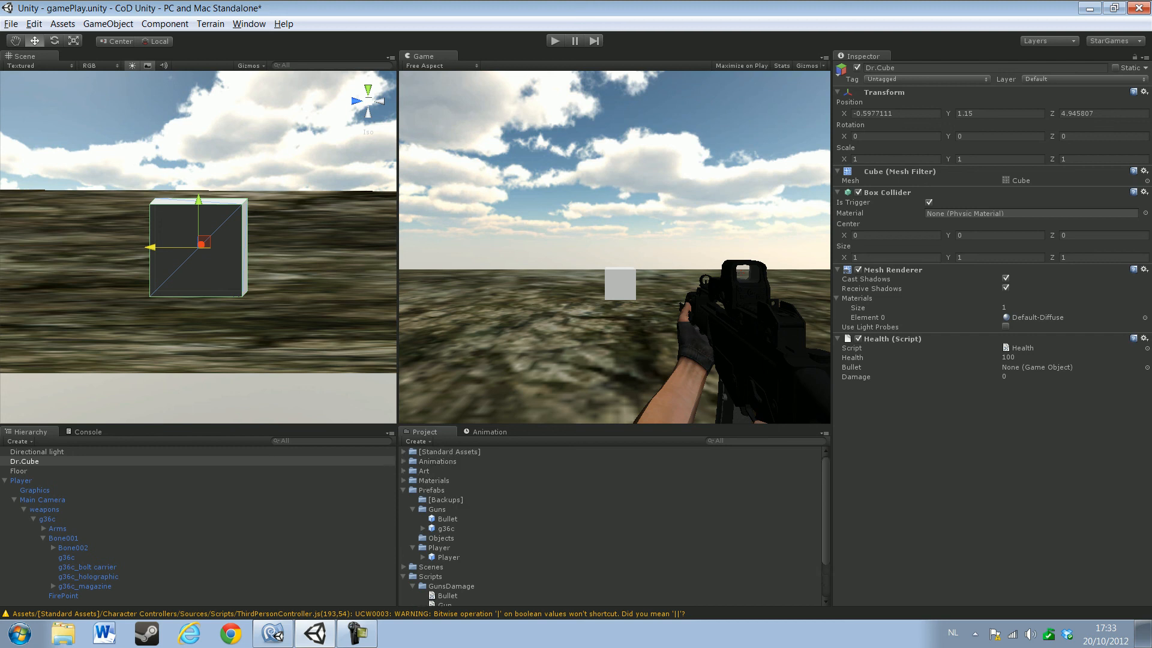
click(446, 519)
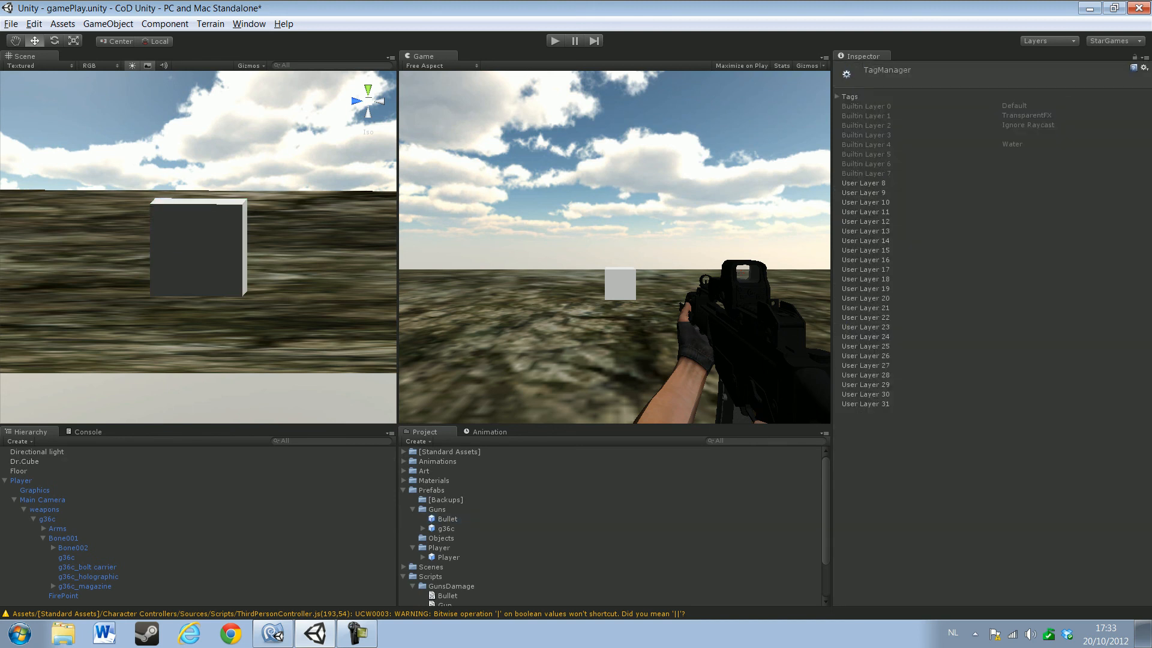
Check the Bullet tag in the TagManager, play-test until 'I'm death' logs, then select the Bullet prefab
click(838, 96)
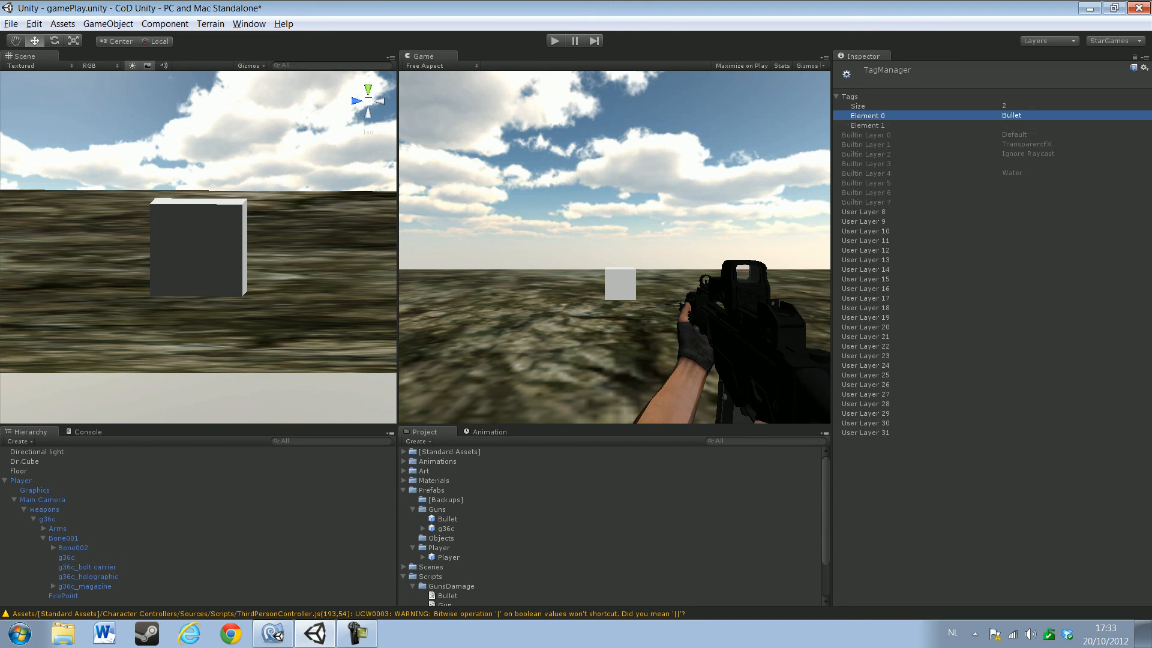
click(447, 518)
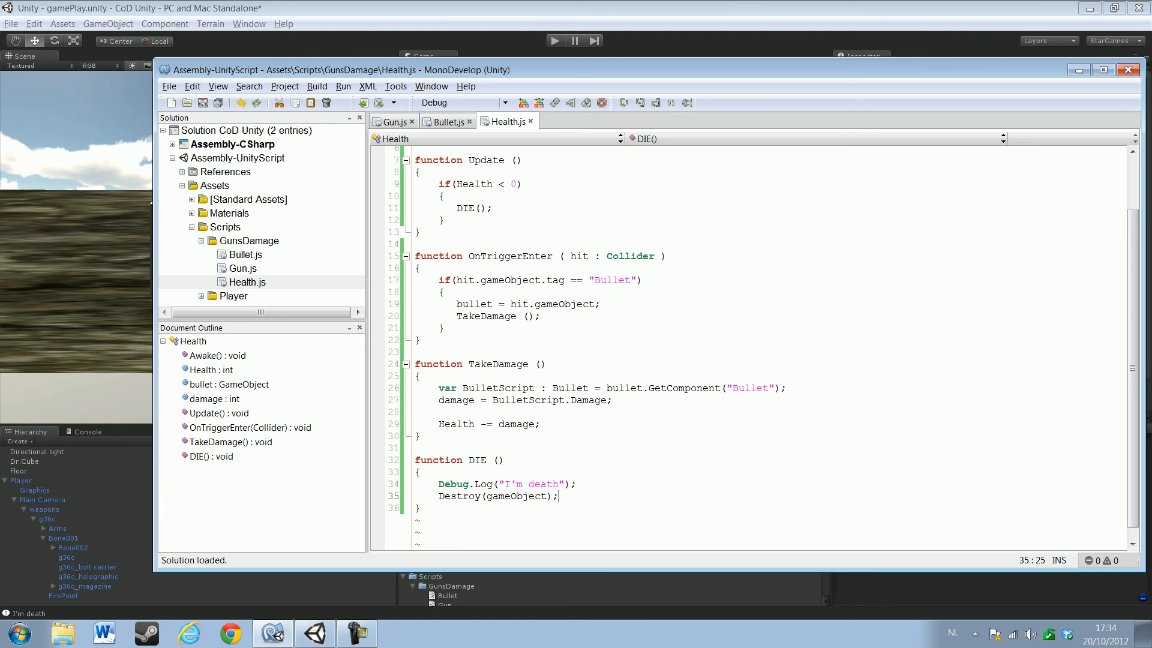
click(313, 633)
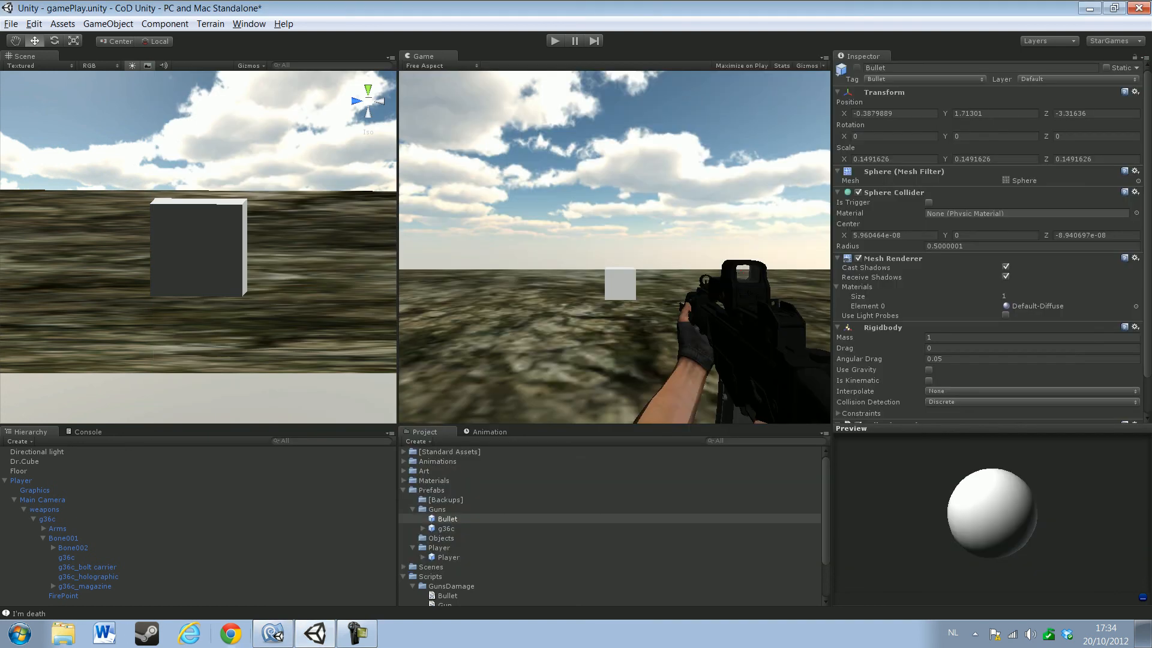